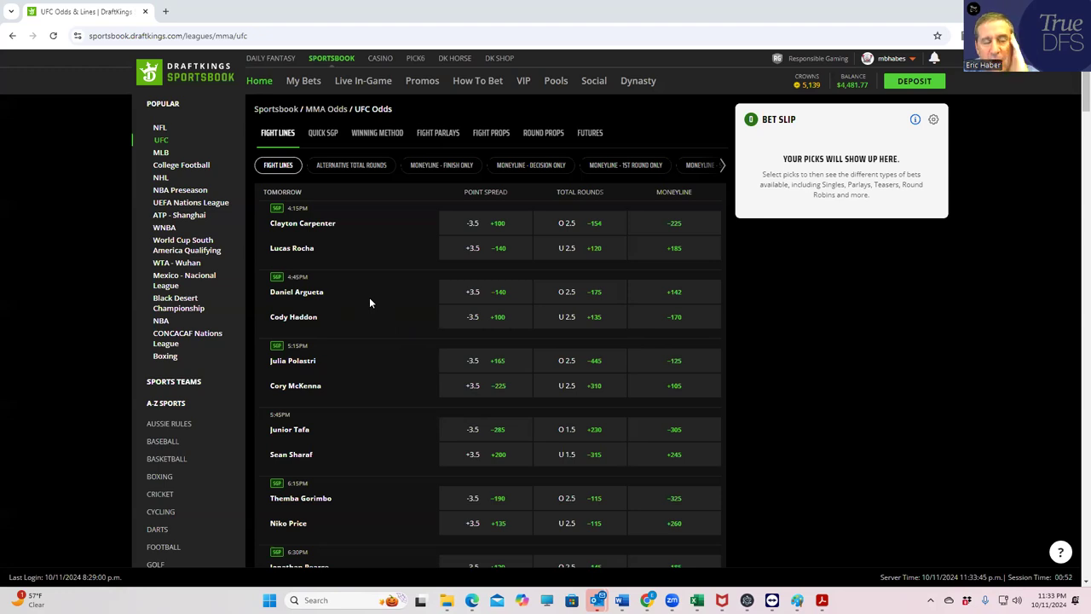
mouse_move(598, 317)
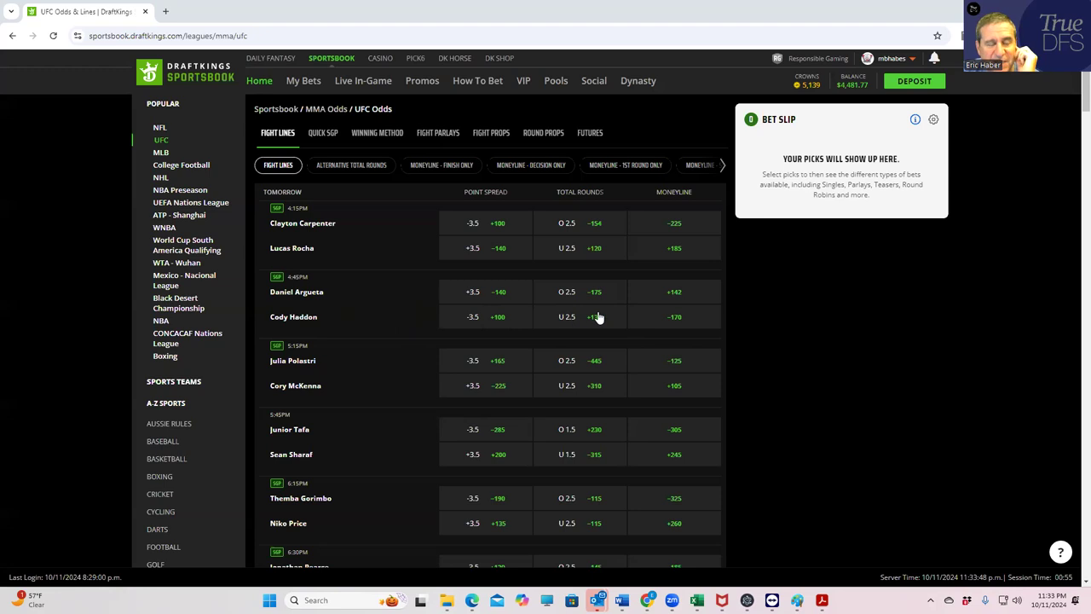
mouse_move(638, 318)
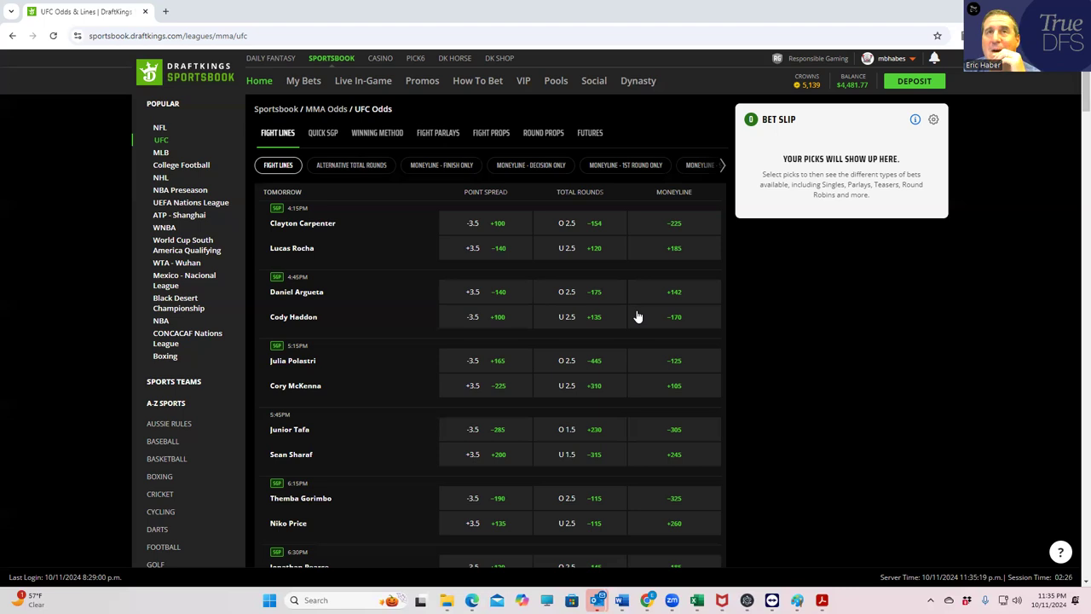
mouse_move(472, 231)
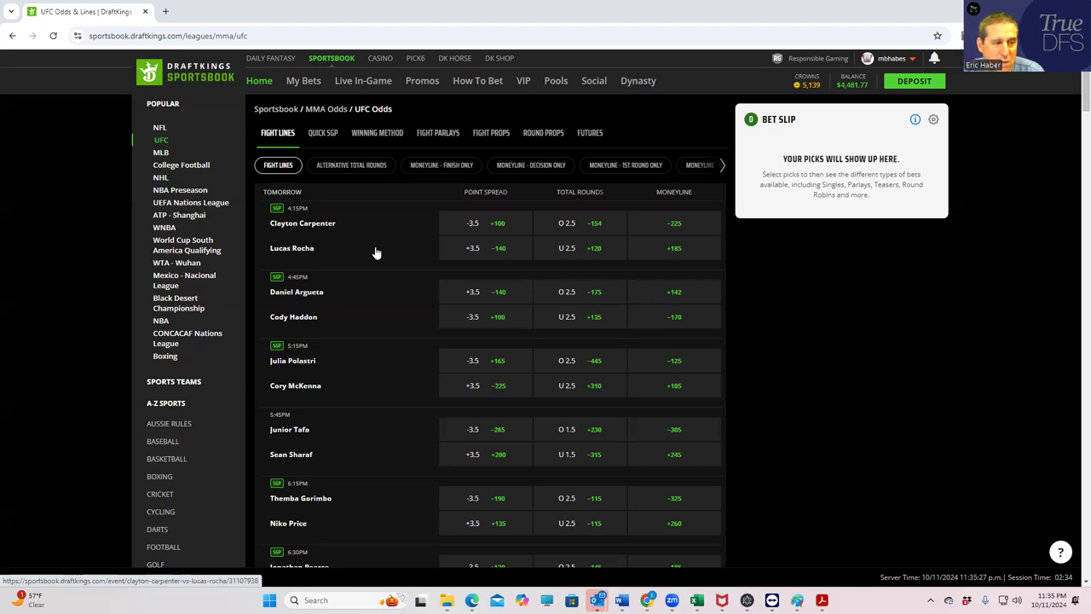
mouse_move(339, 245)
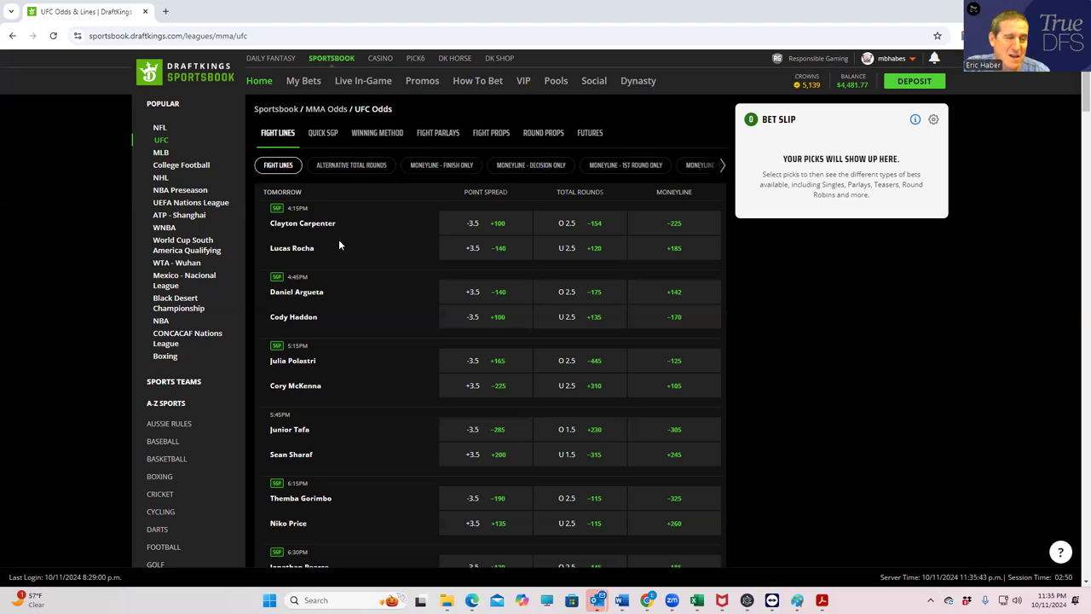
mouse_move(427, 296)
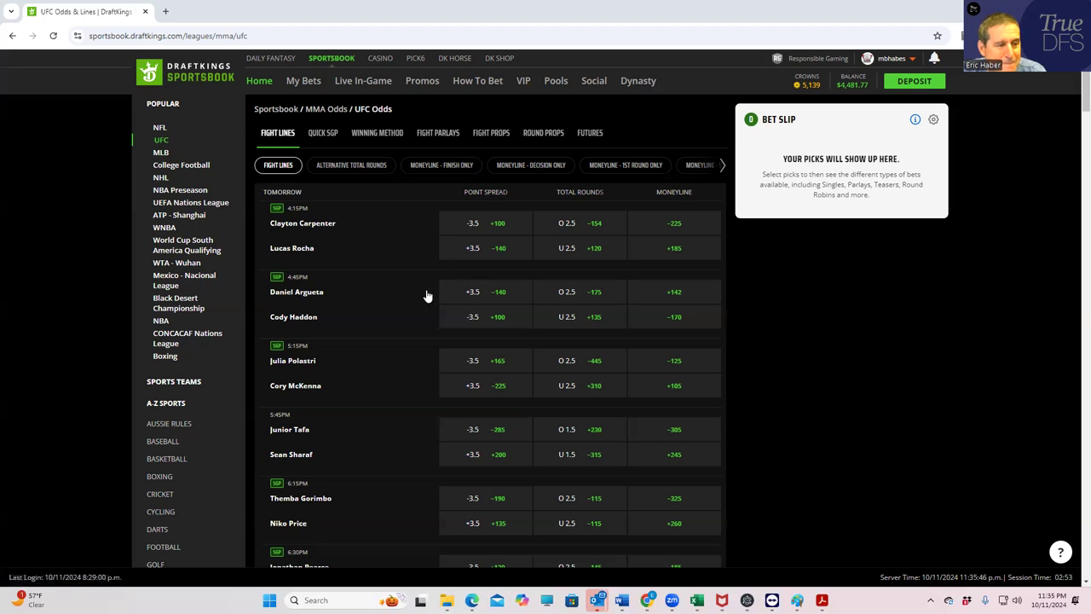
mouse_move(425, 295)
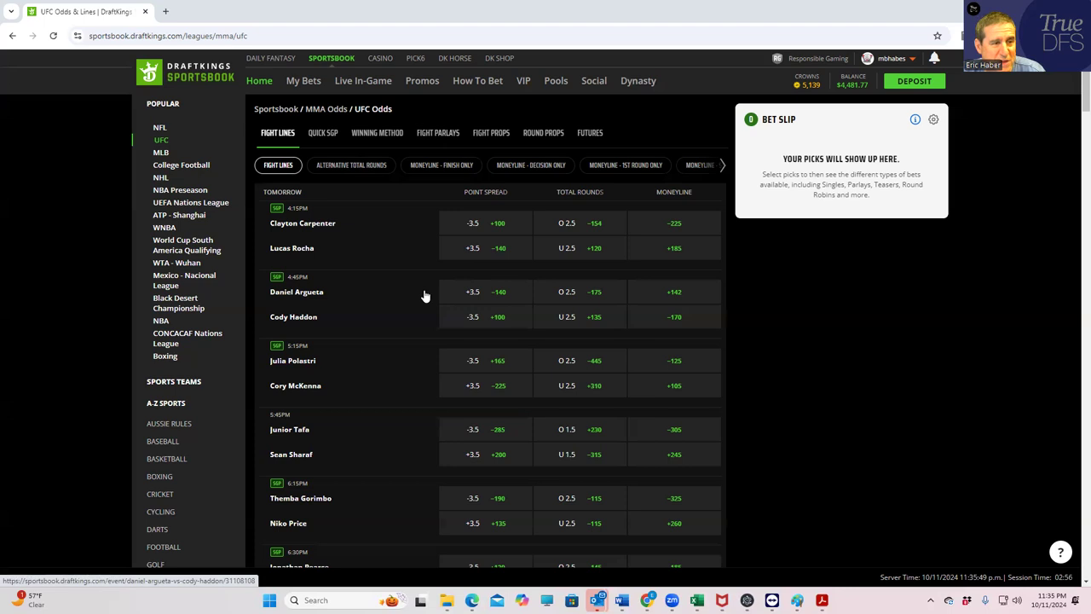
mouse_move(862, 335)
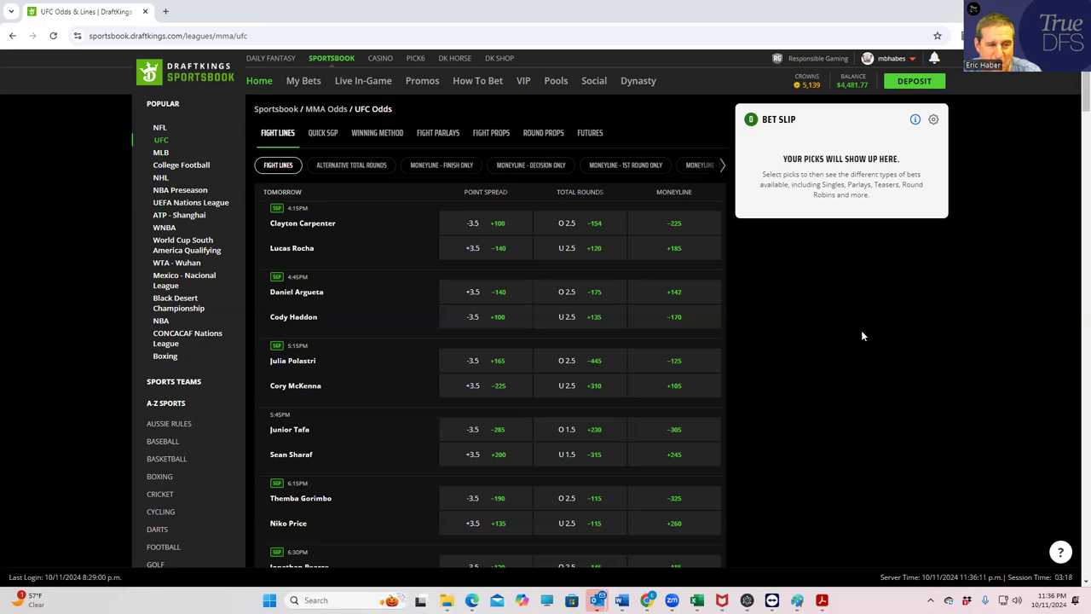
mouse_move(667, 316)
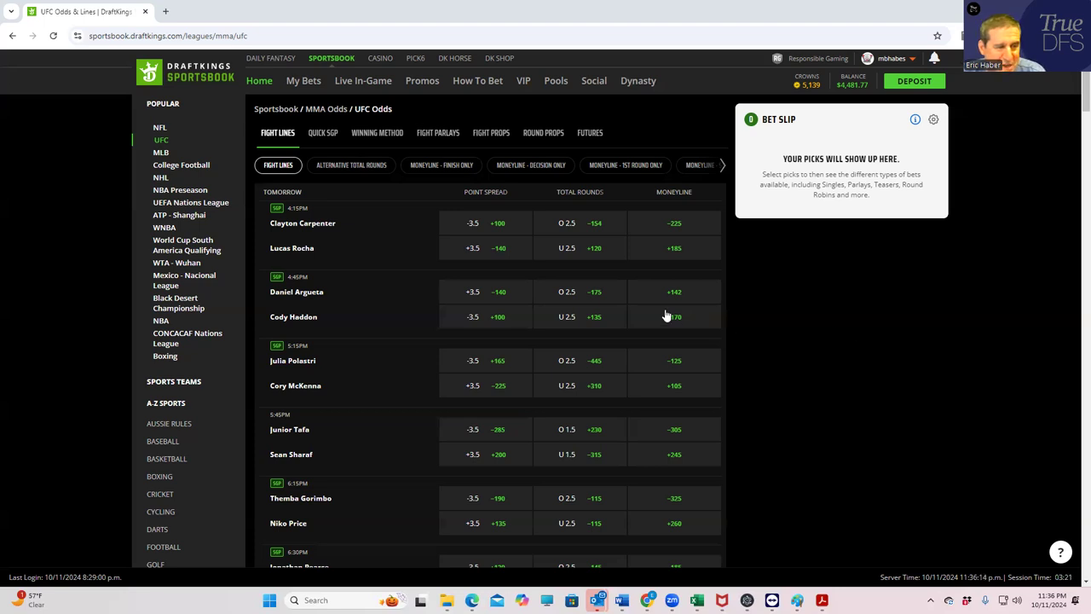
mouse_move(309, 228)
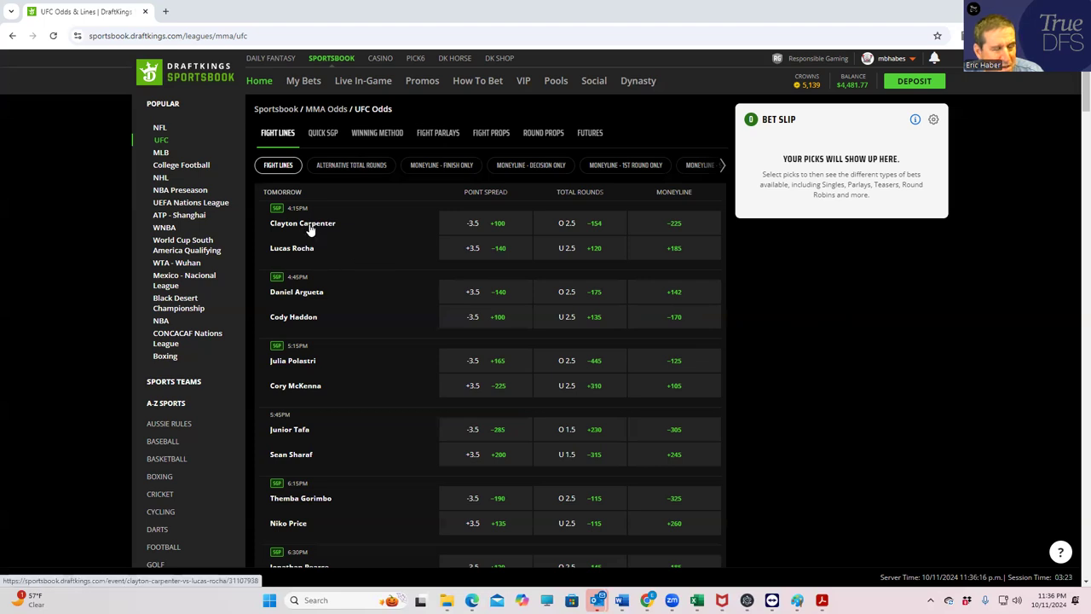
Open the Carpenter vs Rocha fight and reach Lucas Rocha's Method of Victory odds.
left_click(303, 223)
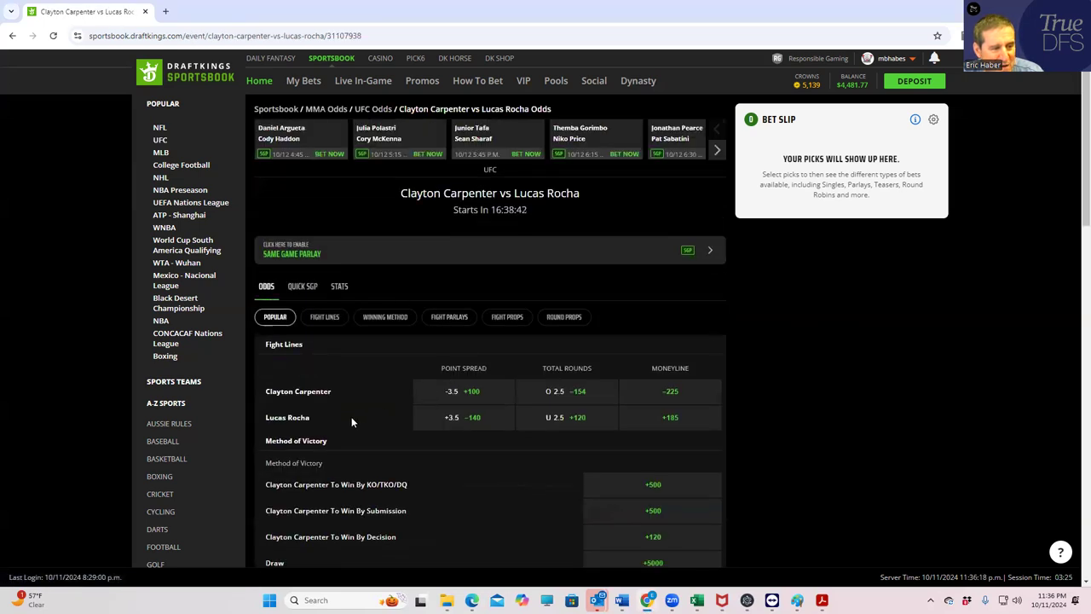
mouse_move(745, 418)
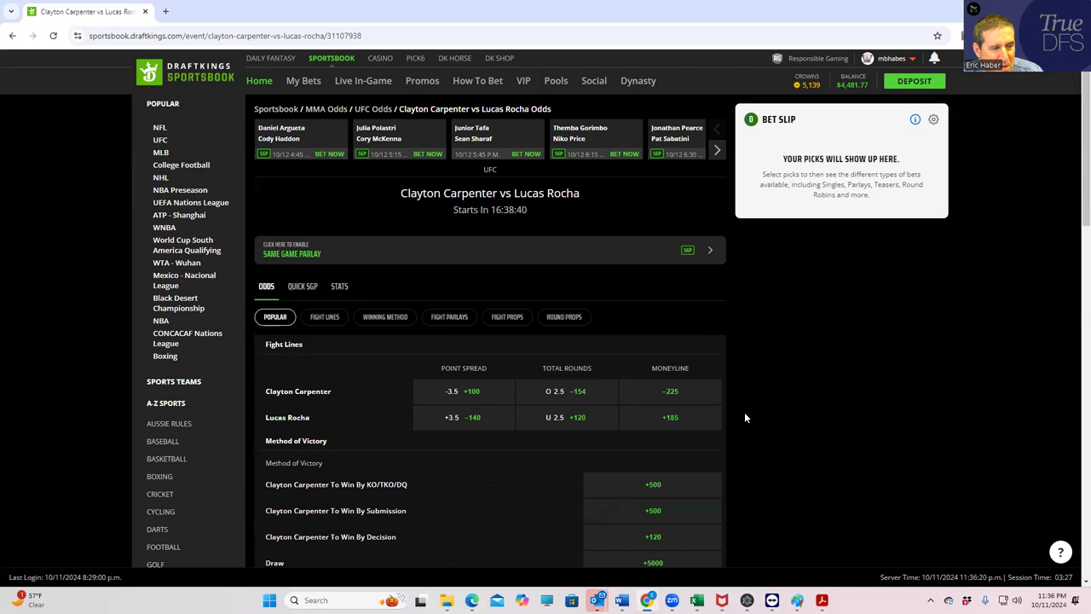
mouse_move(337, 417)
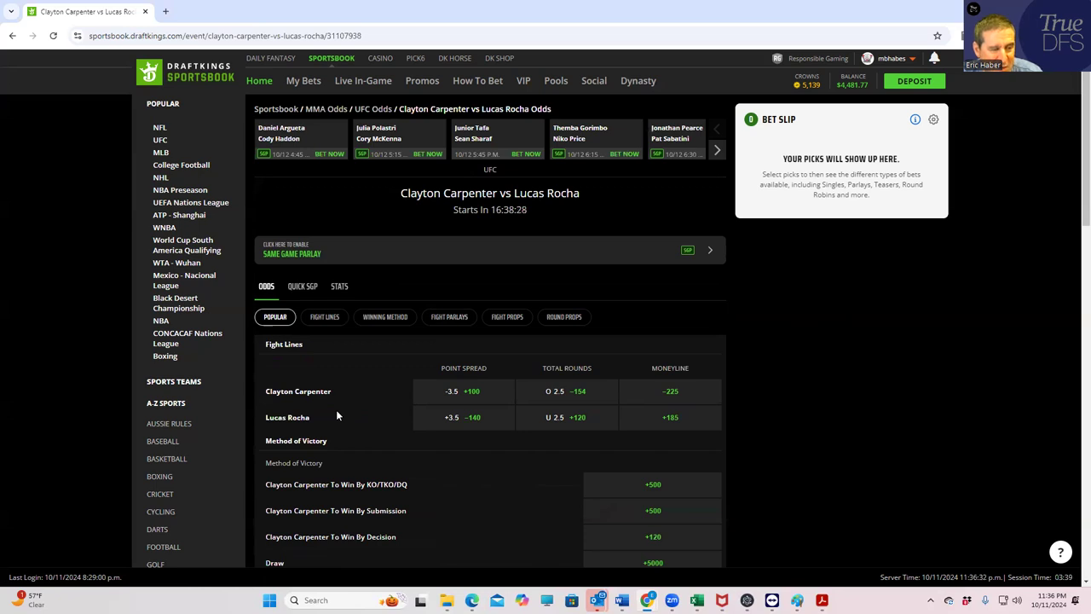
mouse_move(296, 405)
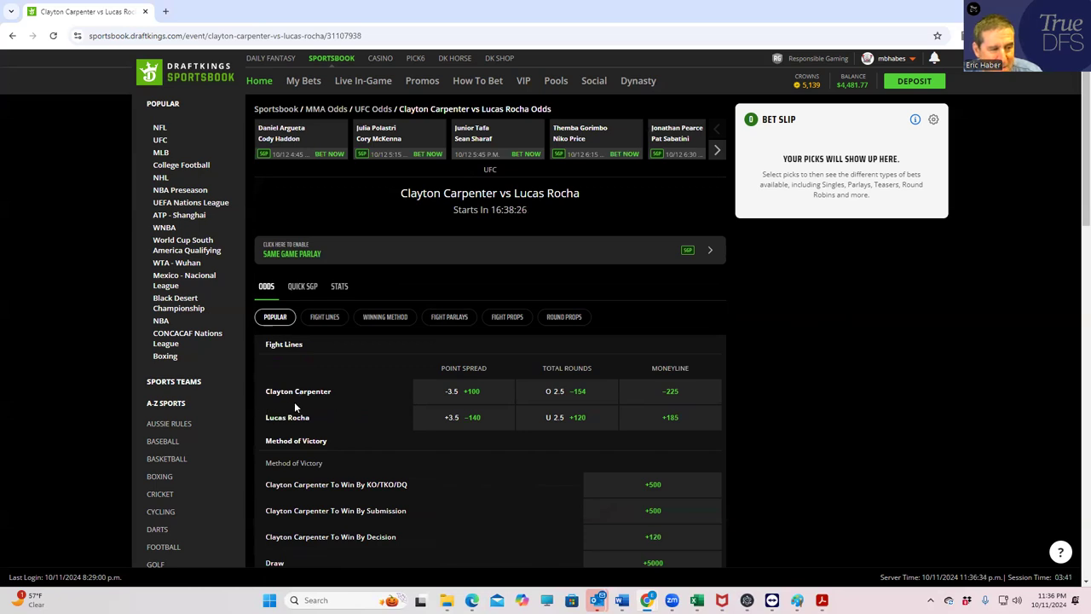
mouse_move(305, 421)
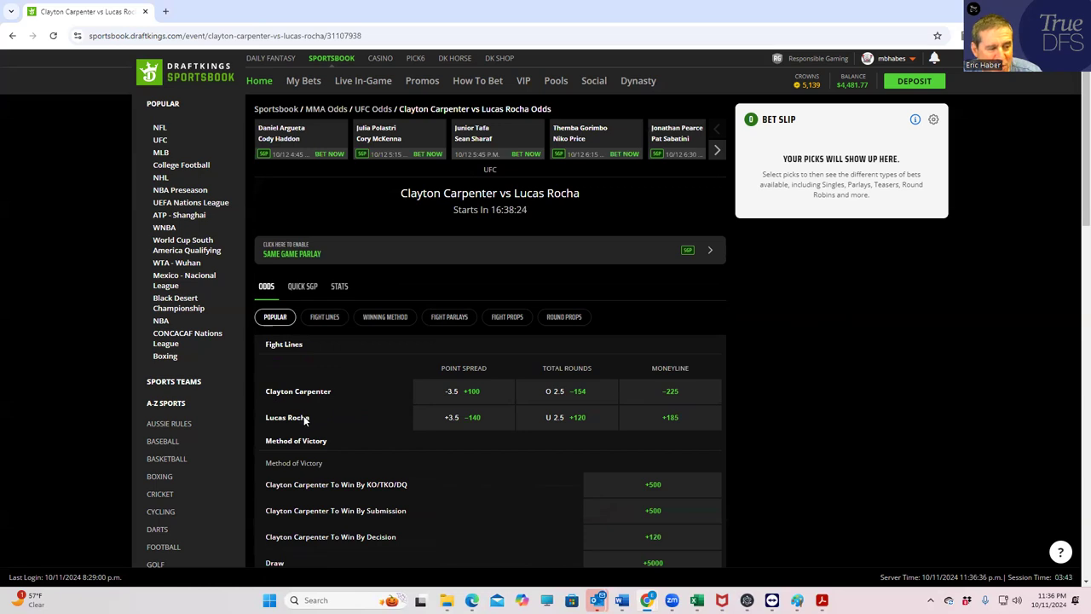
mouse_move(349, 419)
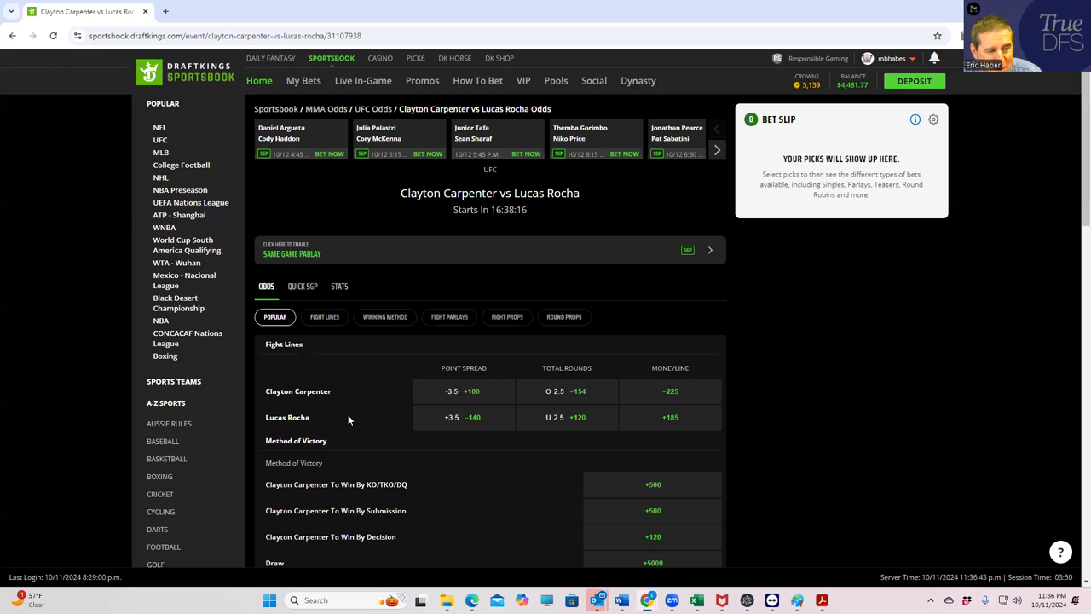
mouse_move(325, 392)
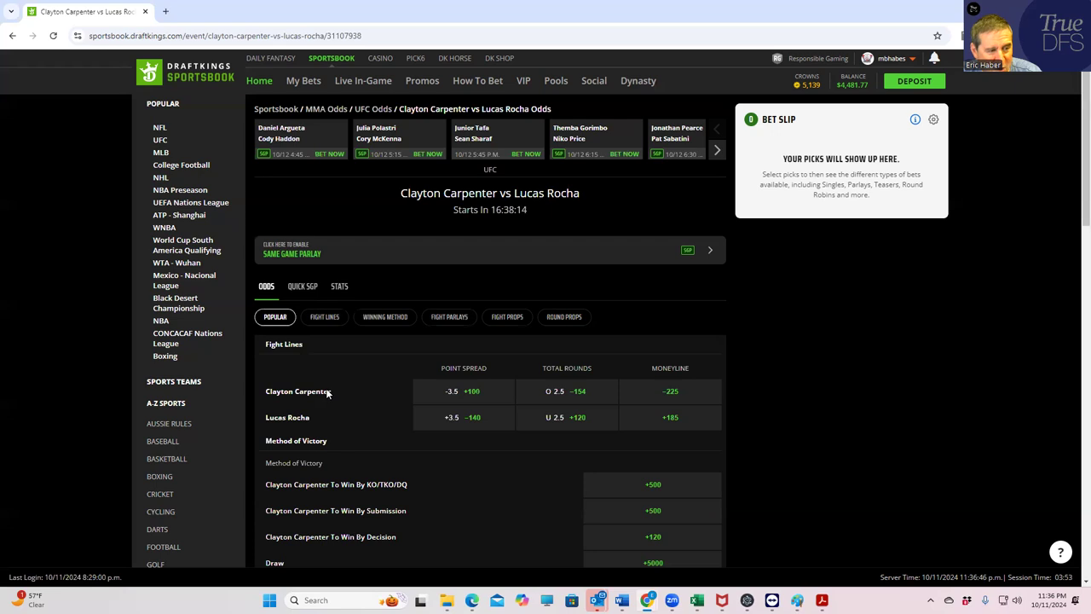
mouse_move(532, 395)
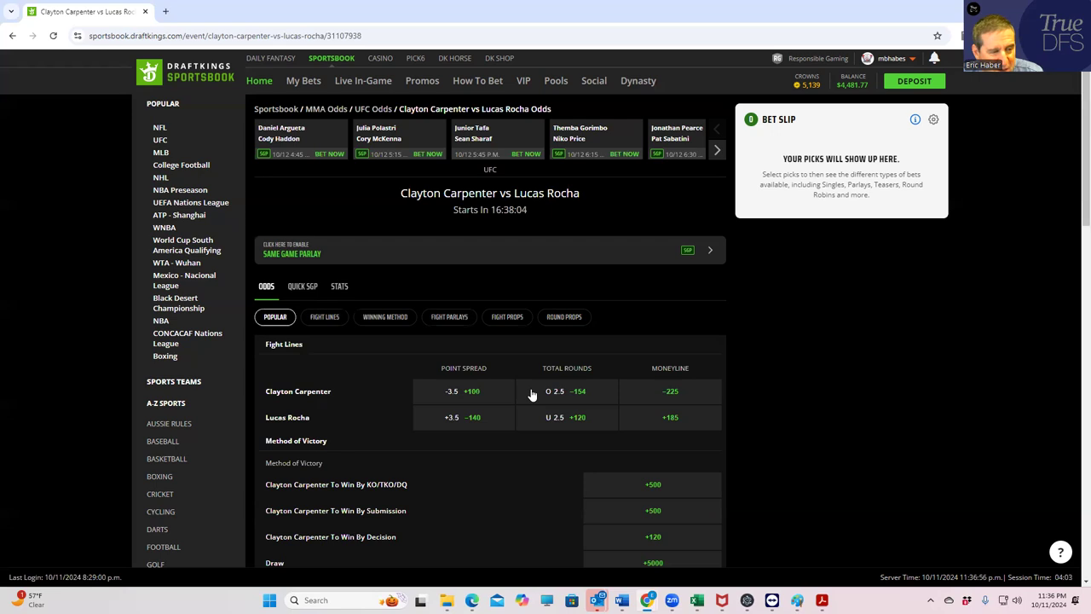
mouse_move(292, 393)
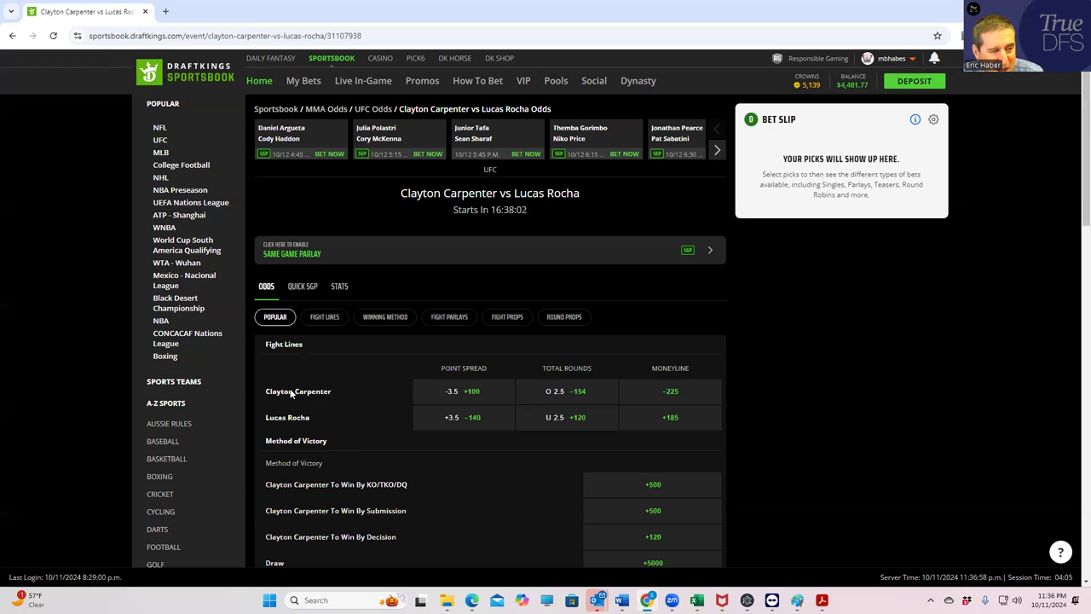
mouse_move(286, 401)
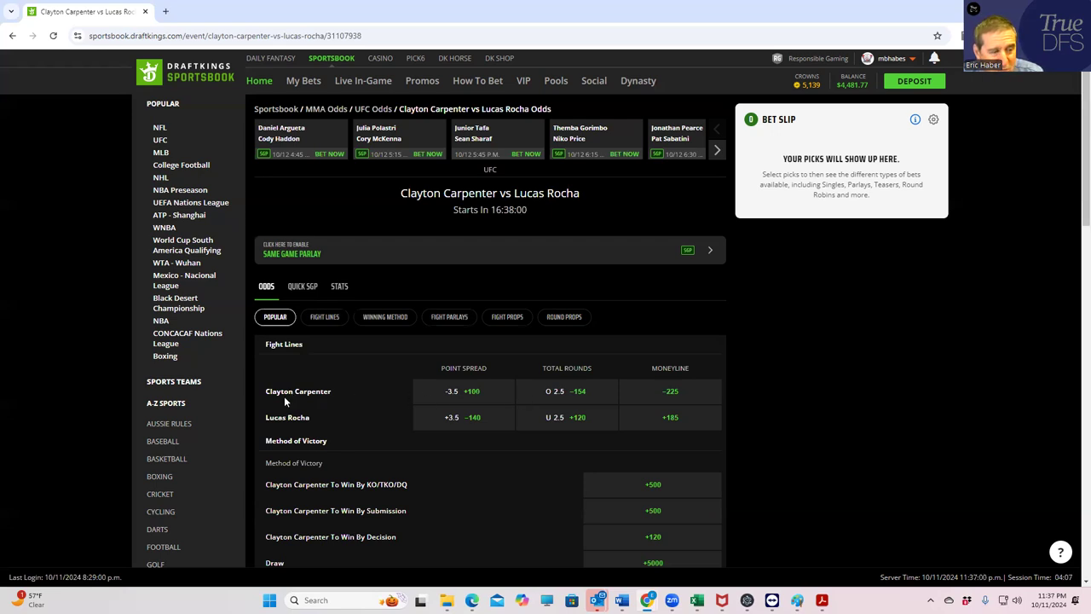
mouse_move(276, 429)
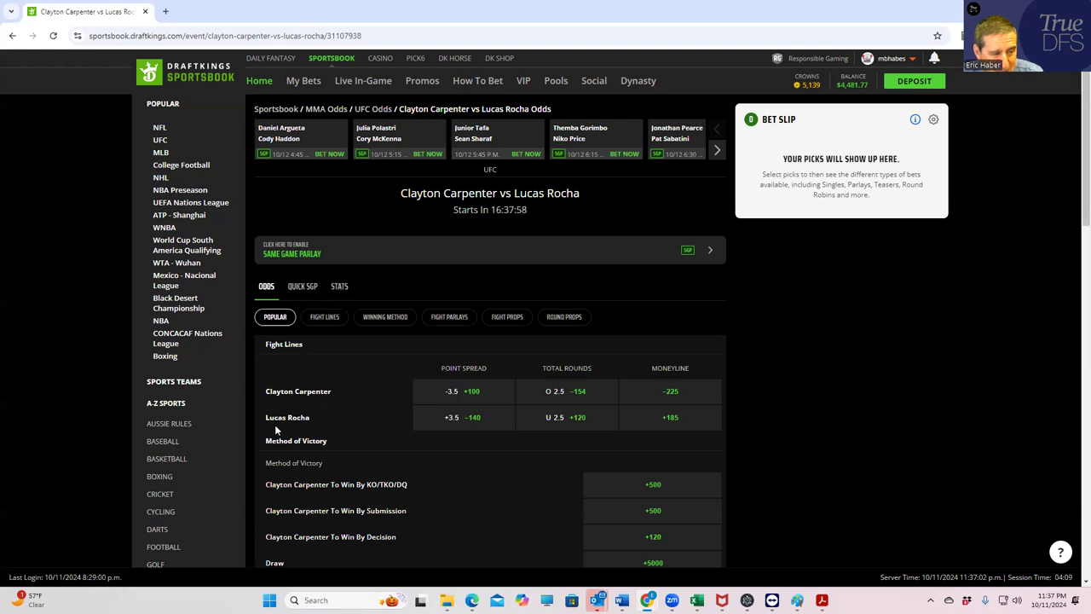
mouse_move(870, 421)
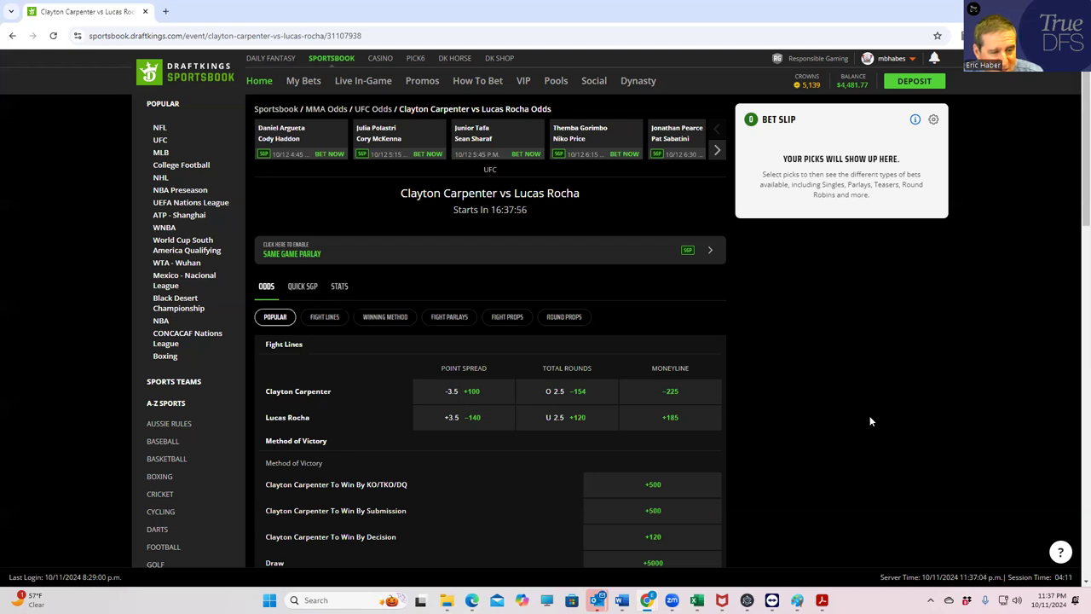
scroll("down", 3)
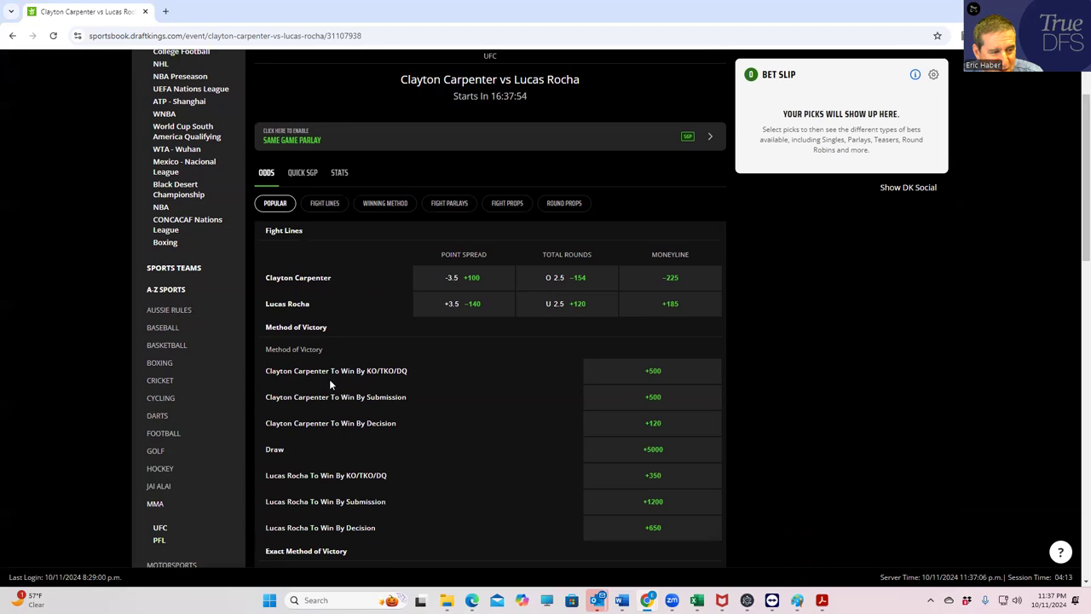
mouse_move(439, 377)
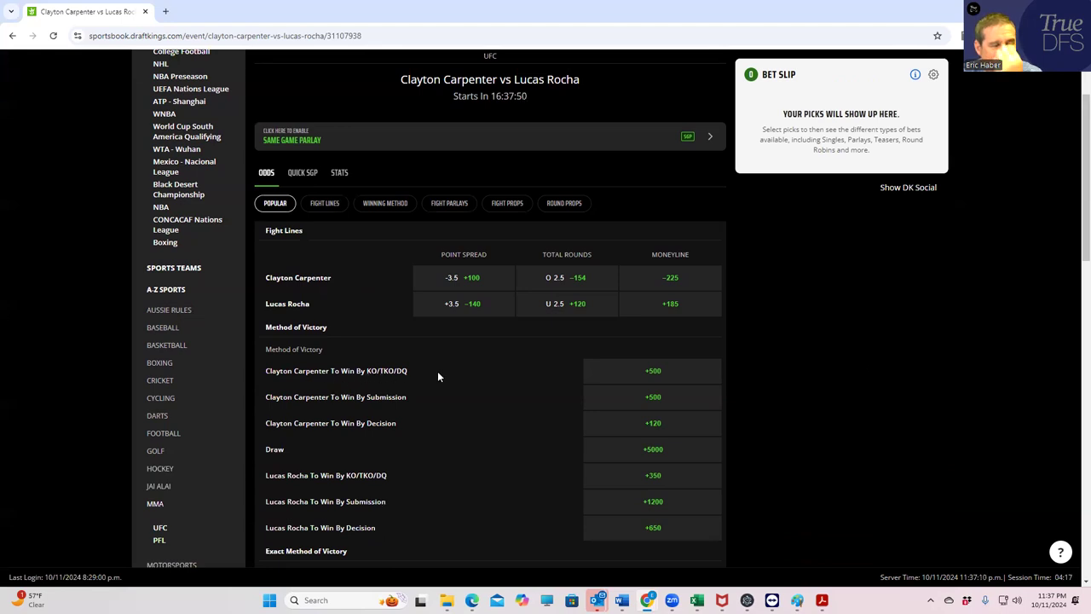
mouse_move(583, 467)
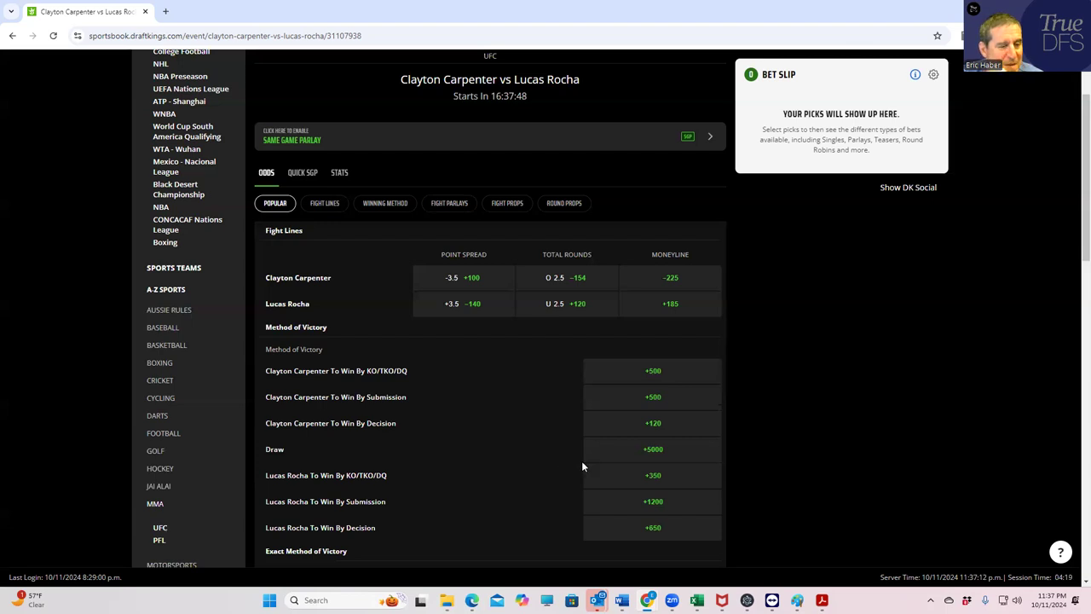
scroll("down", 3)
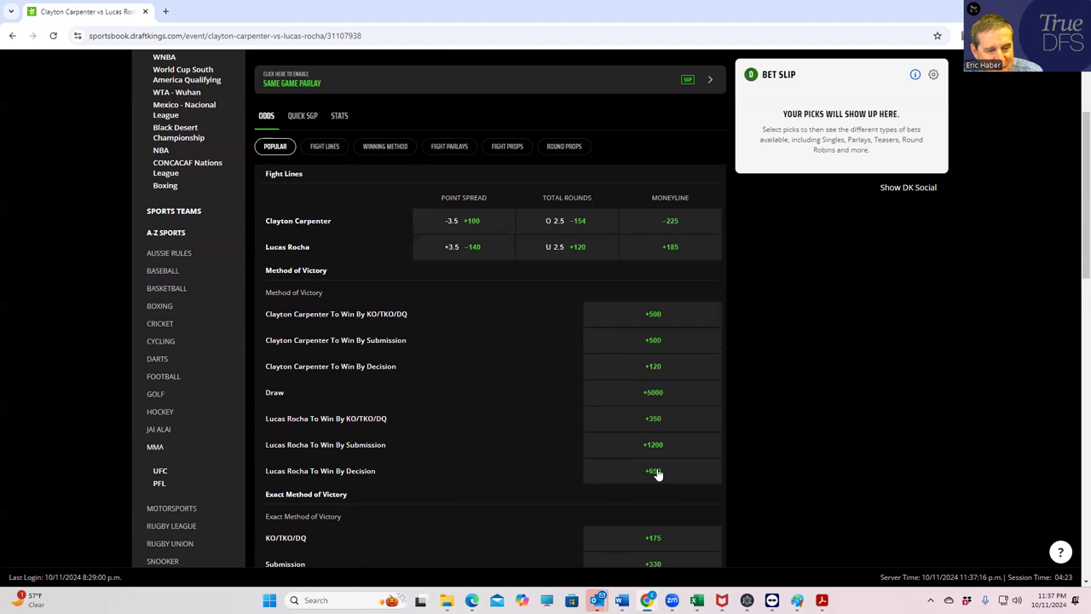
Add Lucas Rocha To Win By Decision at +650 with a $180.00 stake.
left_click(652, 470)
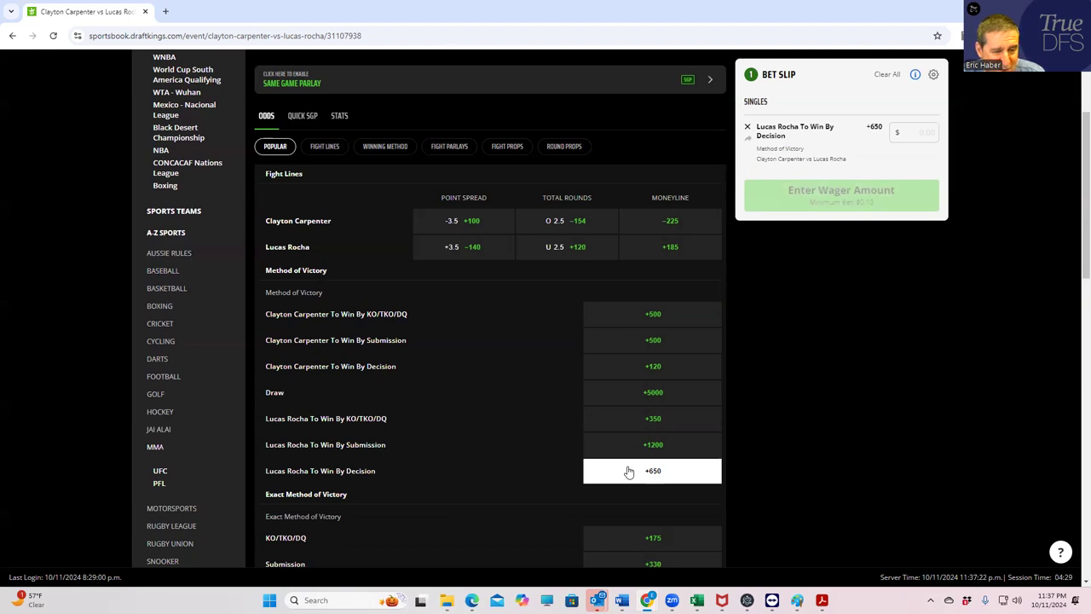
left_click(923, 132)
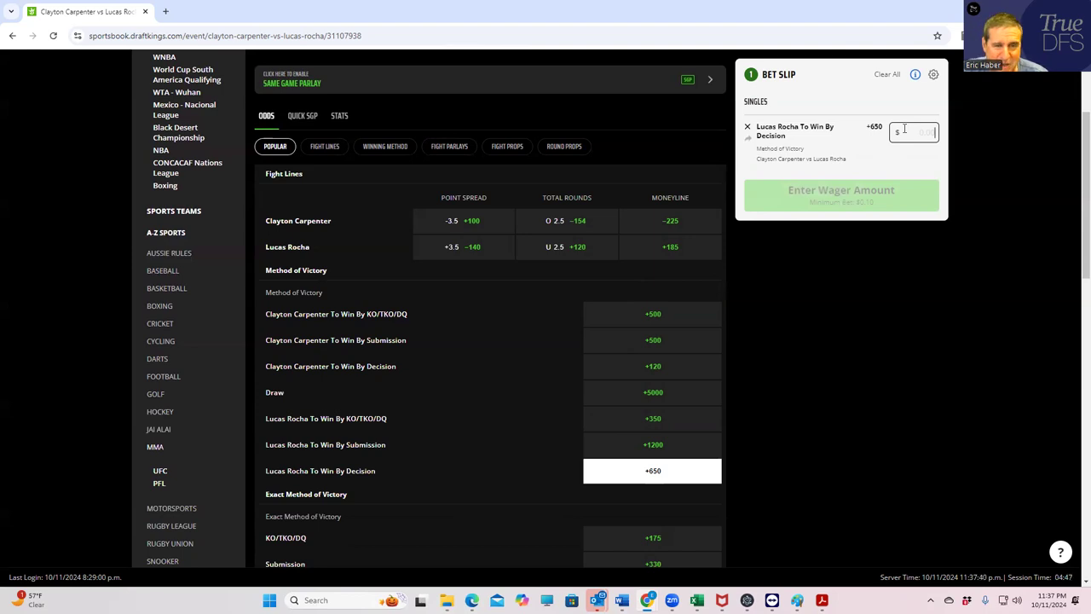
type("1.00")
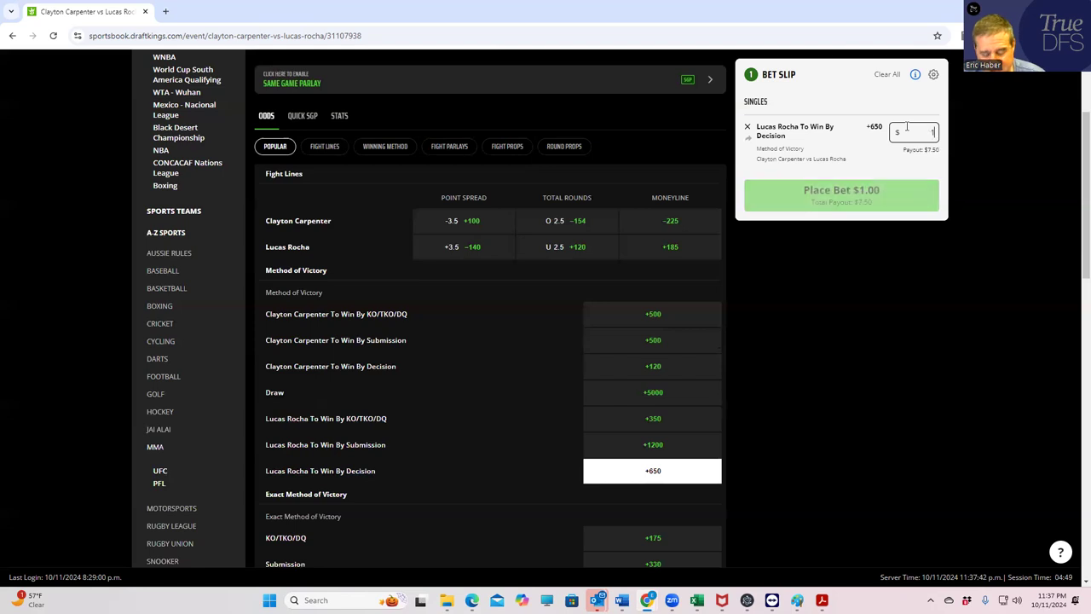
type("180.00")
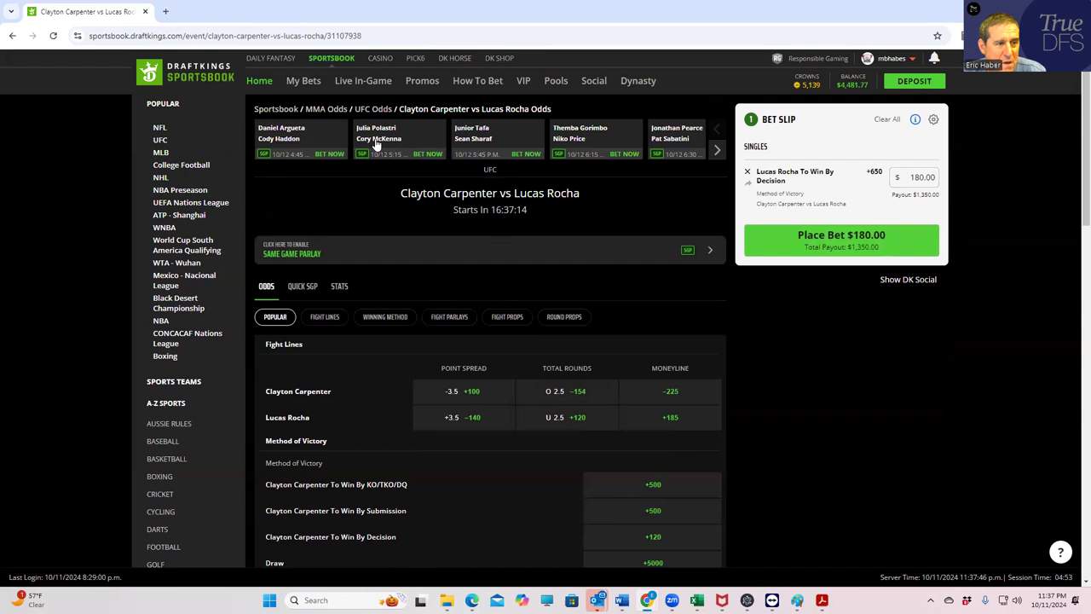
left_click(394, 136)
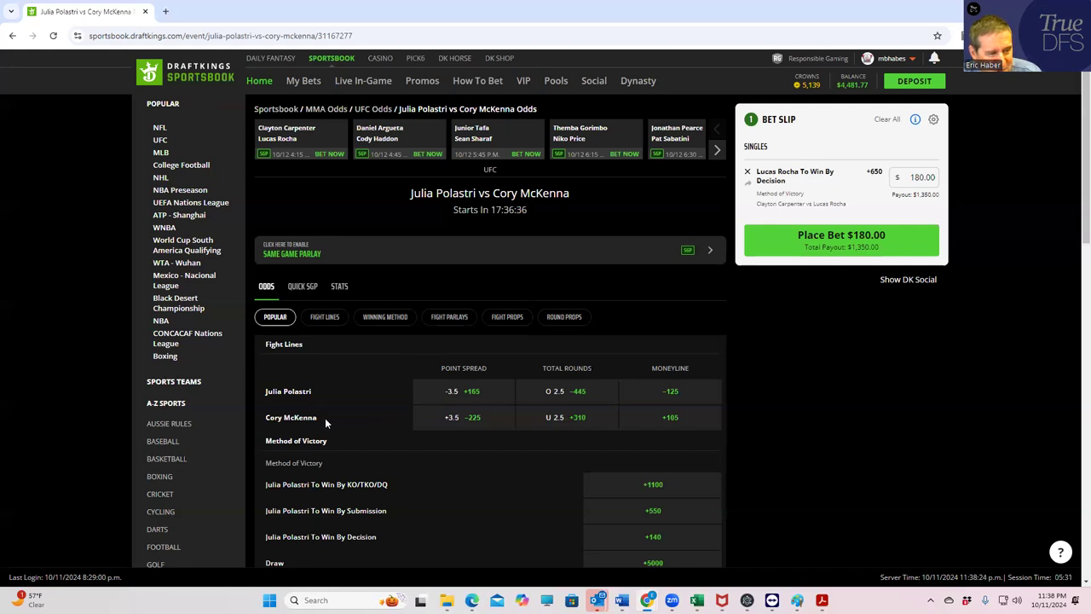
mouse_move(768, 479)
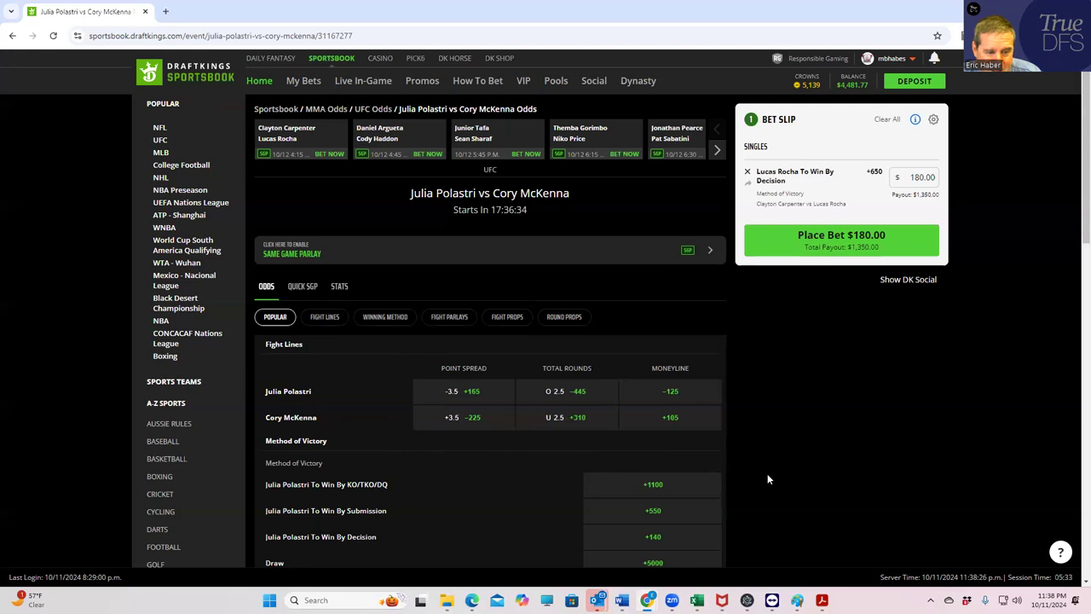
scroll("down", 3)
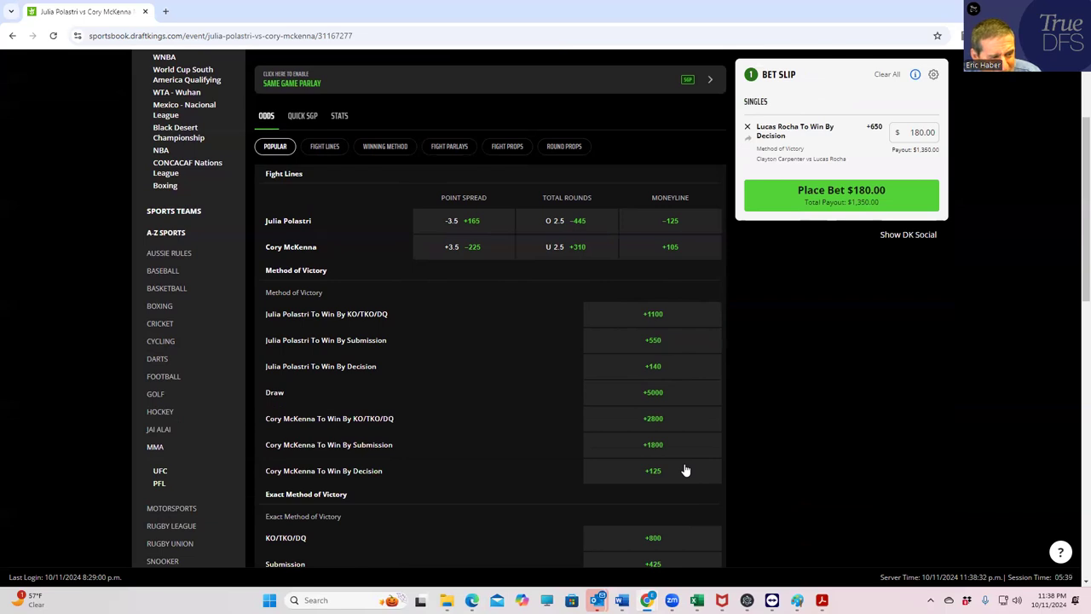
mouse_move(611, 443)
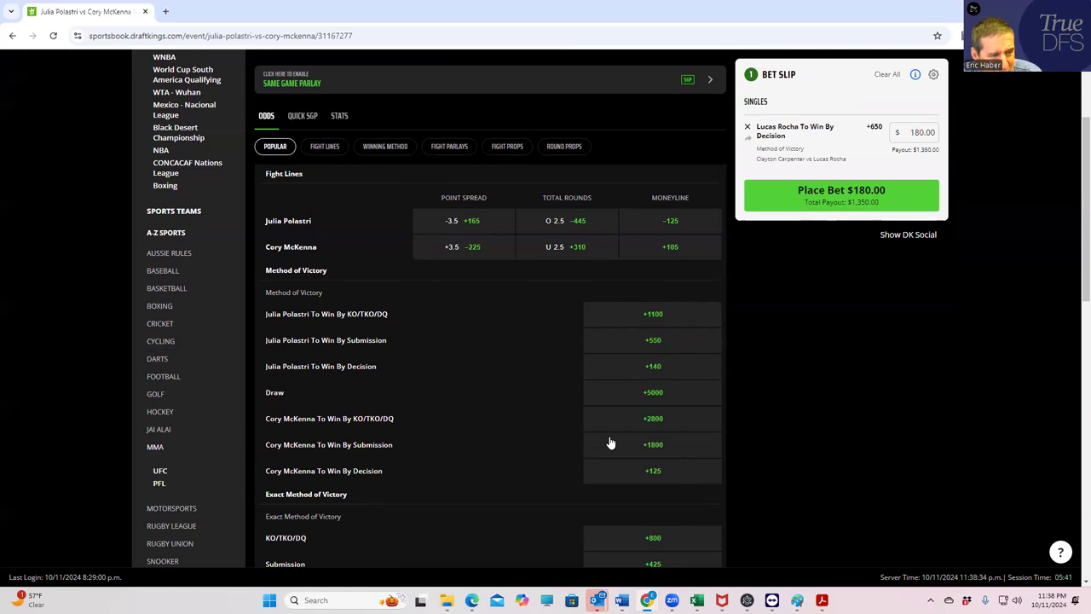
mouse_move(625, 476)
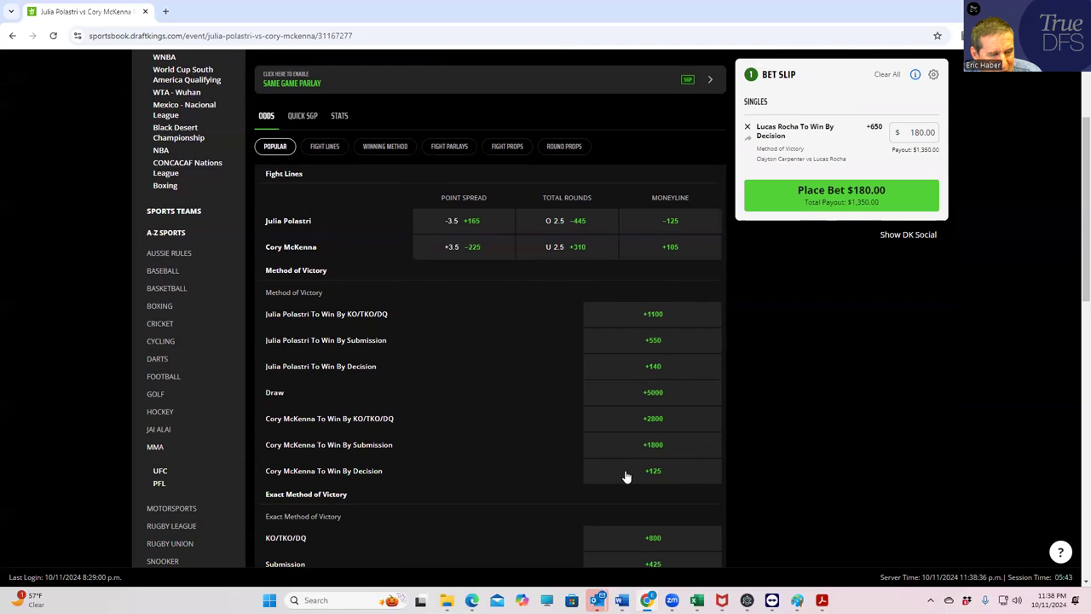
scroll("down", 3)
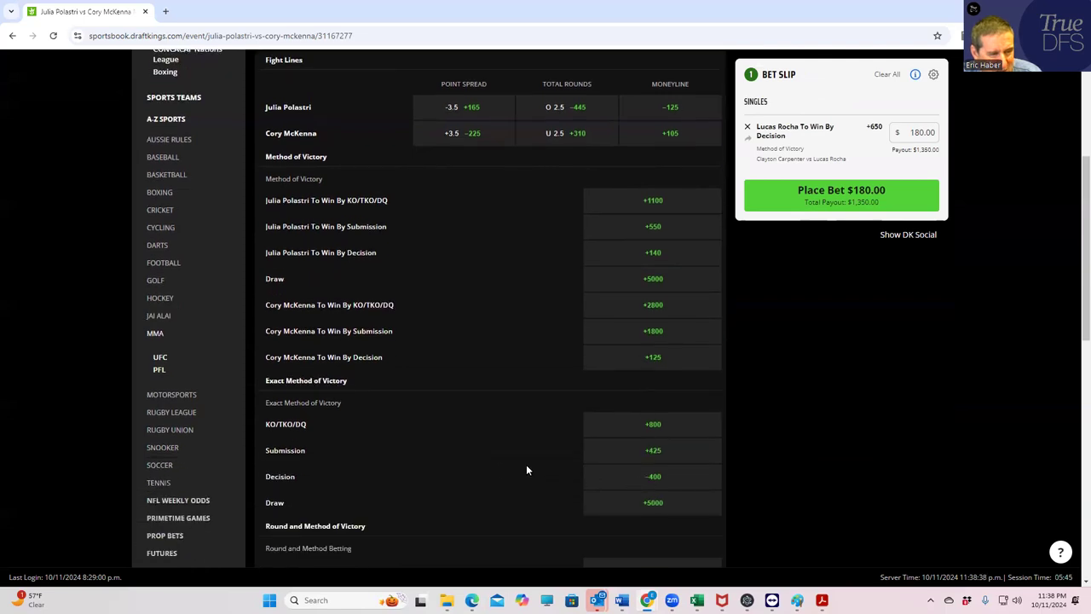
scroll("down", 3)
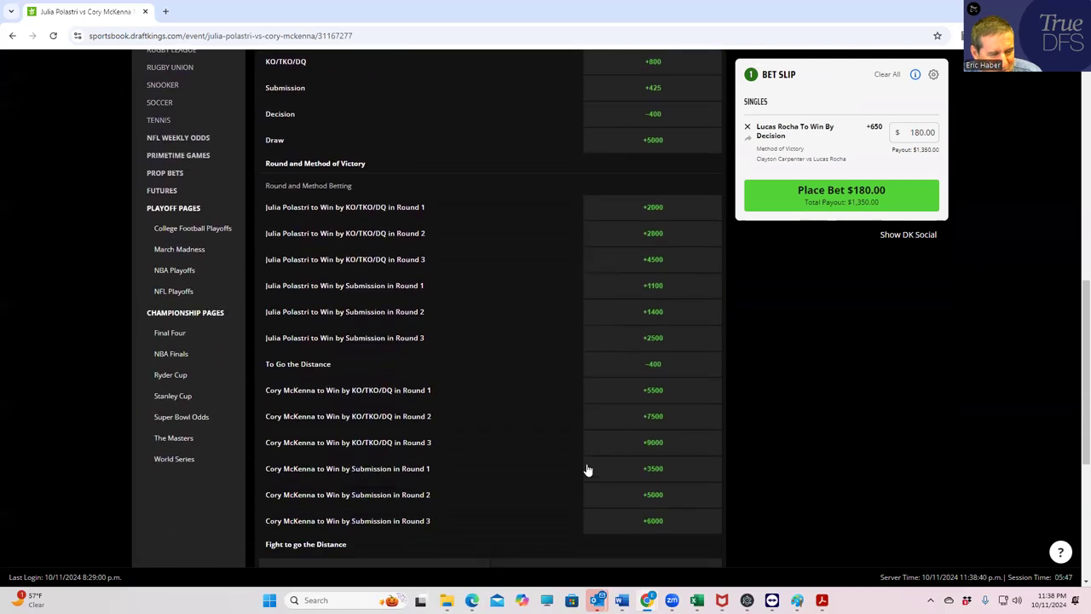
scroll("down", 3)
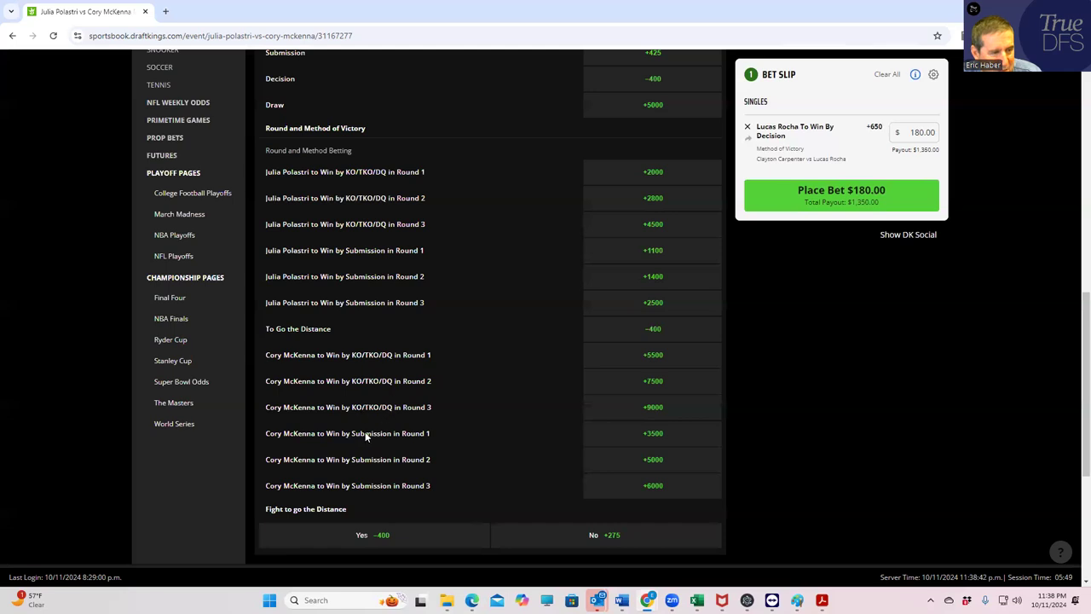
scroll("down", 3)
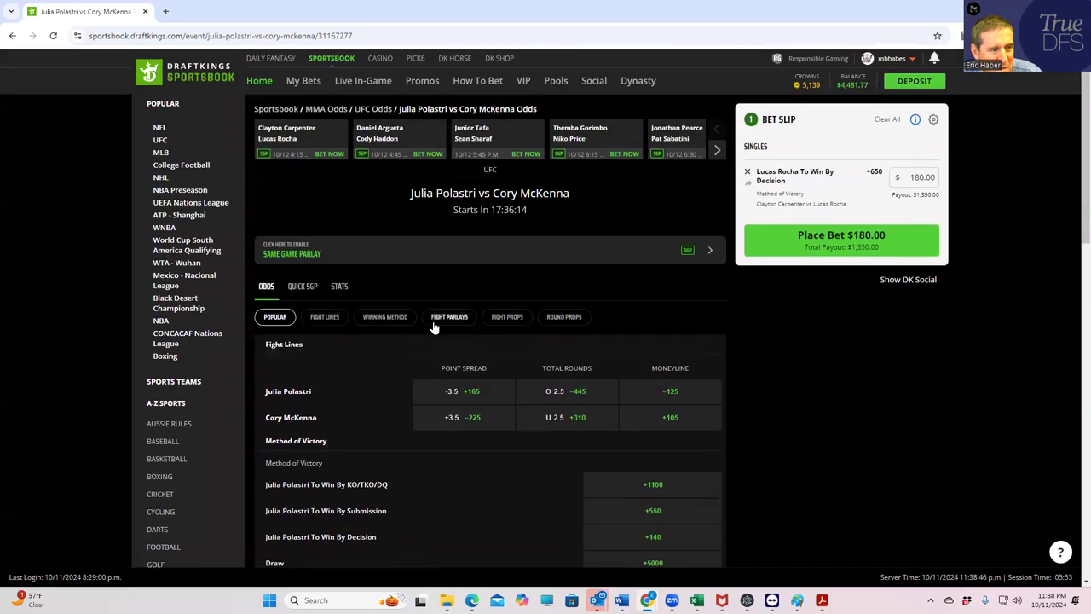
Add Cory McKenna by KO/TKO/DQ or Submission at +1200 with a $180 stake.
left_click(384, 316)
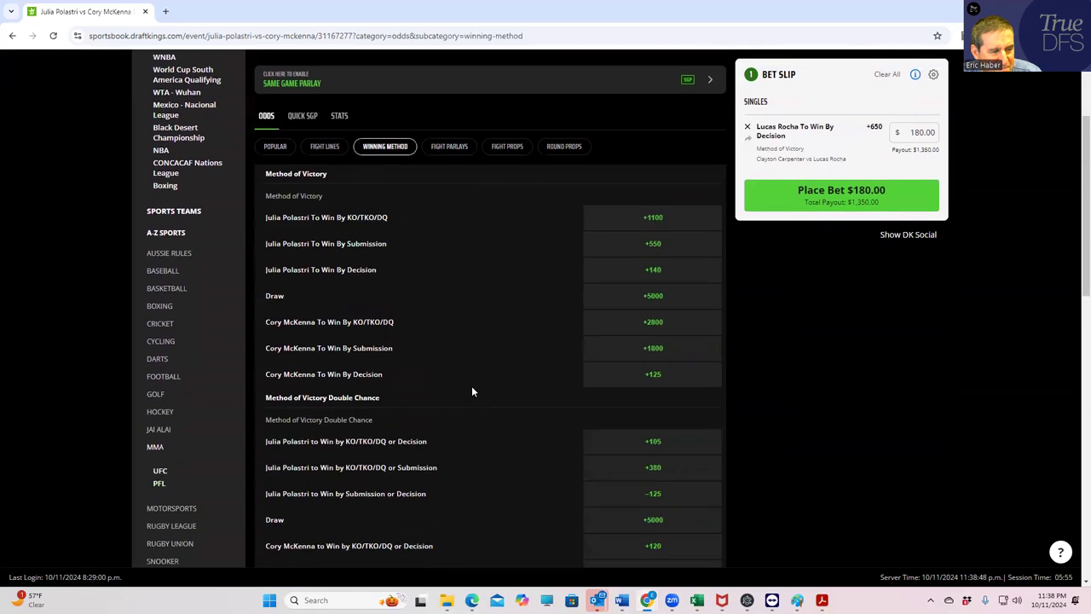
scroll("down", 3)
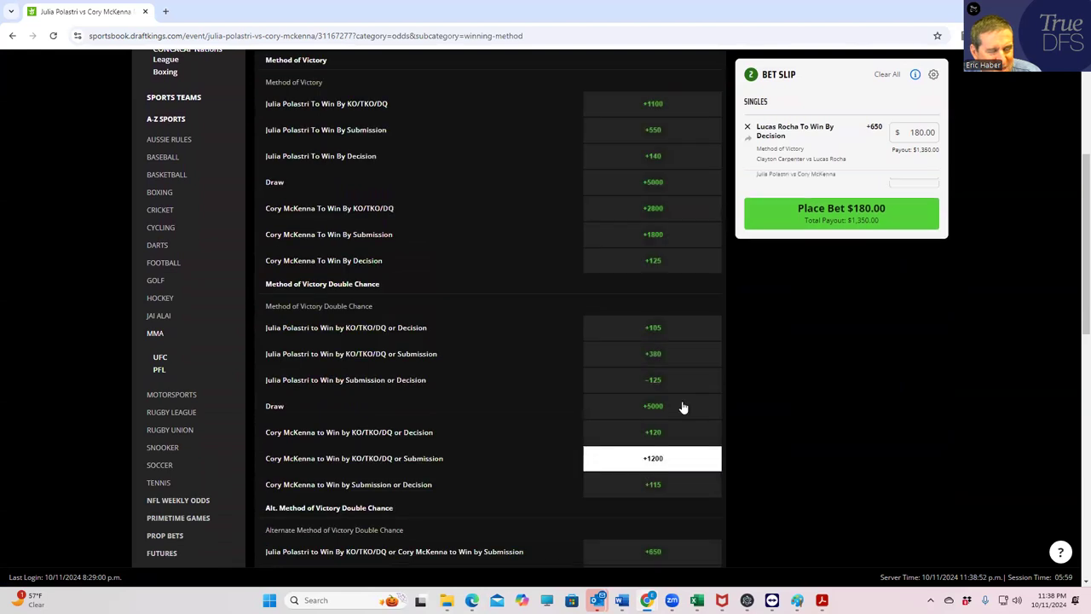
left_click(652, 458)
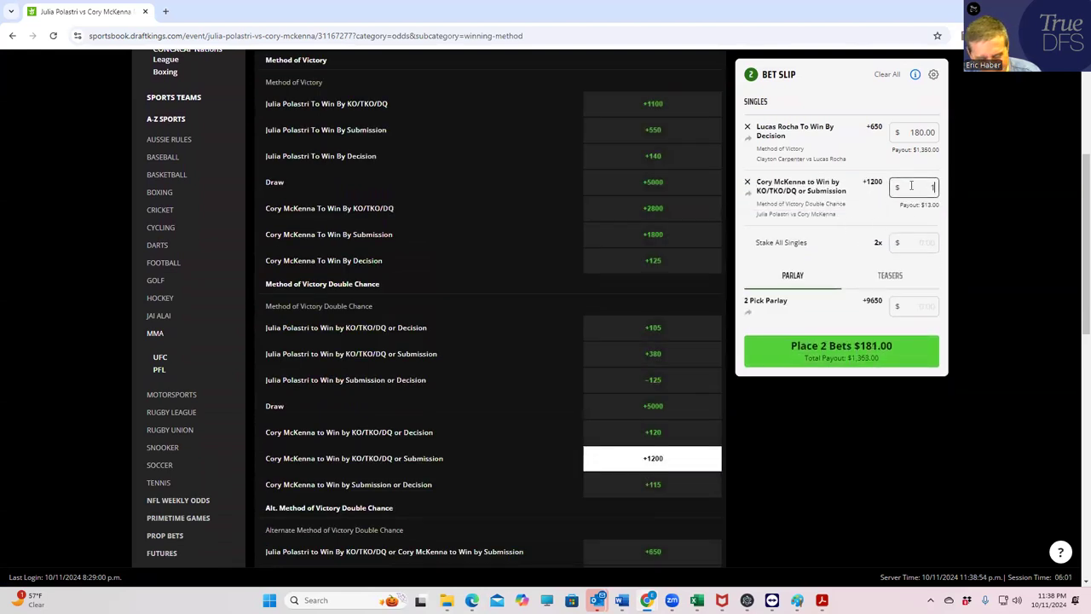
type("180.00")
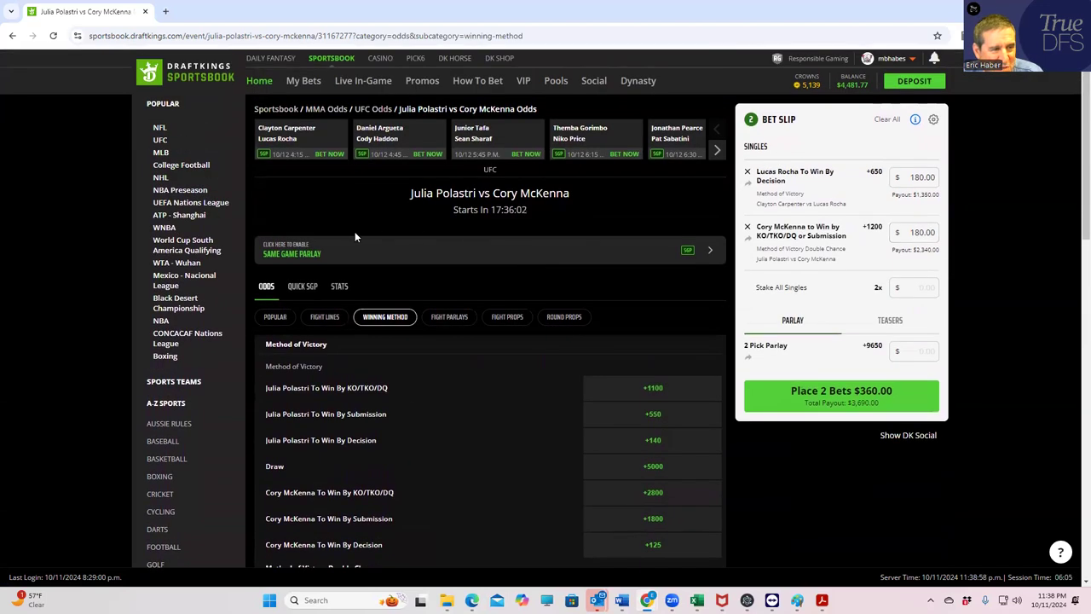
mouse_move(394, 196)
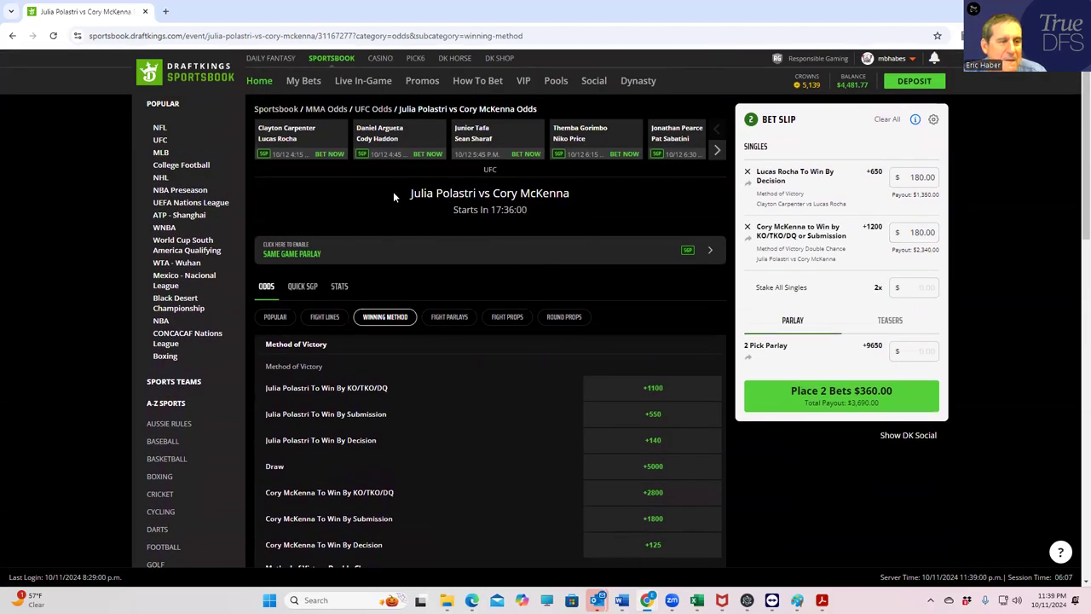
mouse_move(400, 157)
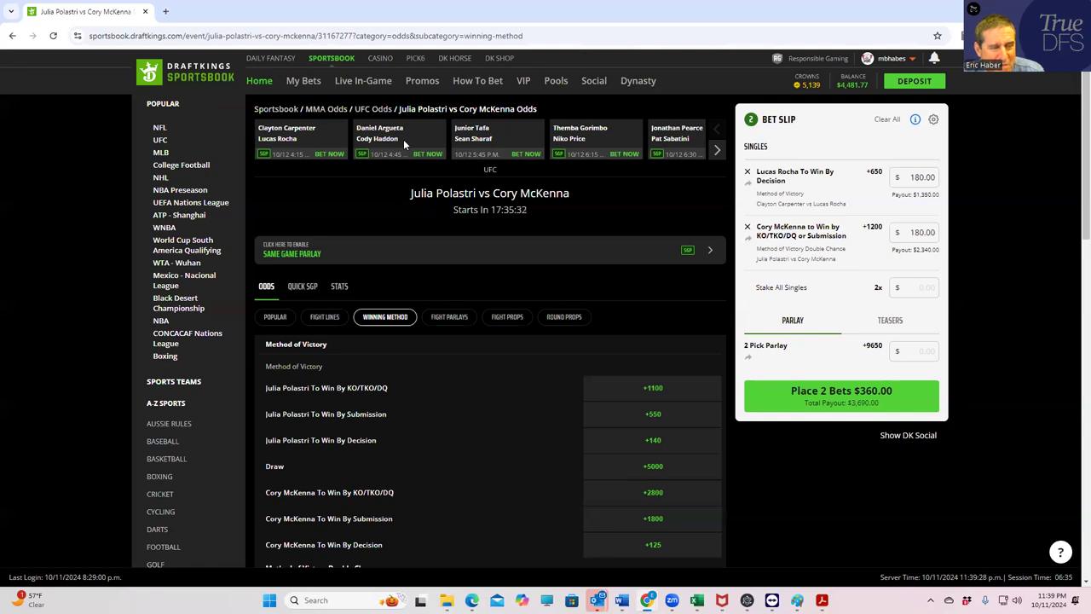
Open Argueta vs Haddon and stake $180 on Argueta by Submission at +650.
left_click(384, 136)
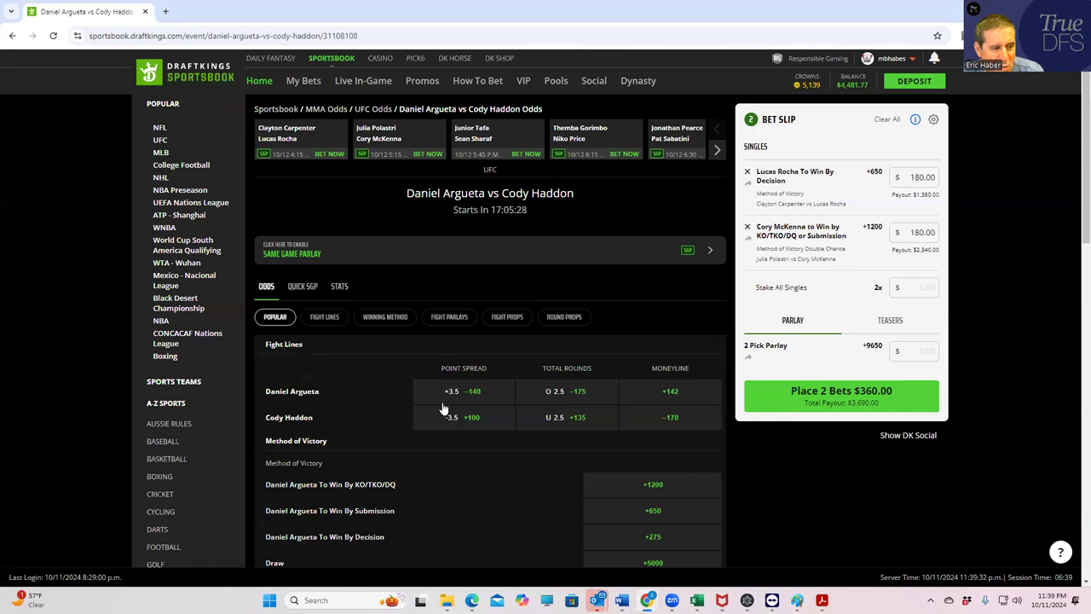
mouse_move(507, 485)
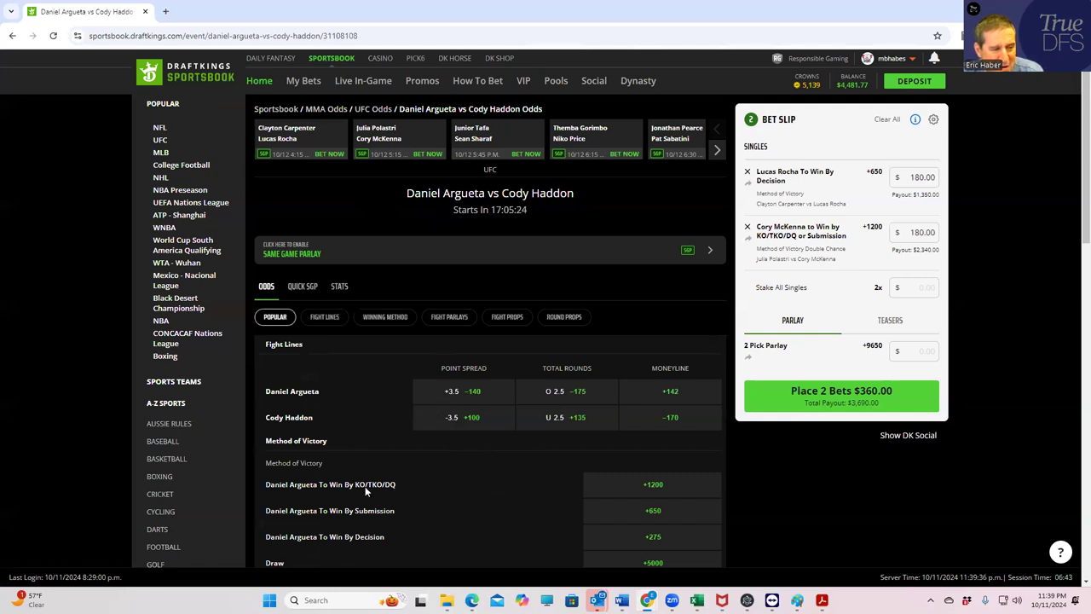
mouse_move(652, 511)
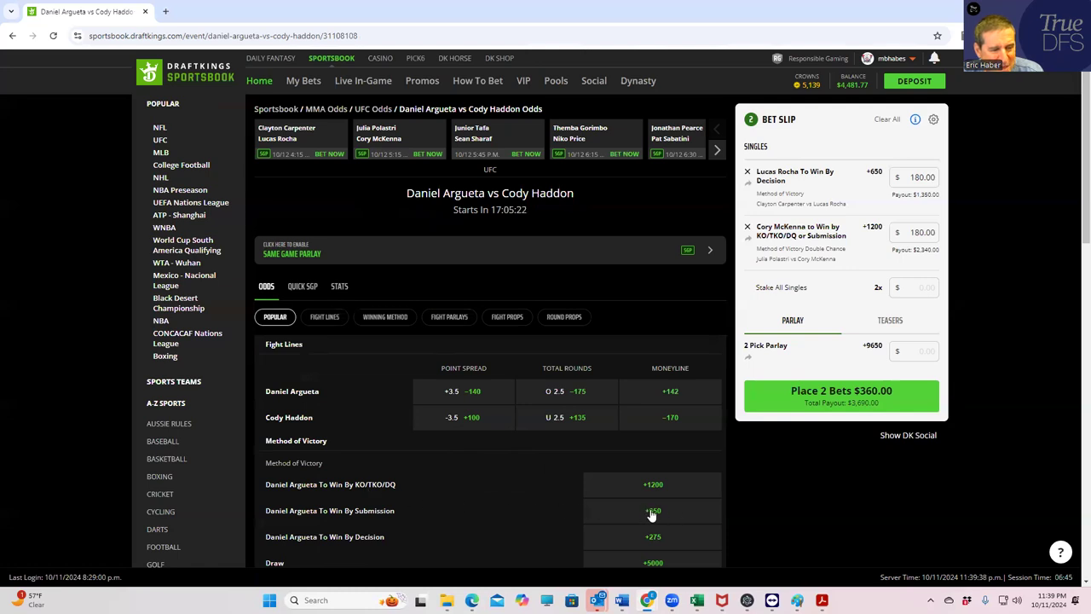
left_click(652, 510)
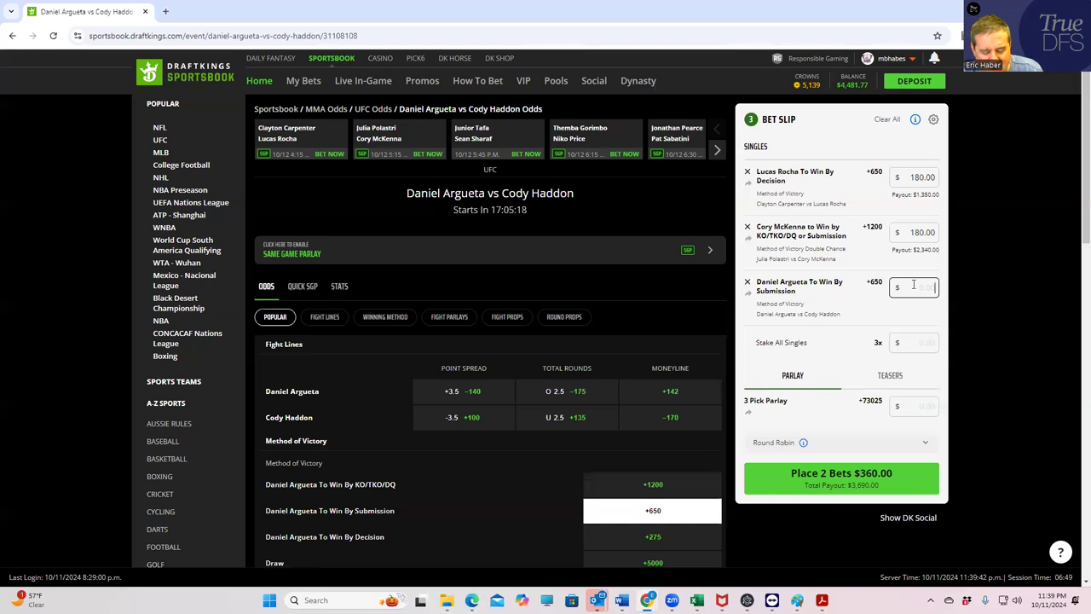
type("180.00")
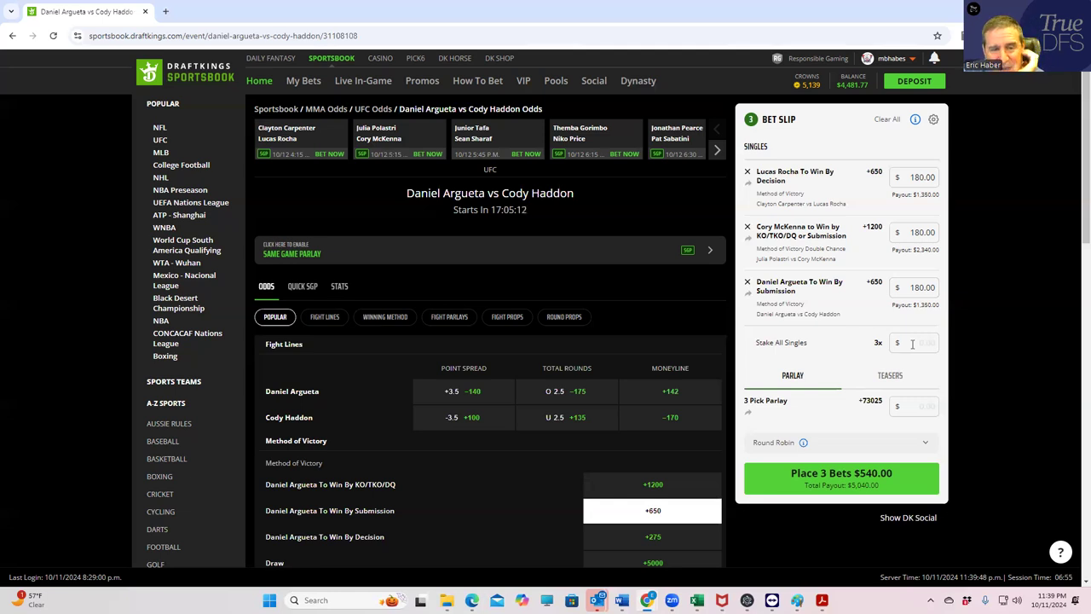
mouse_move(556, 271)
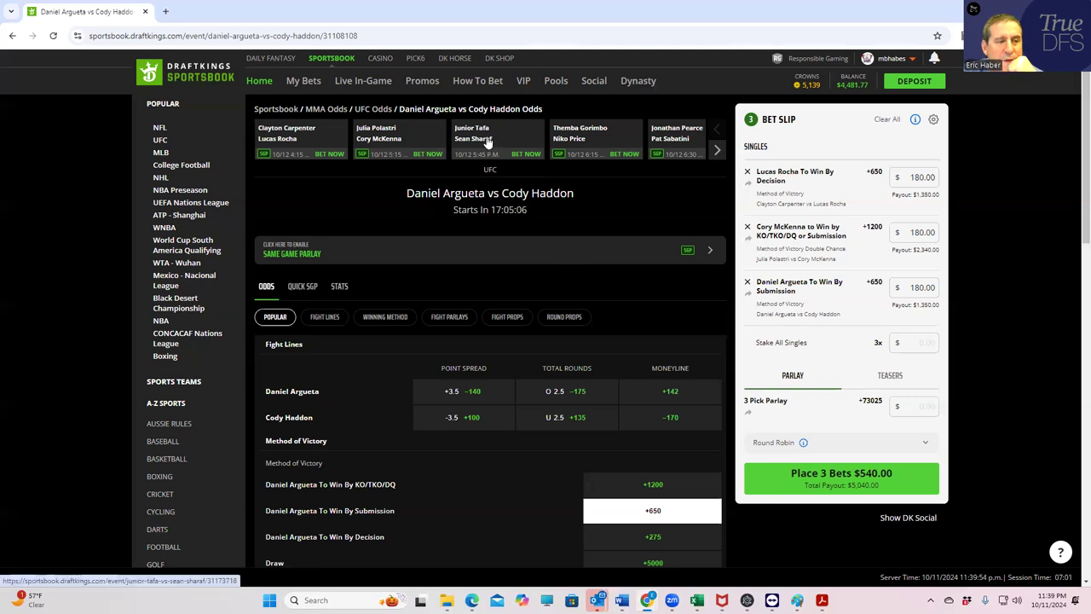
mouse_move(486, 142)
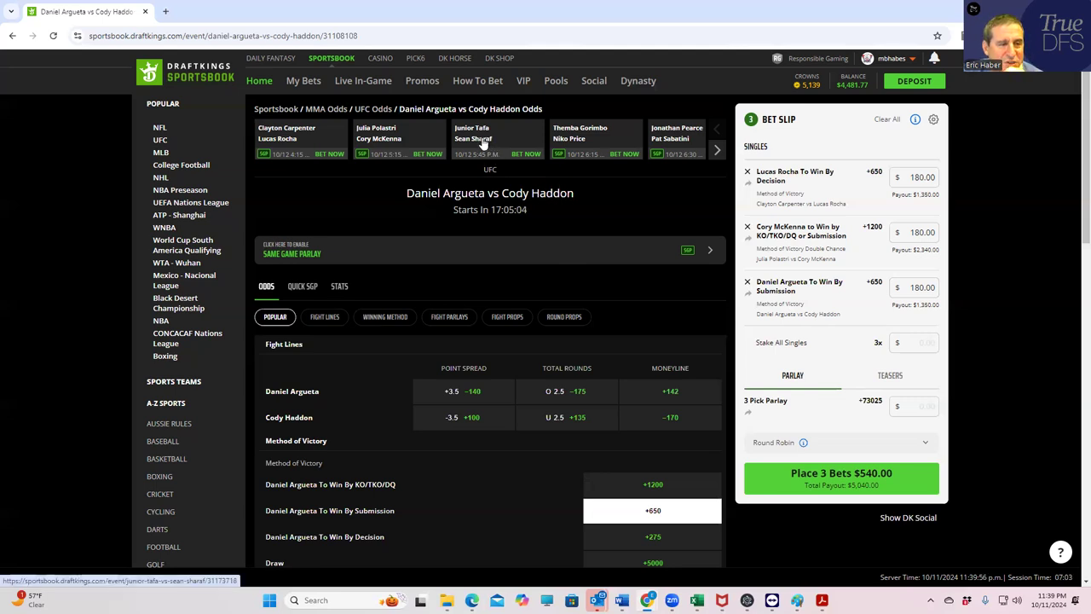
Open Tafa vs Sharaf and stake $180 on Sean Sharaf's +245 moneyline.
left_click(473, 137)
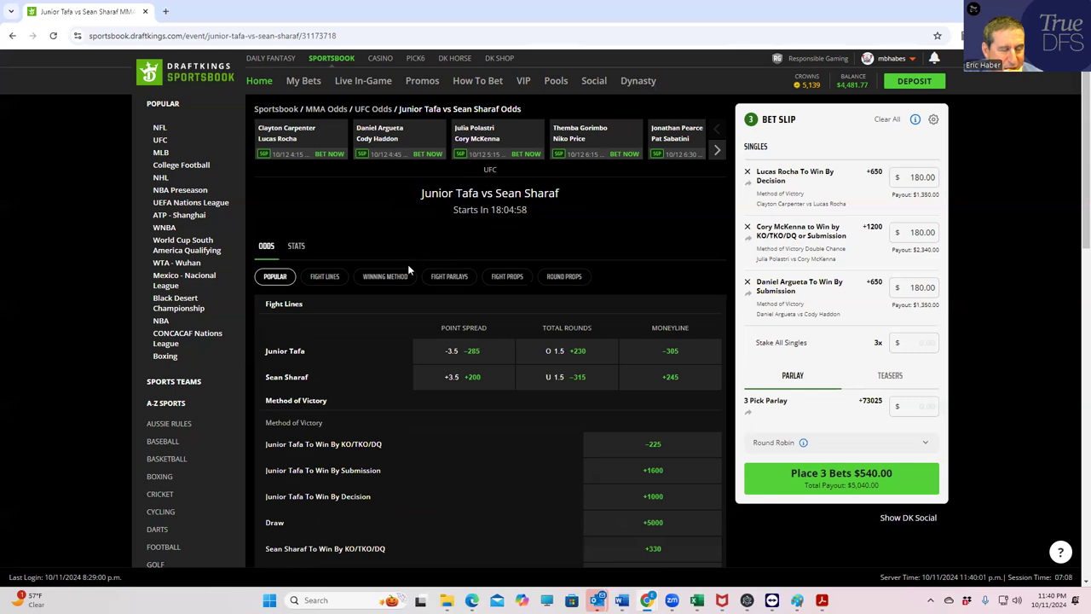
mouse_move(312, 377)
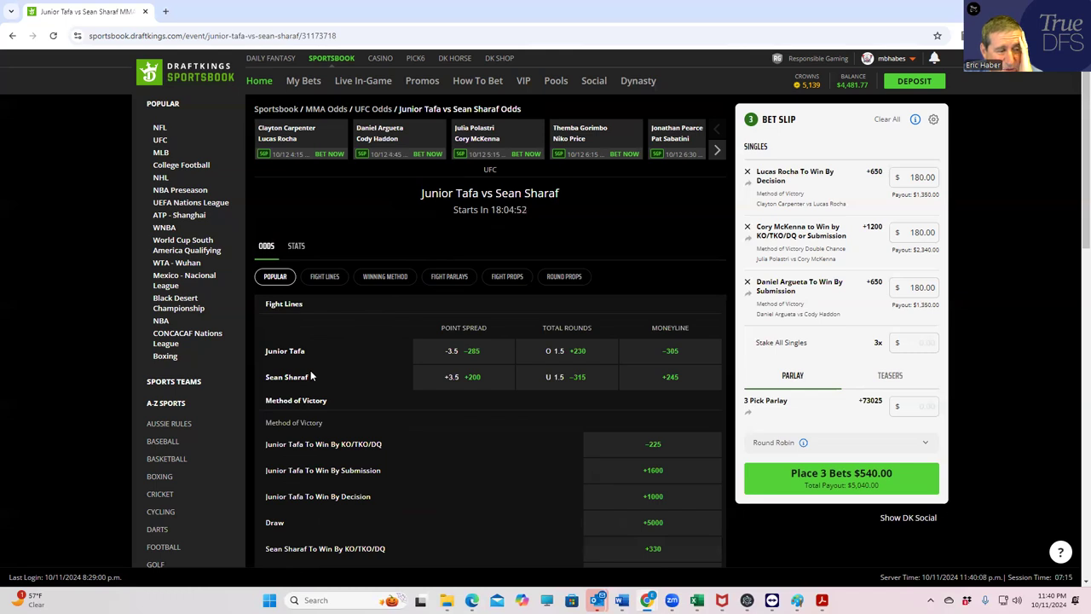
mouse_move(364, 366)
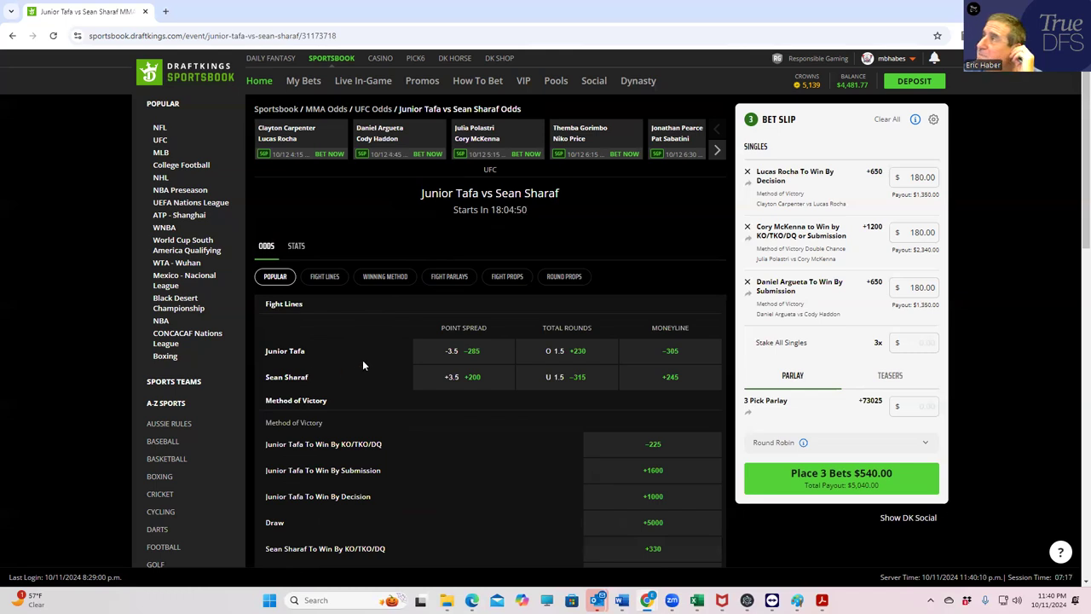
mouse_move(533, 382)
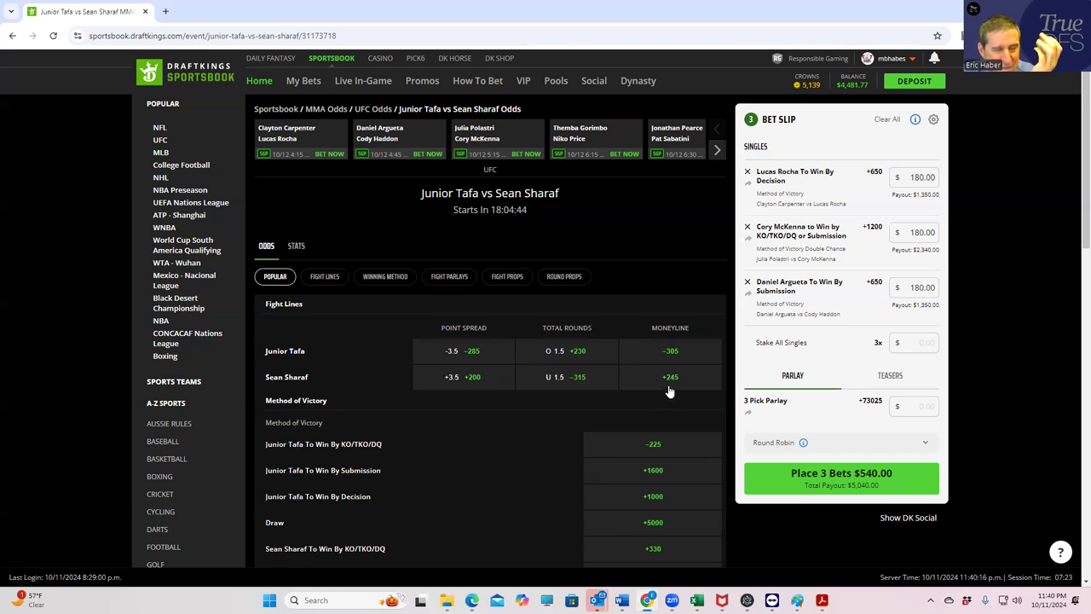
mouse_move(676, 379)
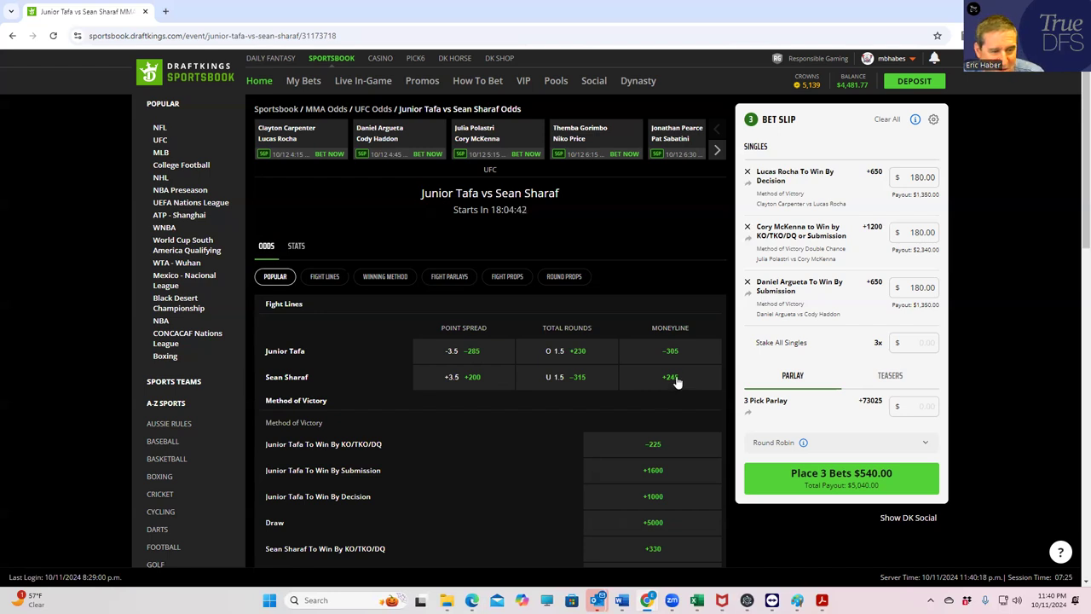
left_click(670, 376)
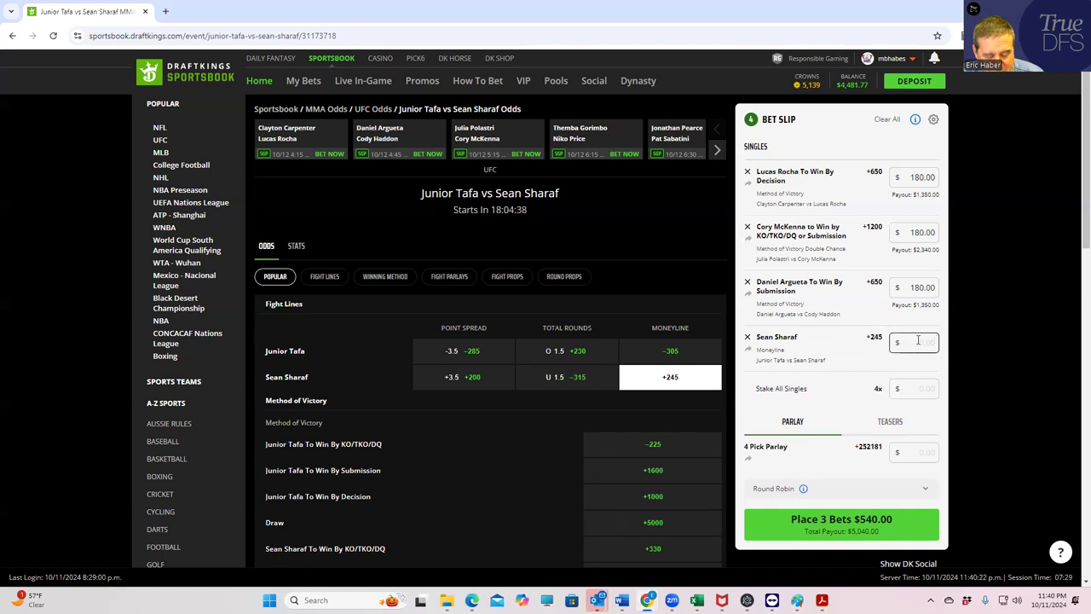
type("180.00")
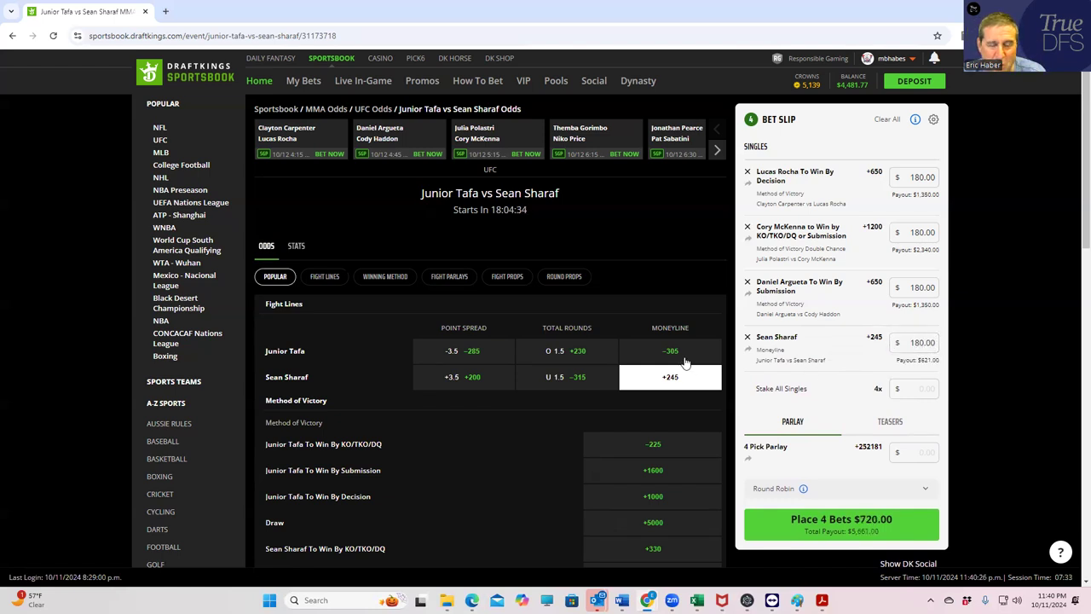
mouse_move(500, 193)
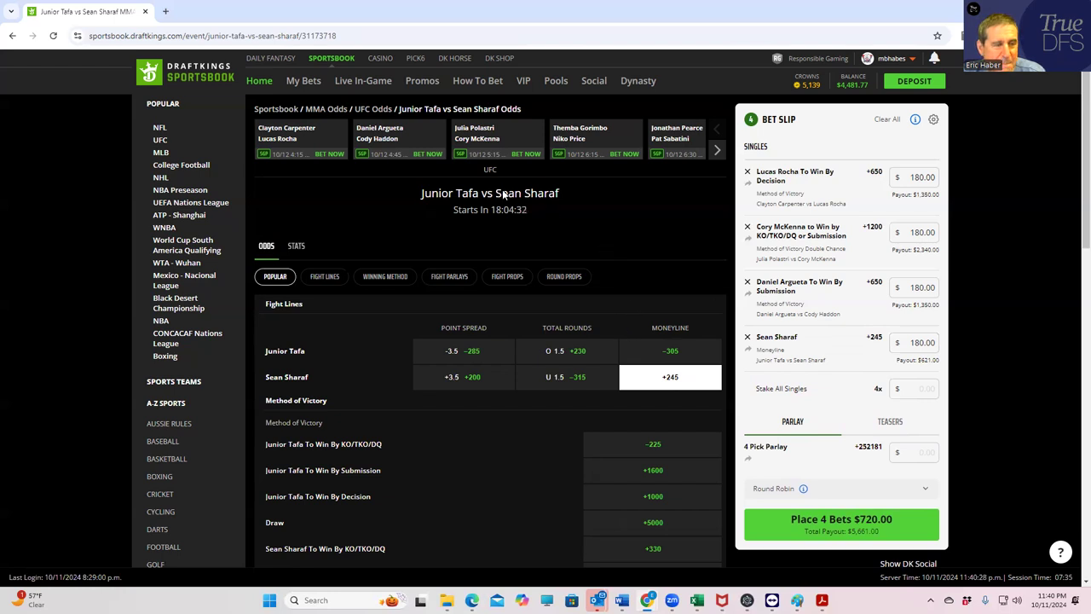
mouse_move(650, 149)
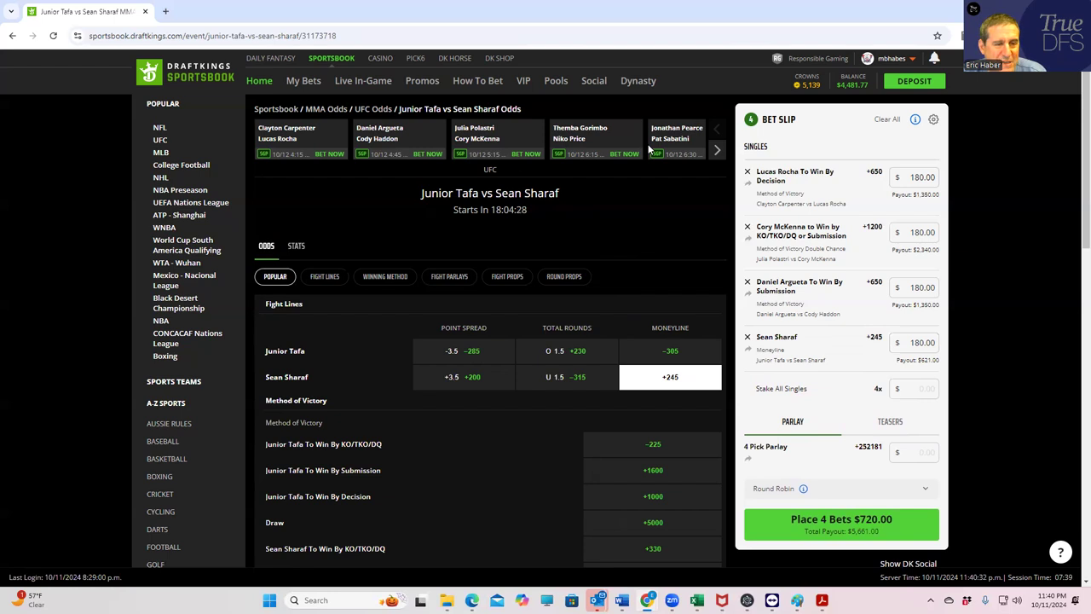
mouse_move(568, 139)
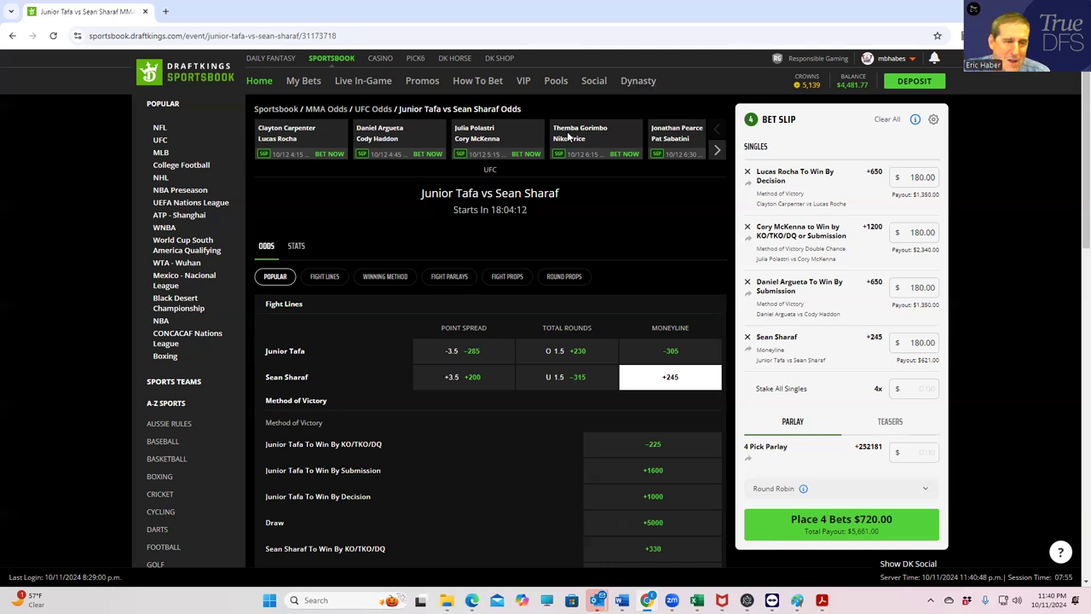
Add Niko Price's +260 moneyline, then browse Round Props and Winning Method markets.
left_click(579, 137)
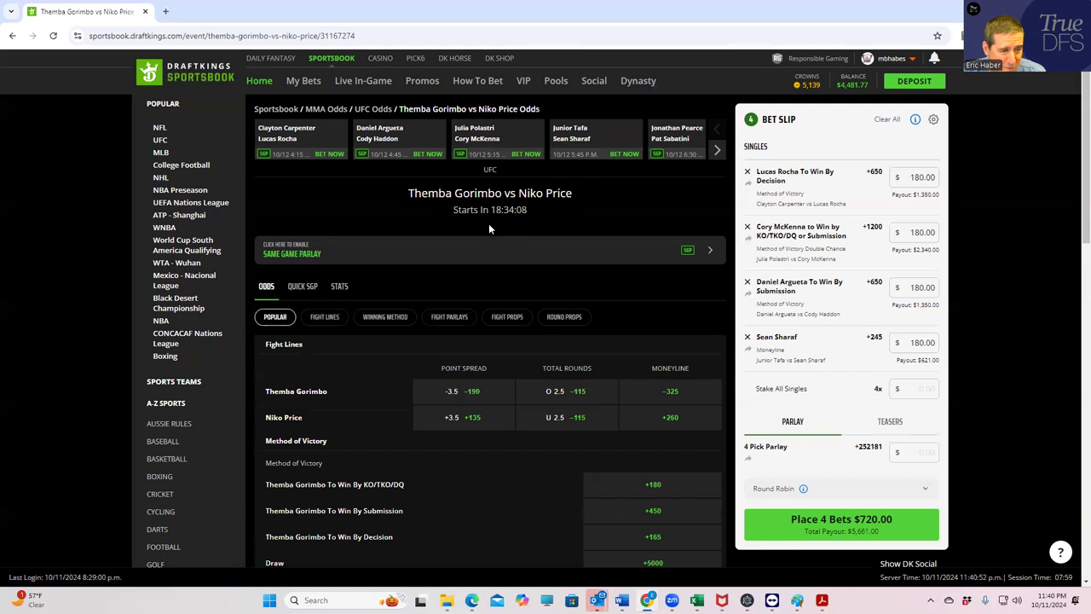
mouse_move(562, 407)
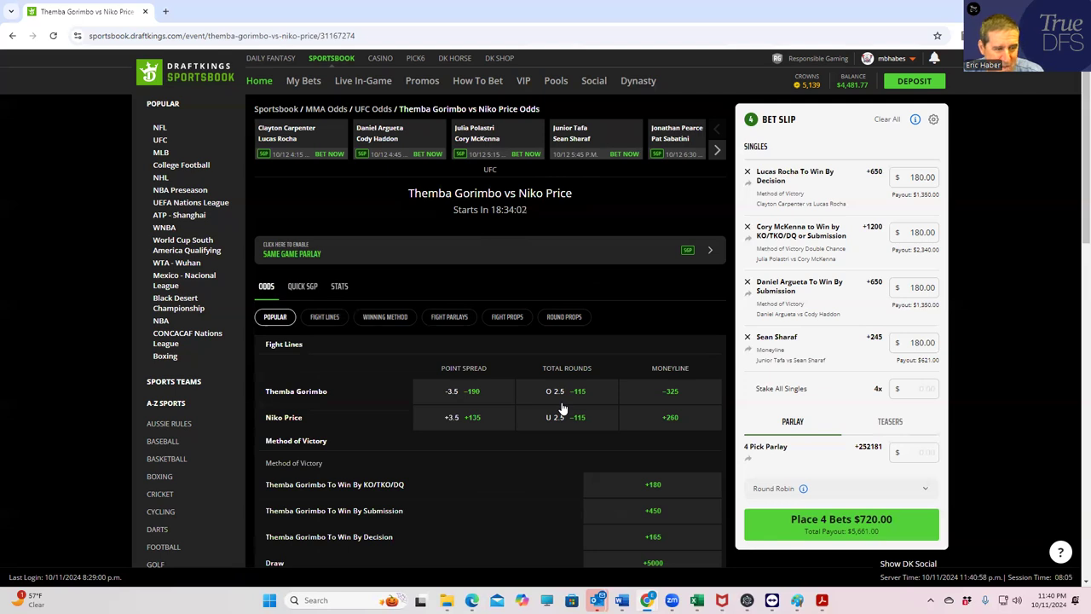
mouse_move(440, 417)
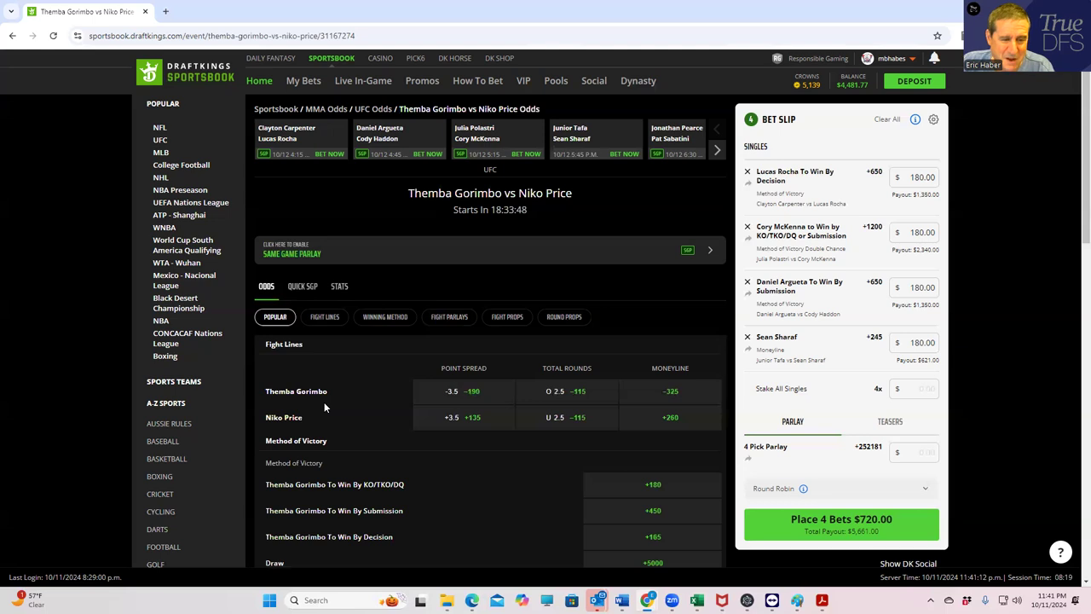
left_click(669, 416)
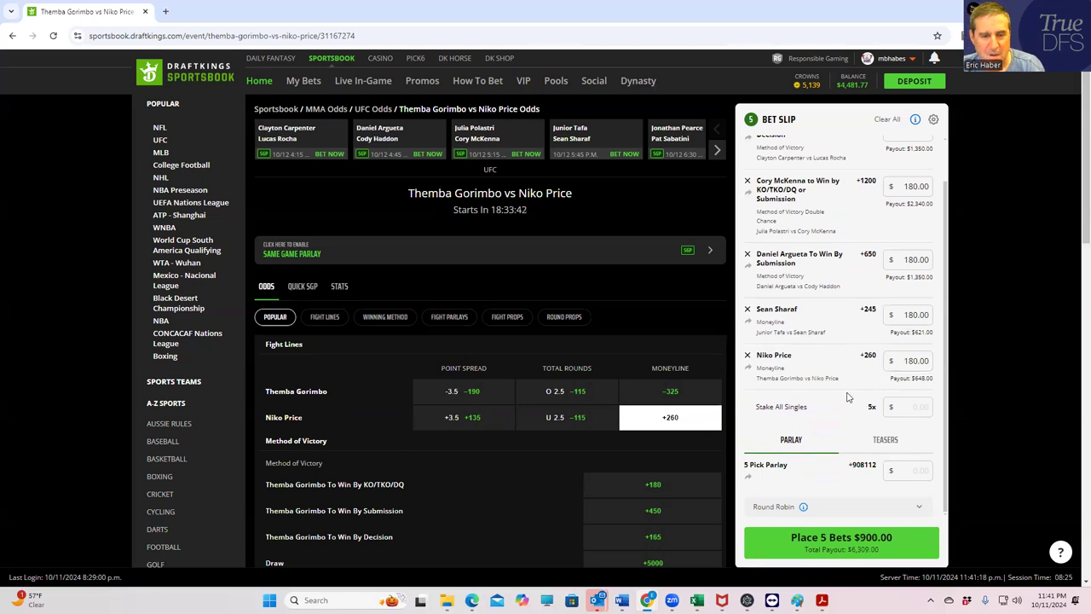
mouse_move(609, 237)
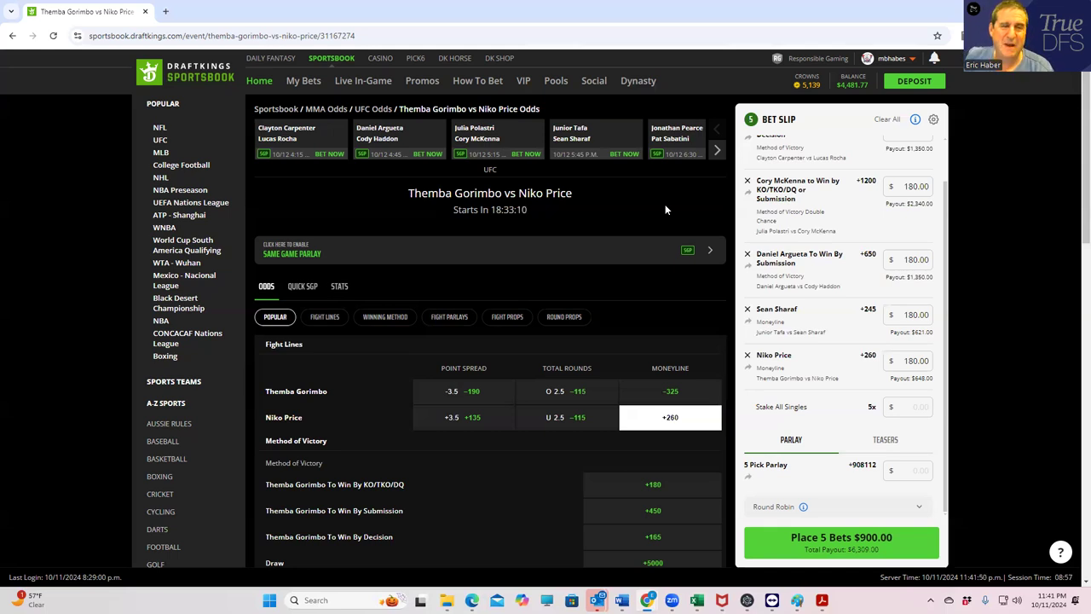
mouse_move(542, 317)
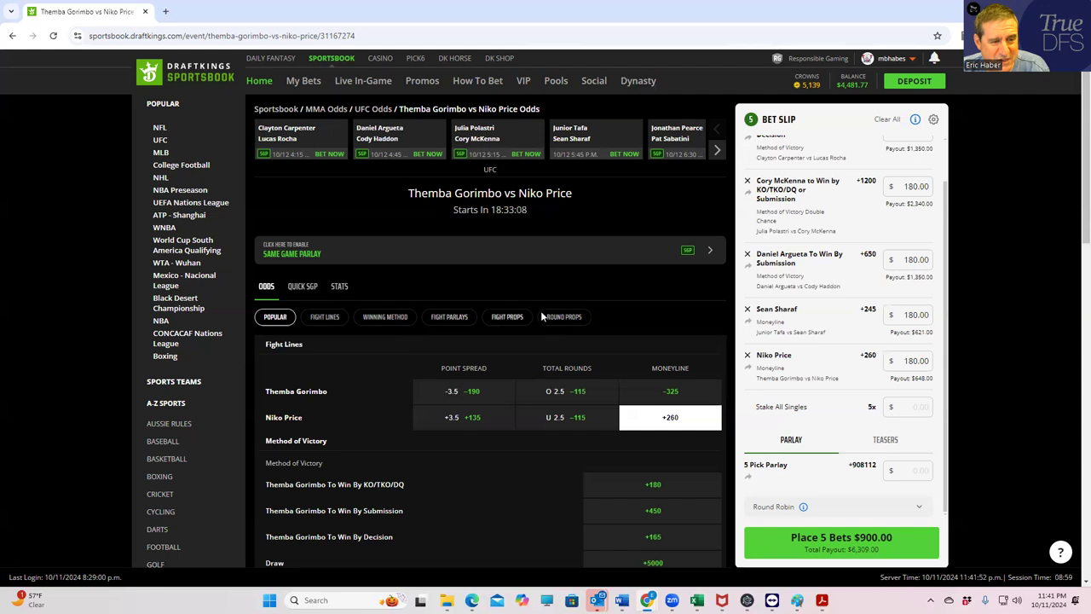
left_click(563, 317)
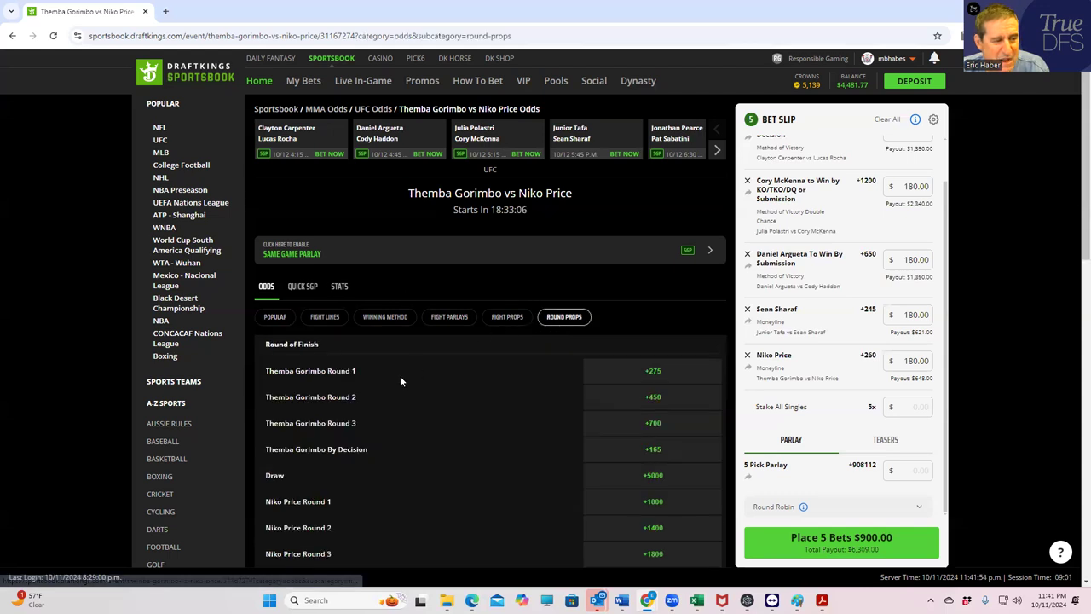
left_click(383, 317)
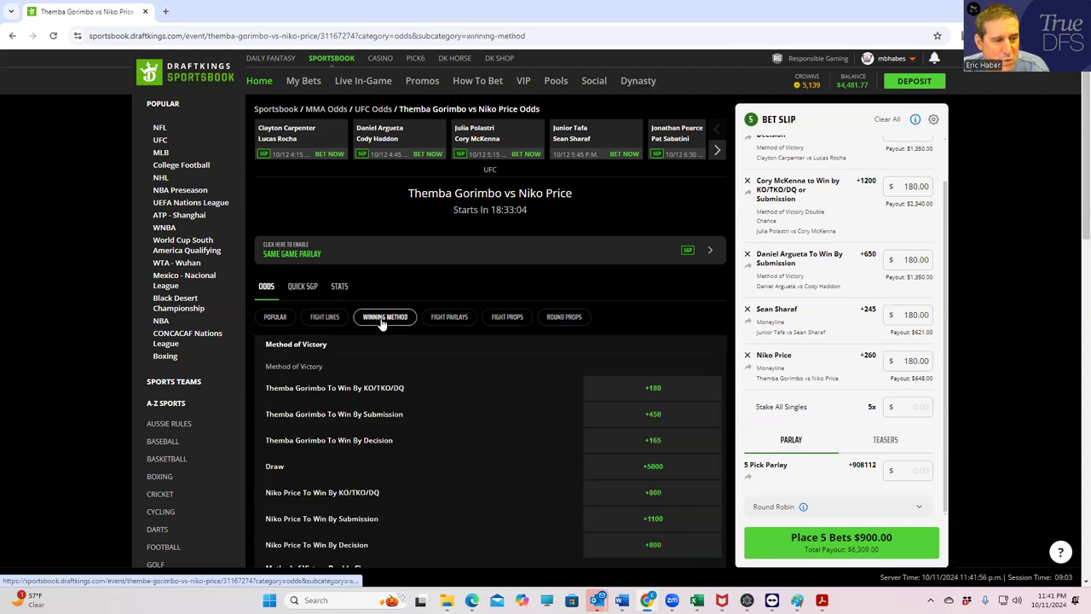
scroll("down", 3)
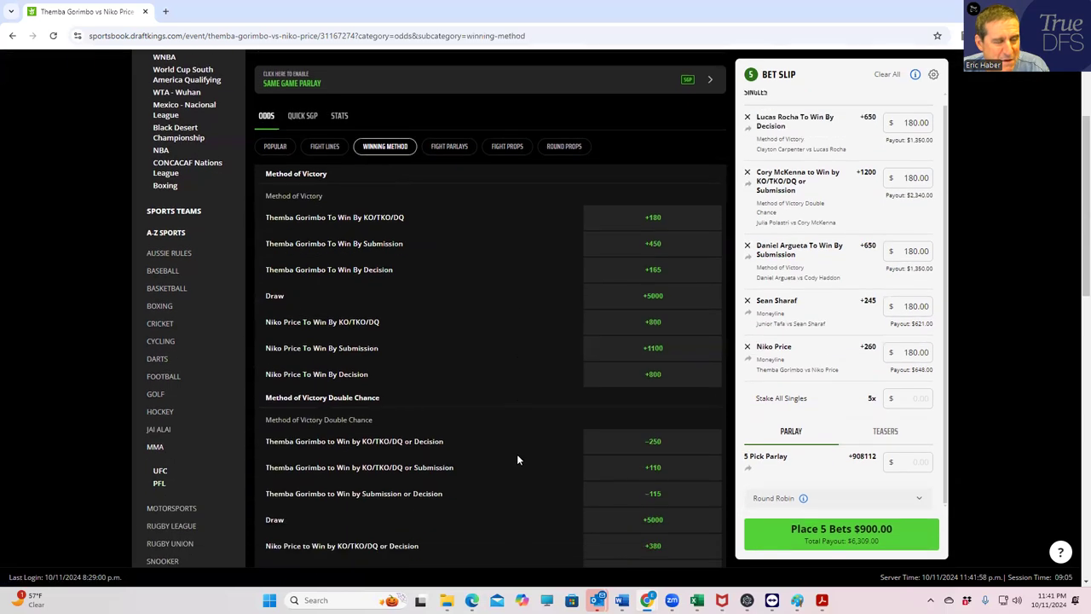
mouse_move(407, 484)
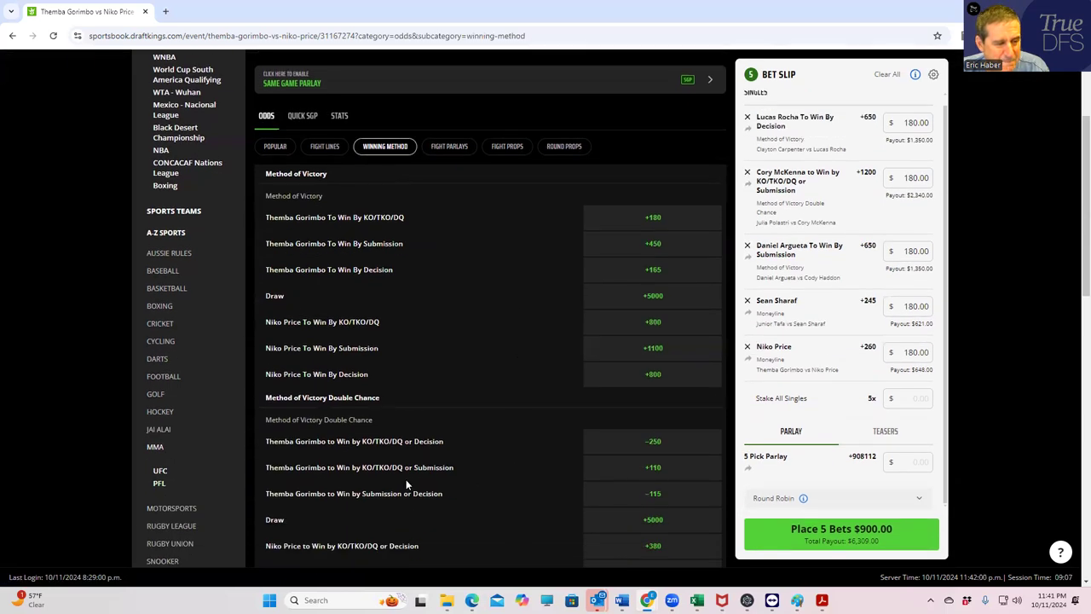
scroll("down", 3)
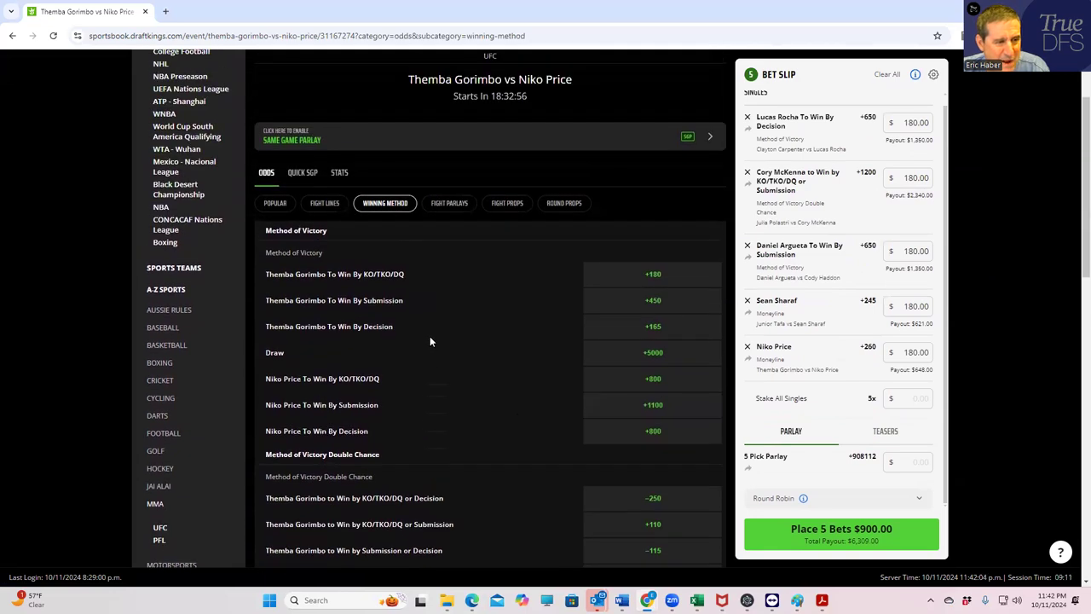
mouse_move(455, 333)
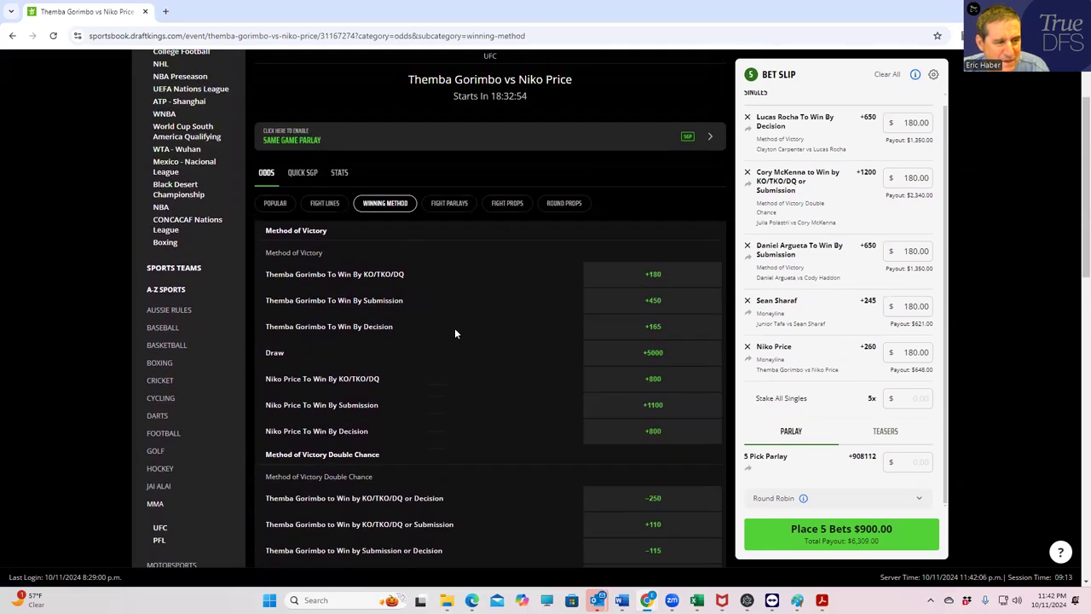
mouse_move(439, 380)
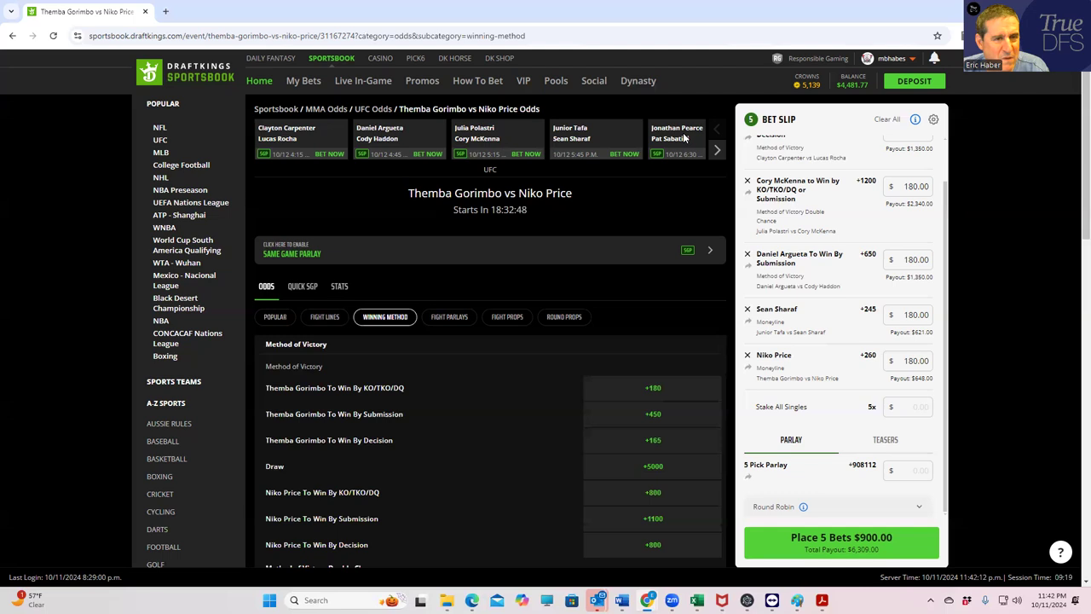
Open Pearce vs Sabatini and stake $180 on Sabatini by Submission at +500.
left_click(676, 133)
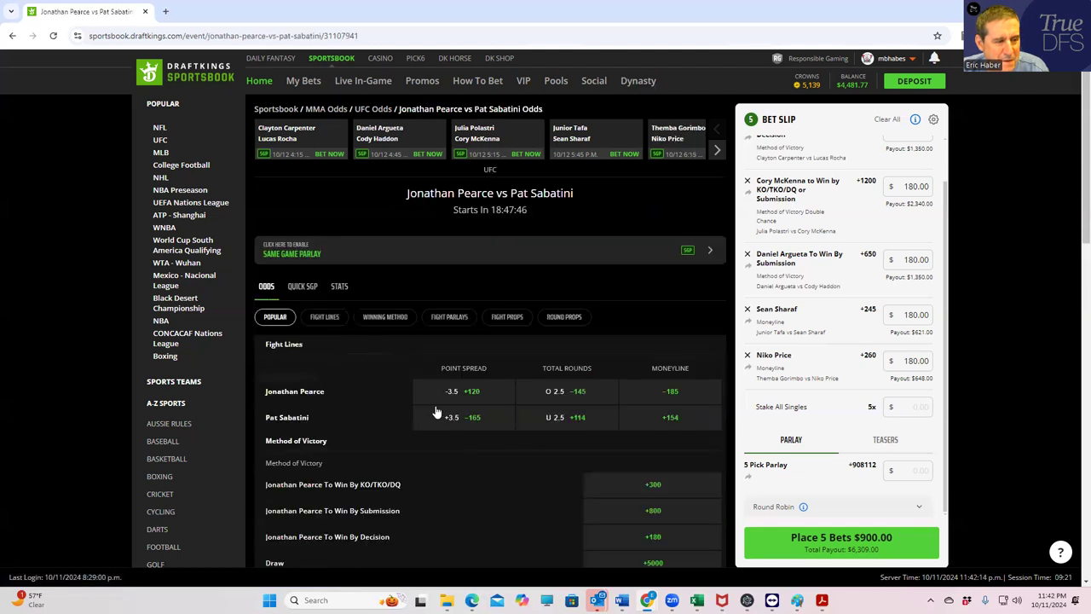
scroll("down", 3)
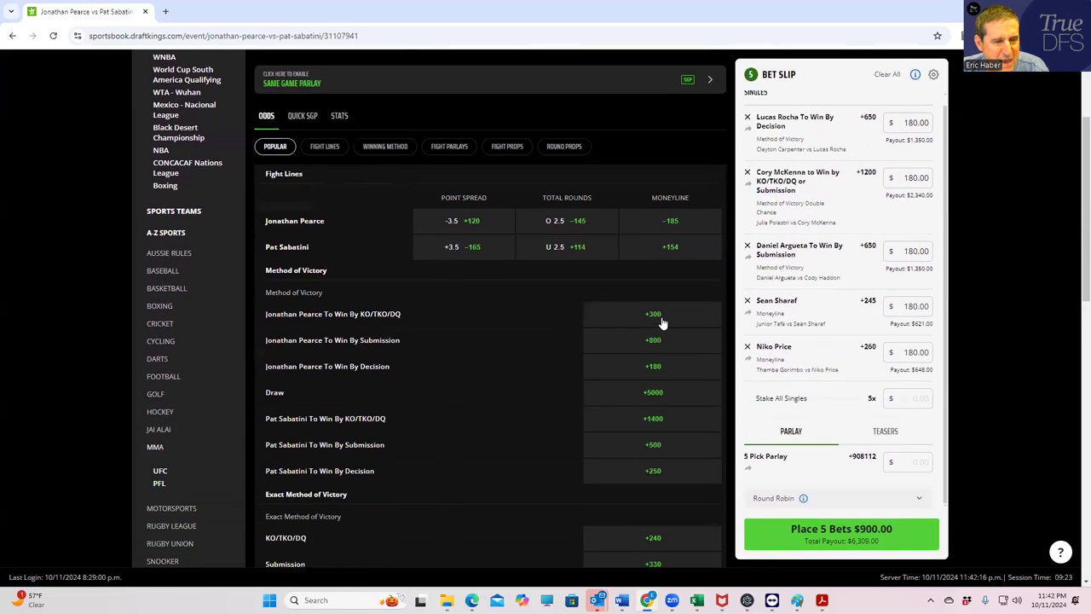
mouse_move(542, 378)
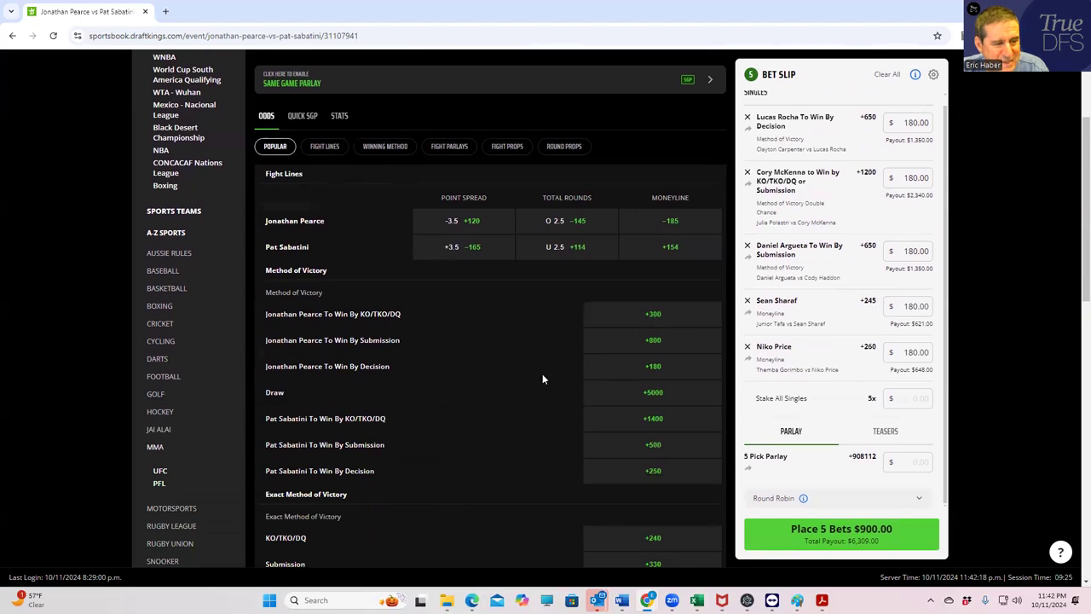
mouse_move(437, 428)
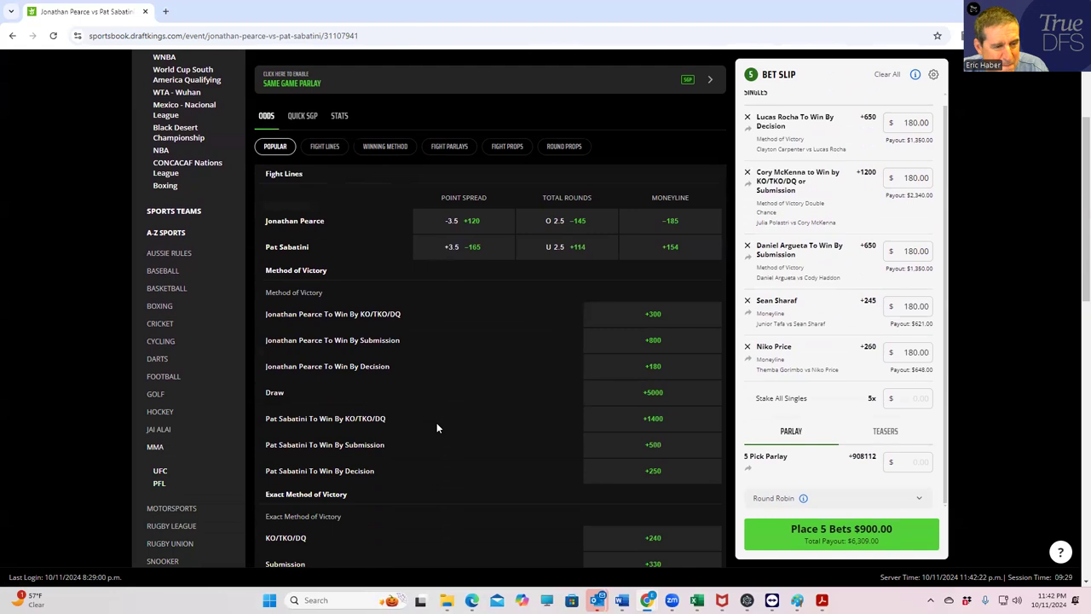
mouse_move(521, 369)
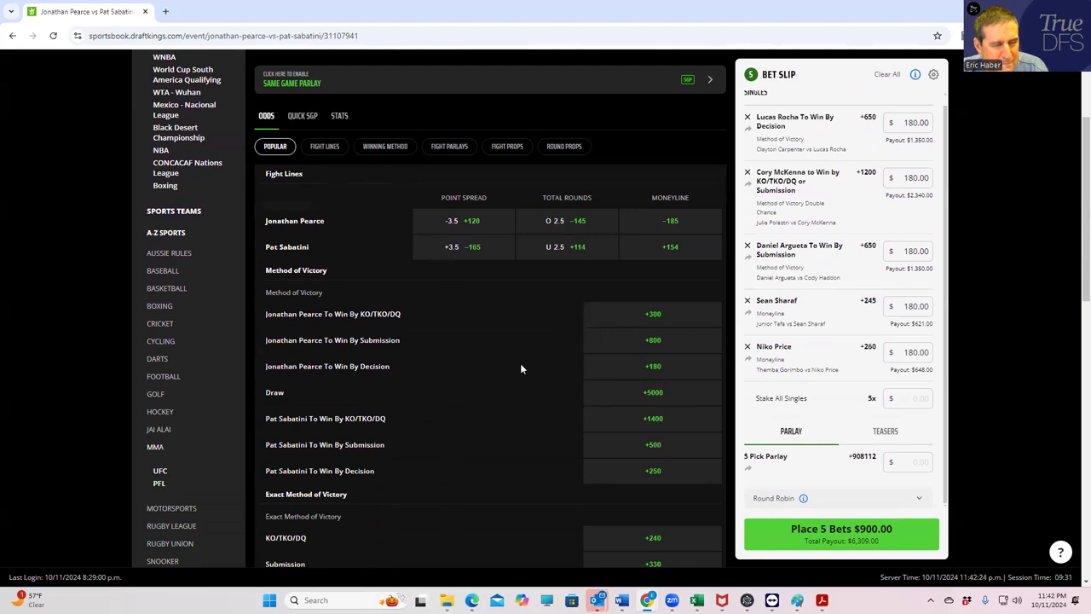
mouse_move(481, 355)
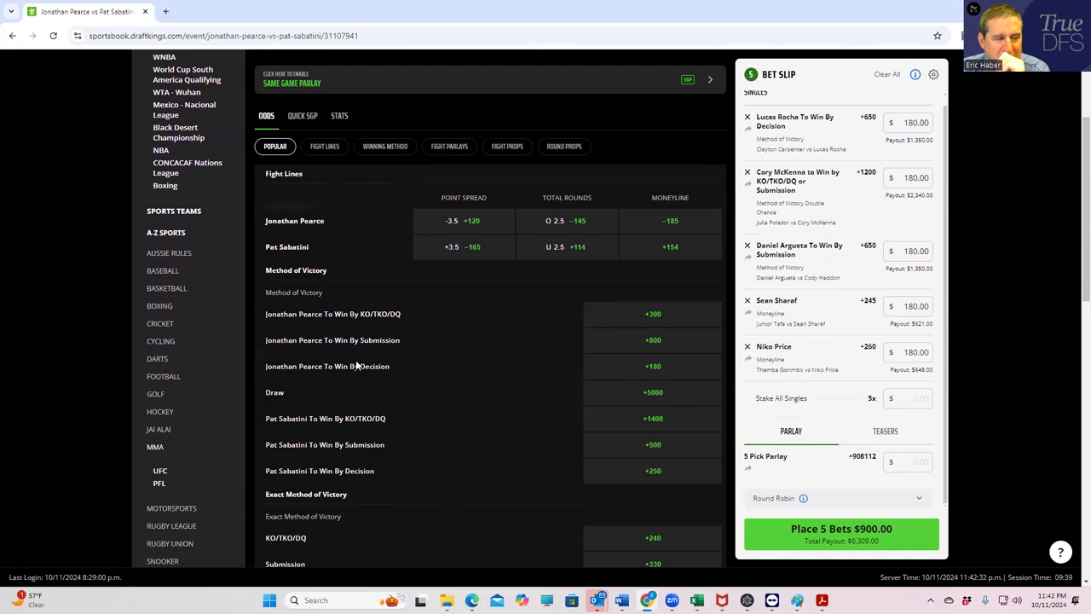
mouse_move(562, 363)
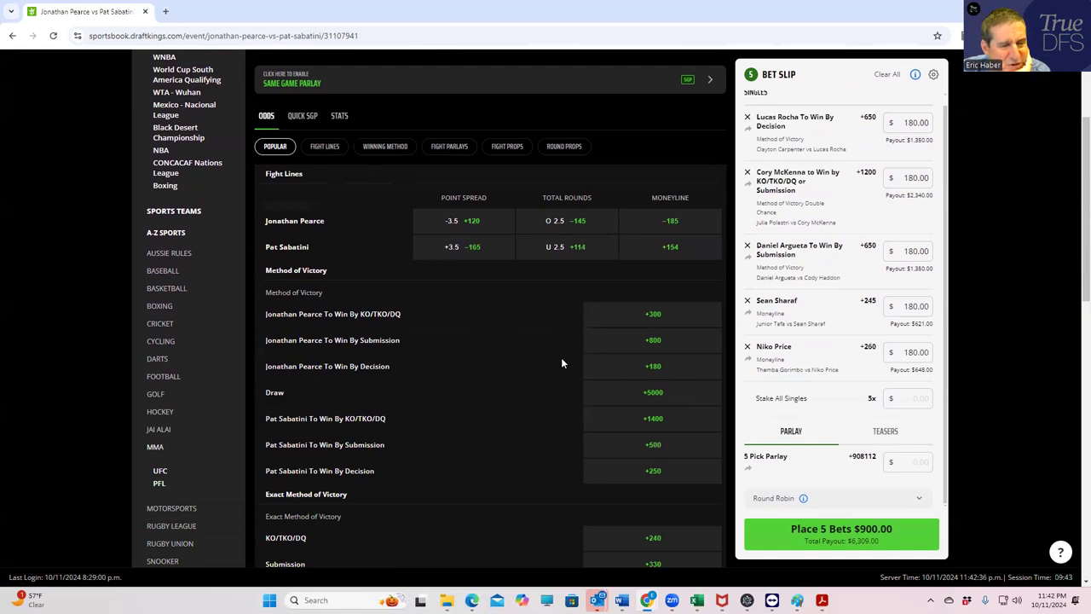
mouse_move(668, 403)
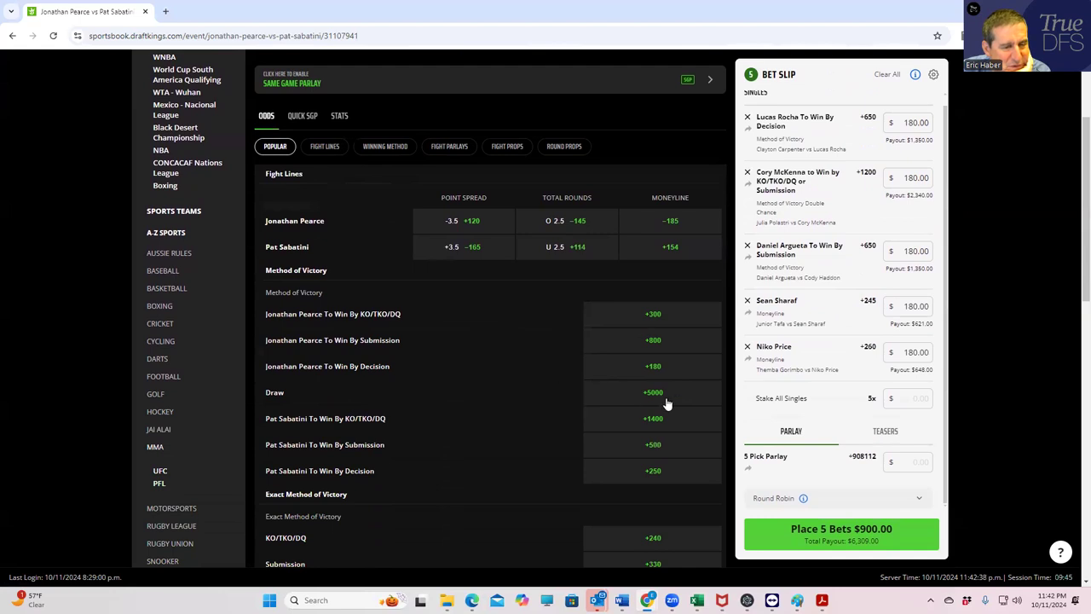
mouse_move(518, 422)
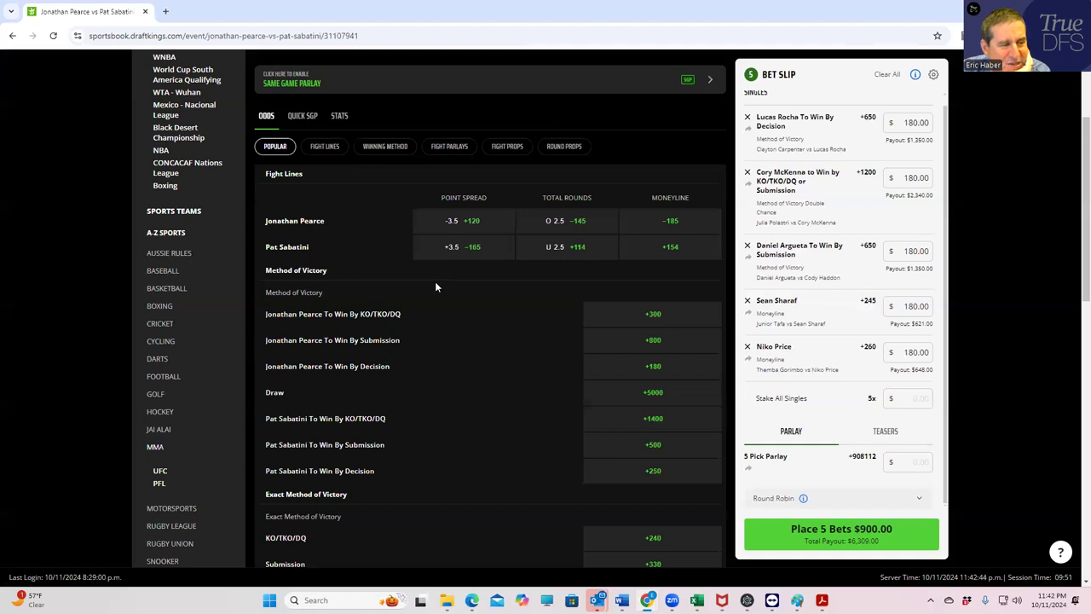
mouse_move(450, 320)
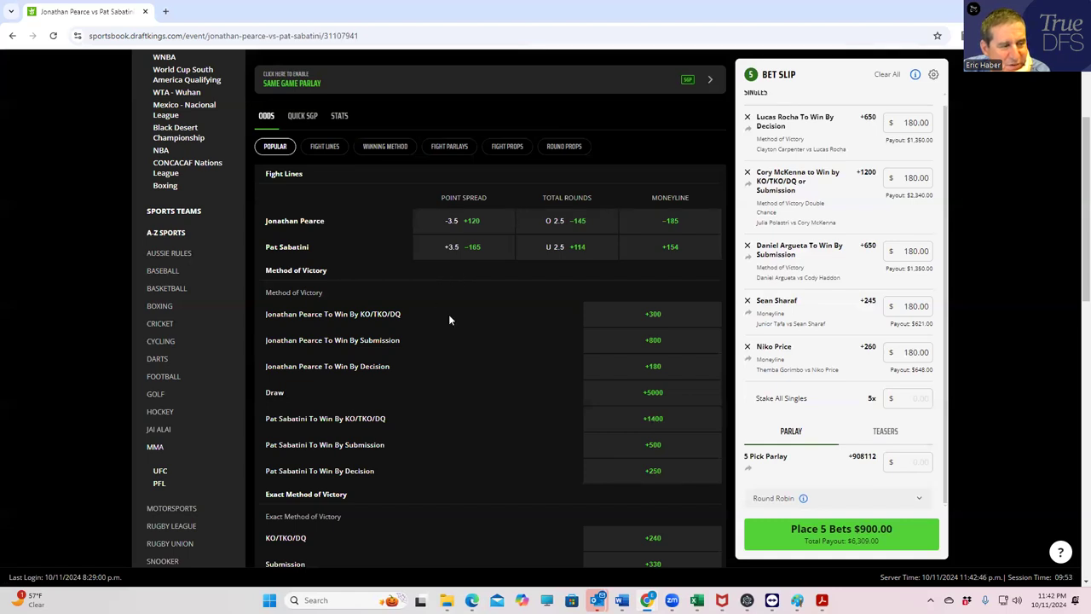
mouse_move(653, 391)
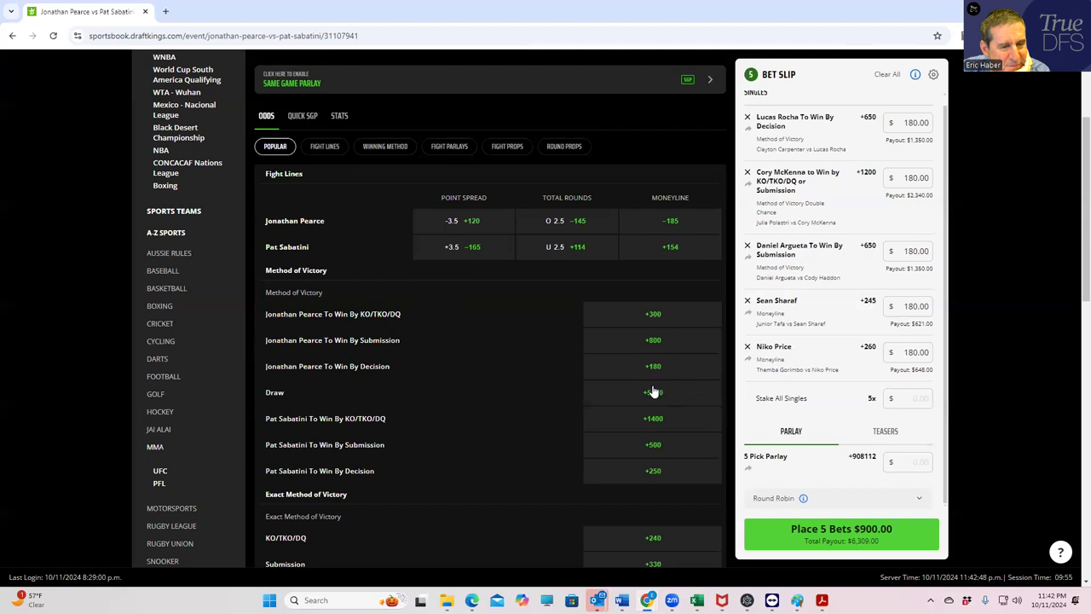
scroll("down", 3)
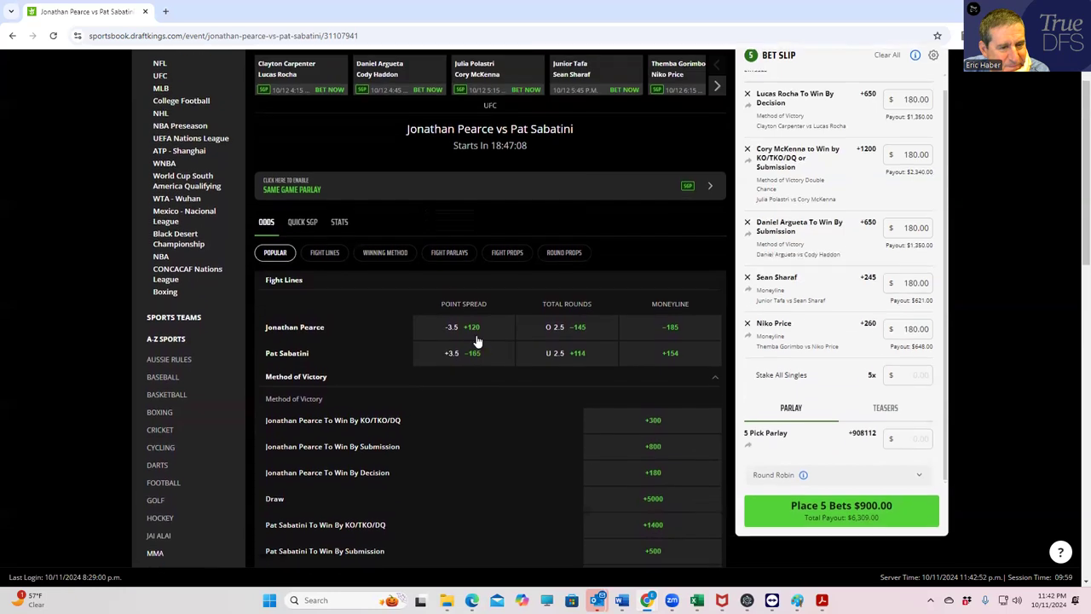
scroll("down", 3)
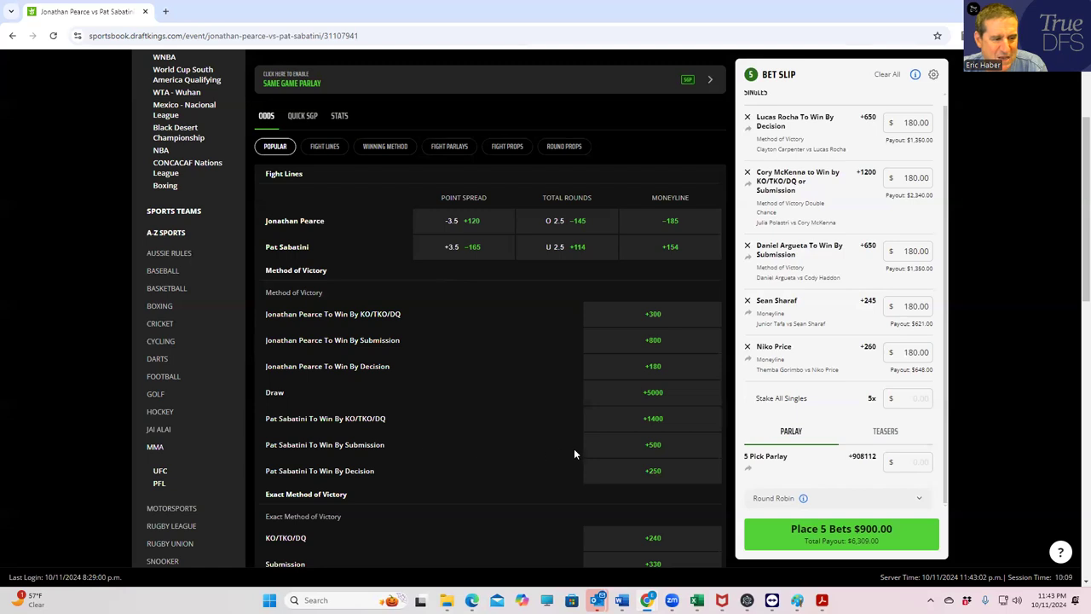
left_click(653, 444)
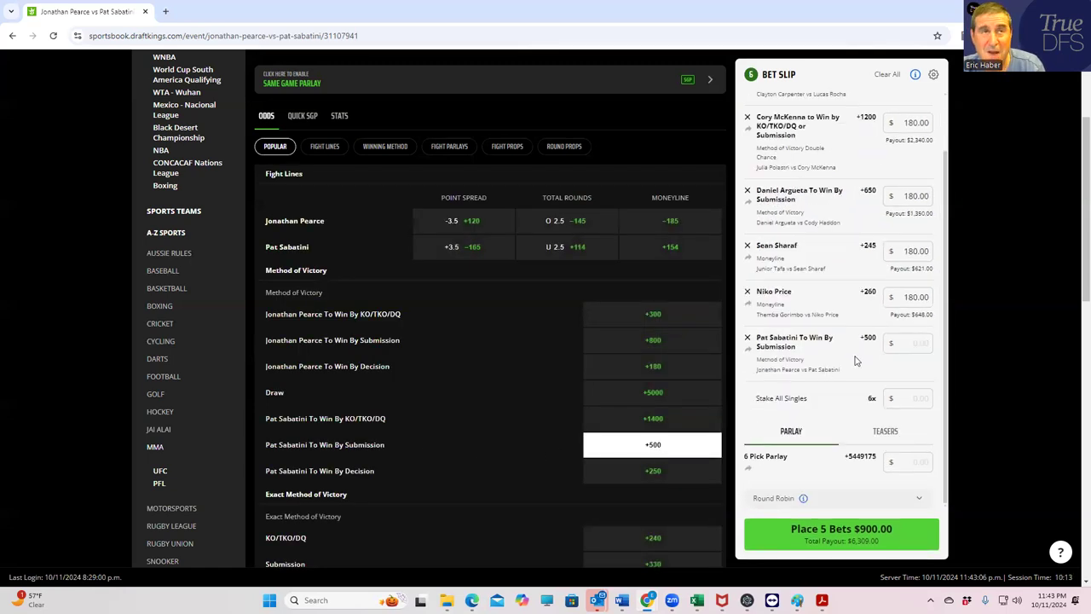
left_click(913, 342)
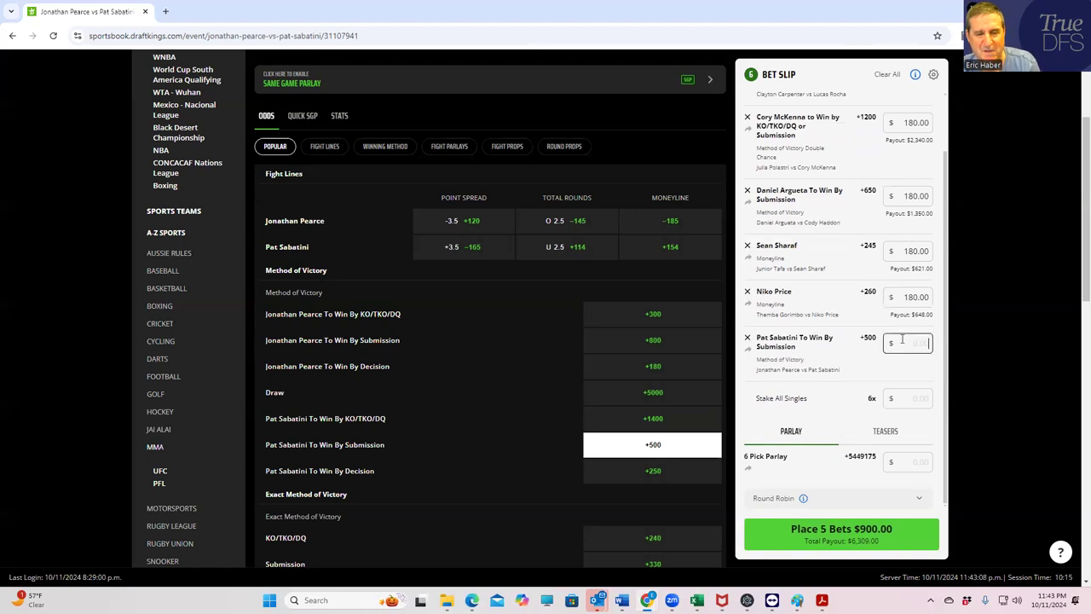
type("180.00")
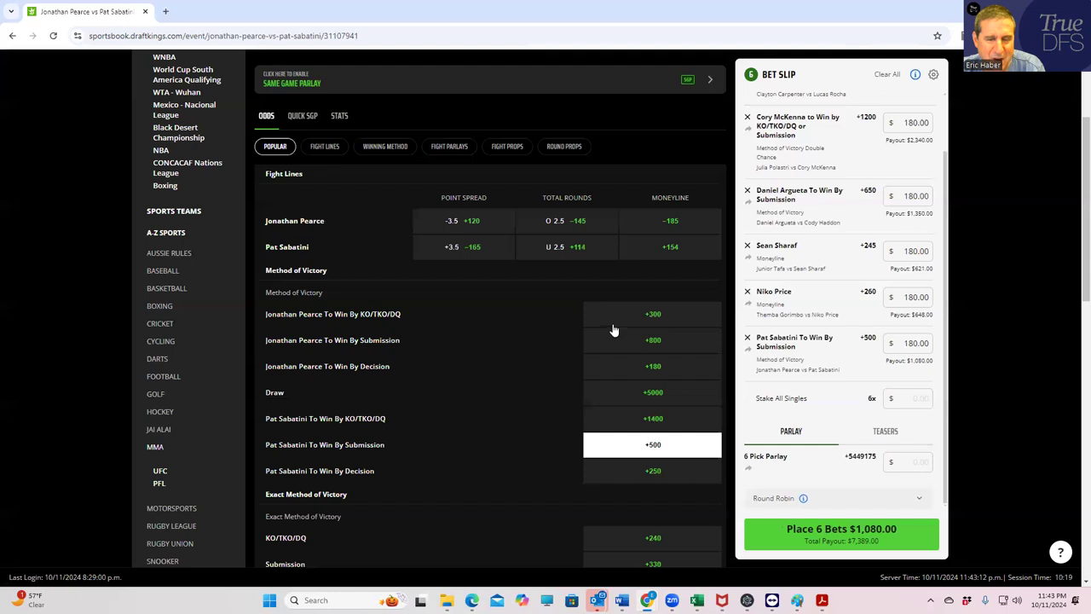
scroll("up", 3)
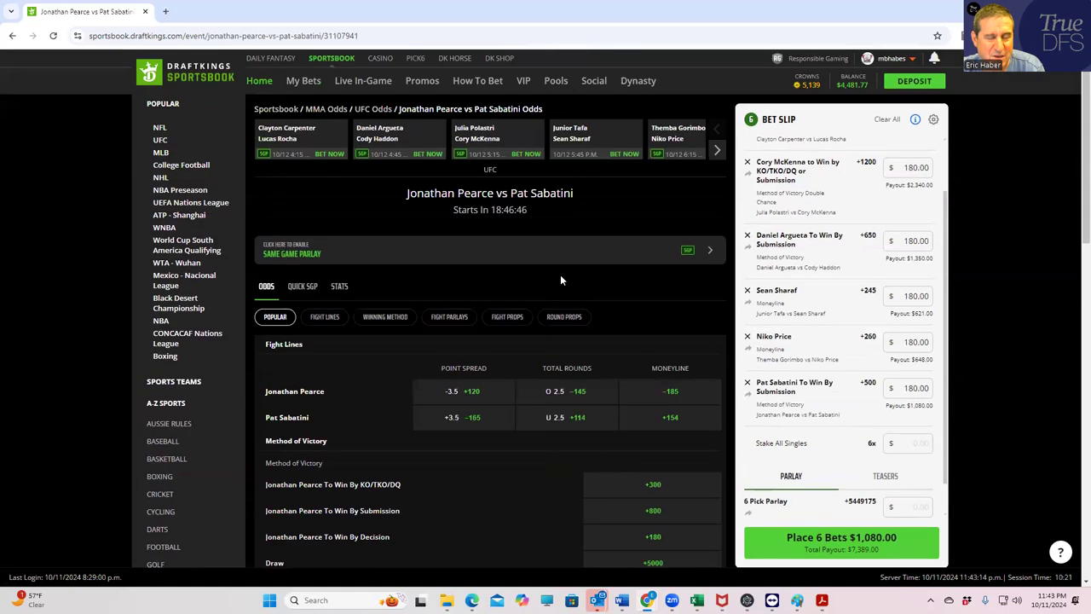
mouse_move(847, 375)
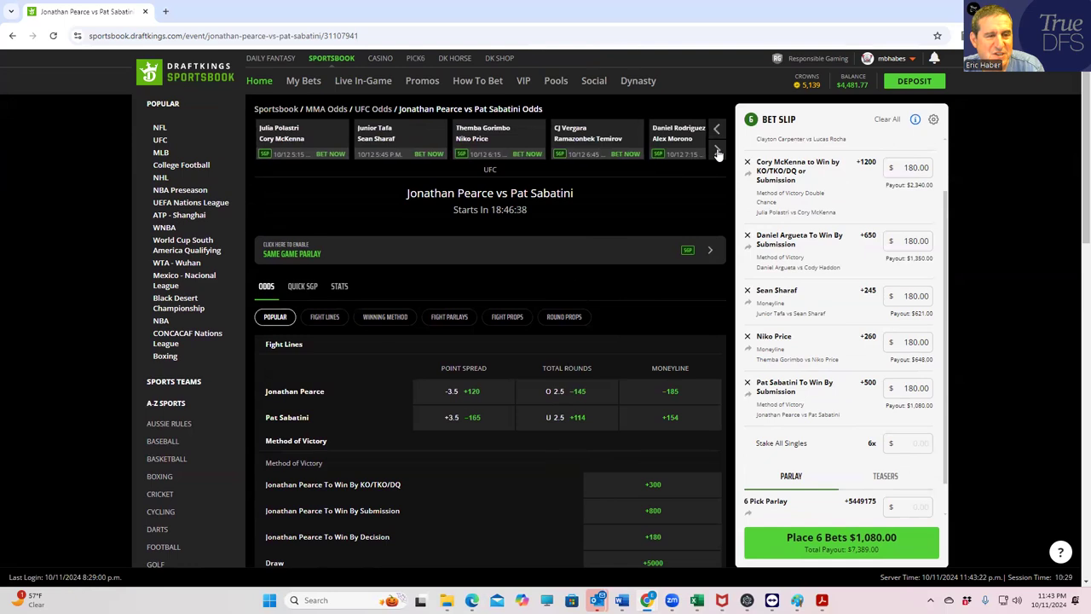
mouse_move(583, 149)
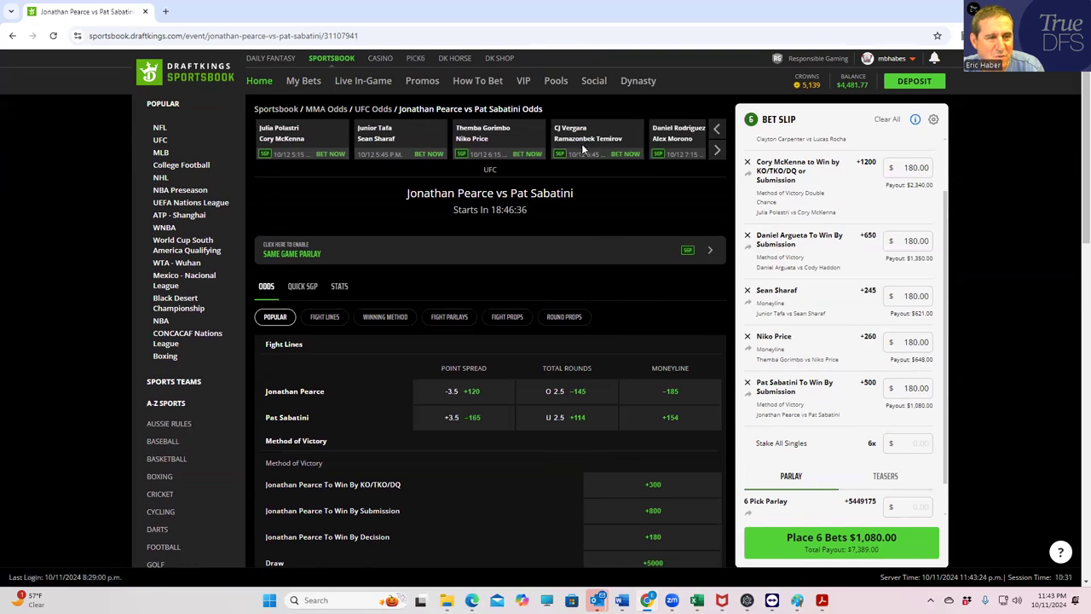
Open Vergara vs Temirov and stake $180.00 on CJ Vergara's +270 moneyline.
left_click(588, 138)
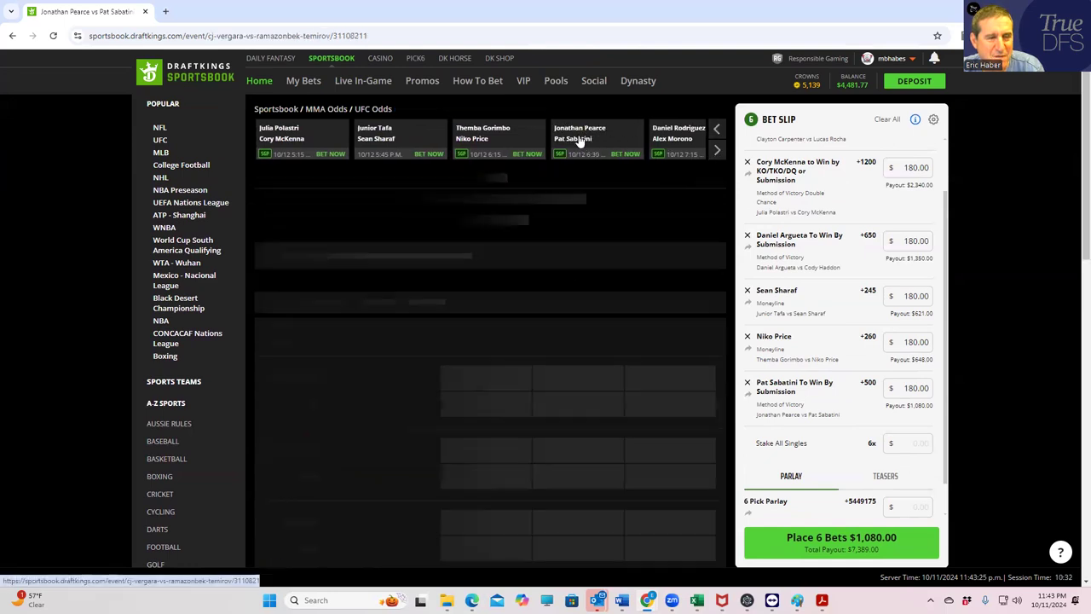
left_click(581, 138)
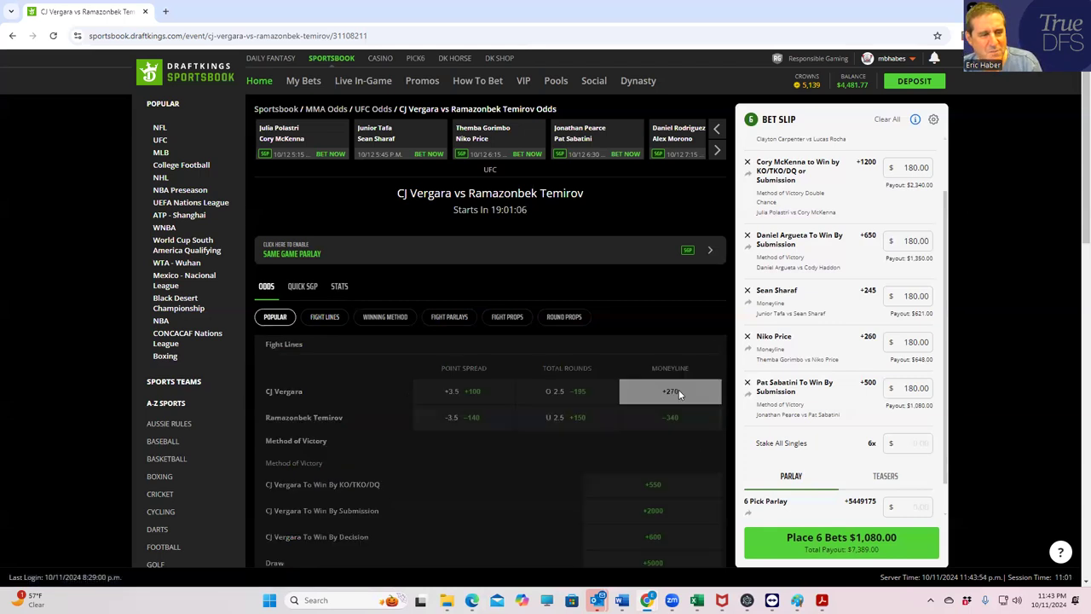
left_click(670, 391)
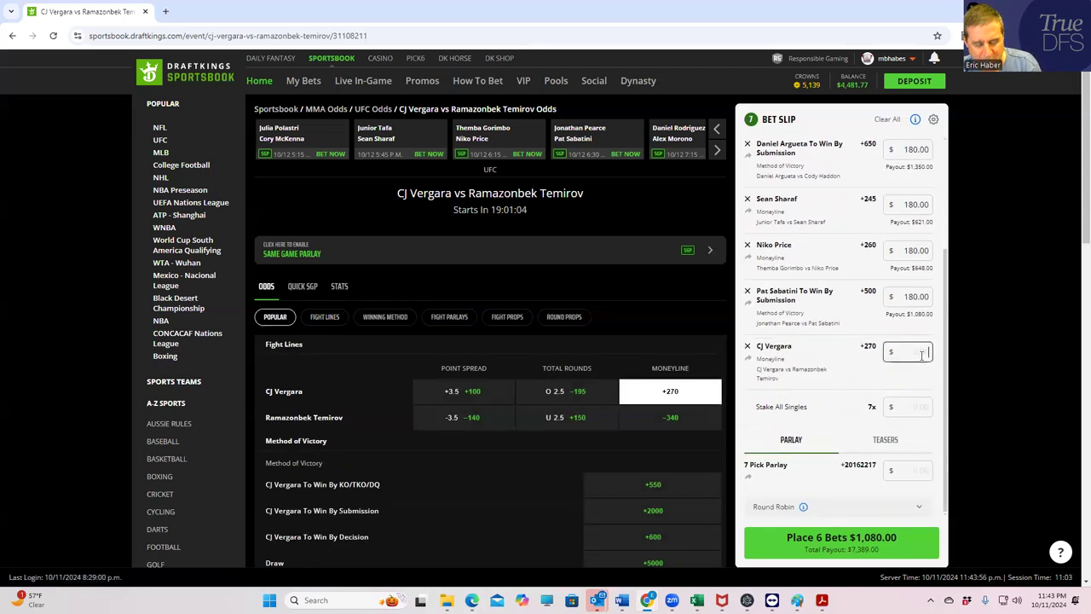
type("180.00")
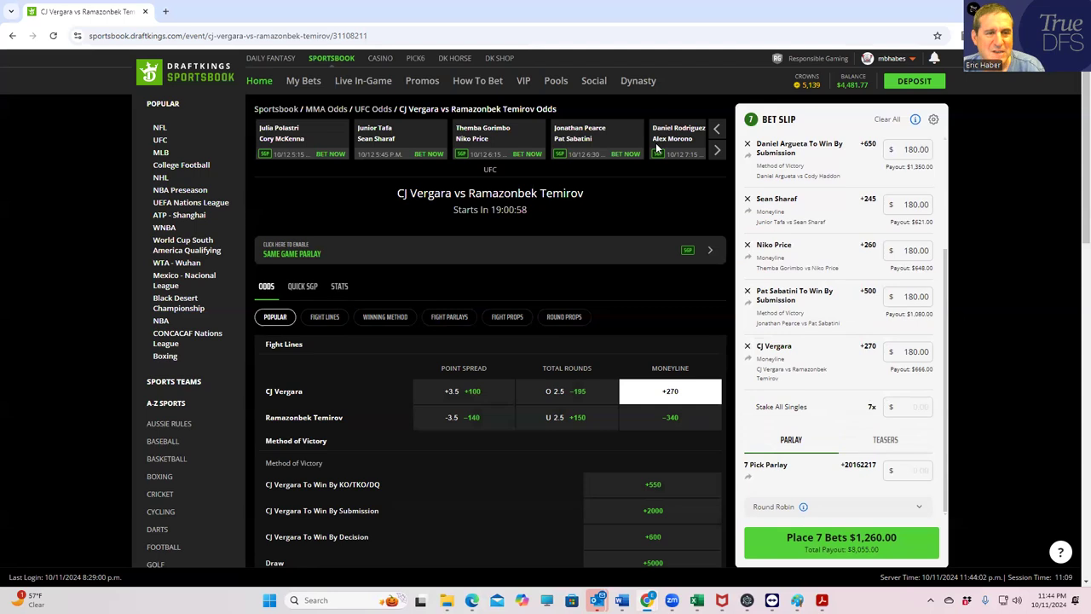
mouse_move(713, 149)
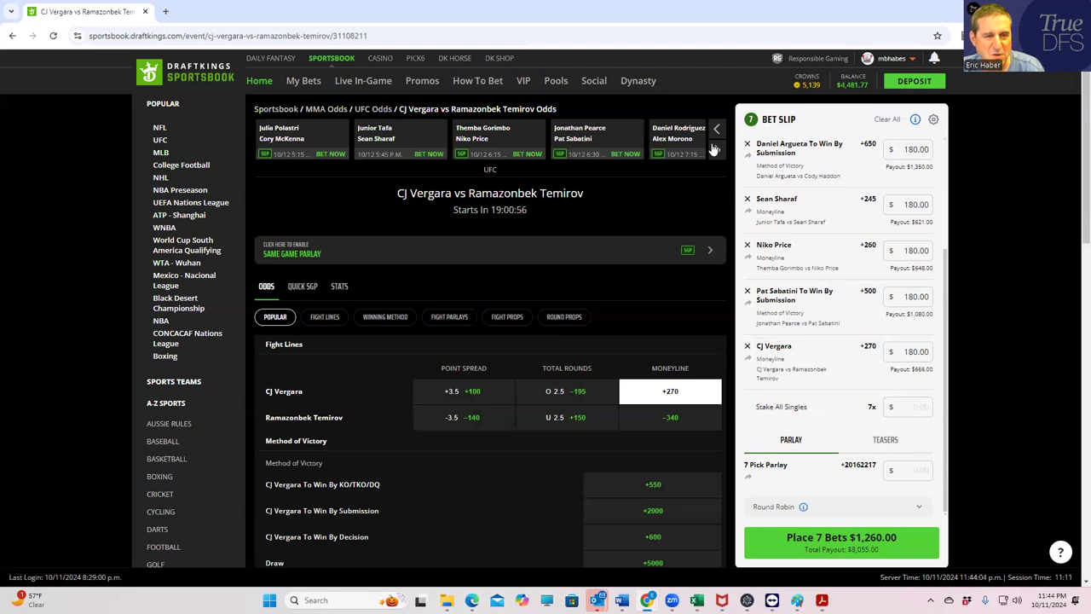
left_click(715, 150)
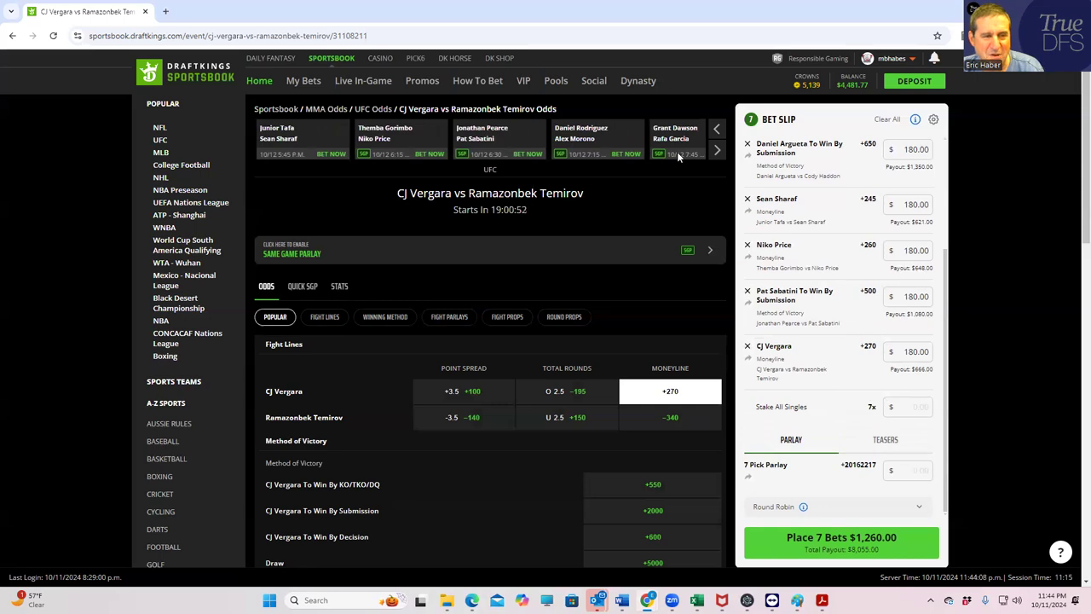
mouse_move(582, 138)
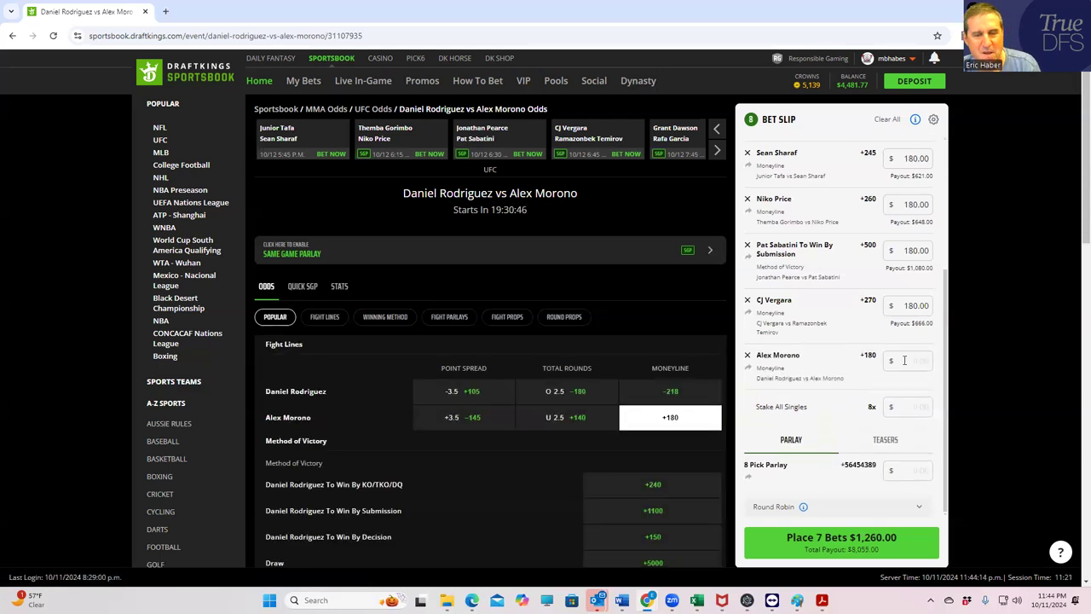
Enter the stake for Alex Morono's +180 moneyline pick.
type("180.00")
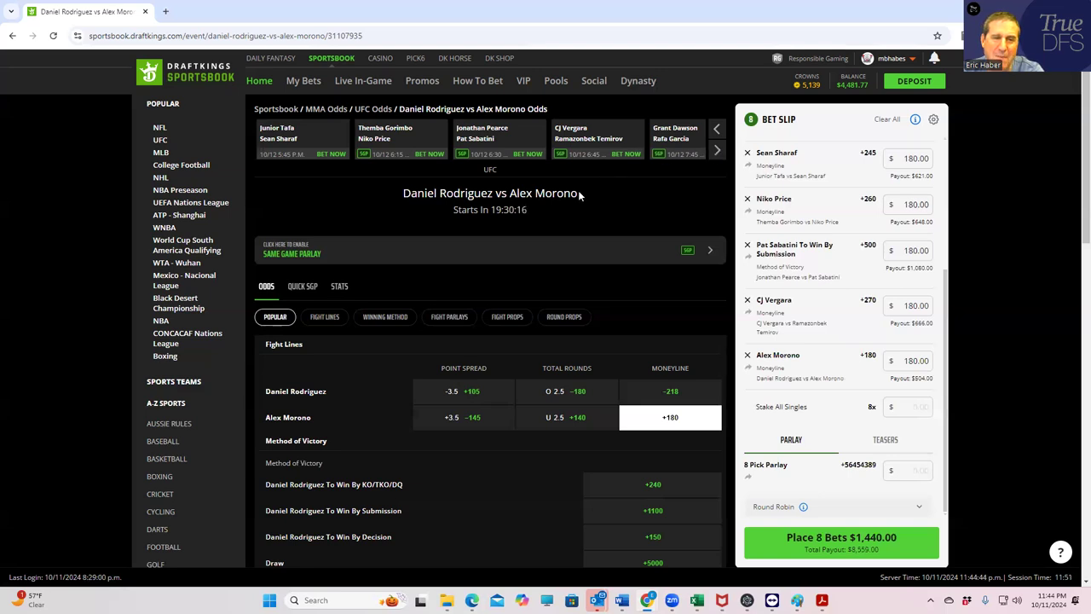
mouse_move(688, 150)
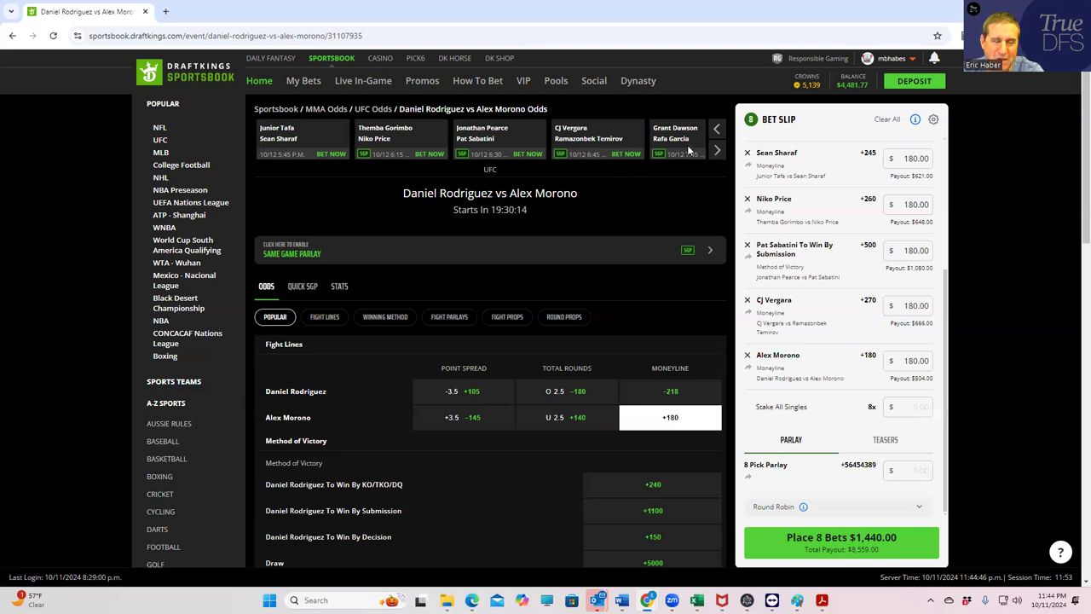
mouse_move(672, 132)
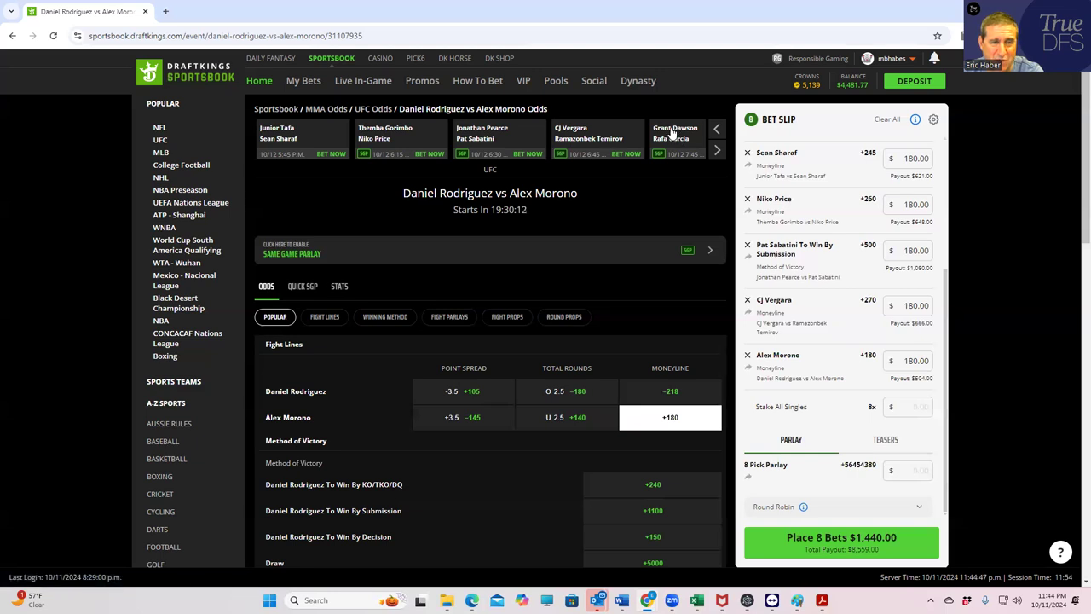
mouse_move(625, 159)
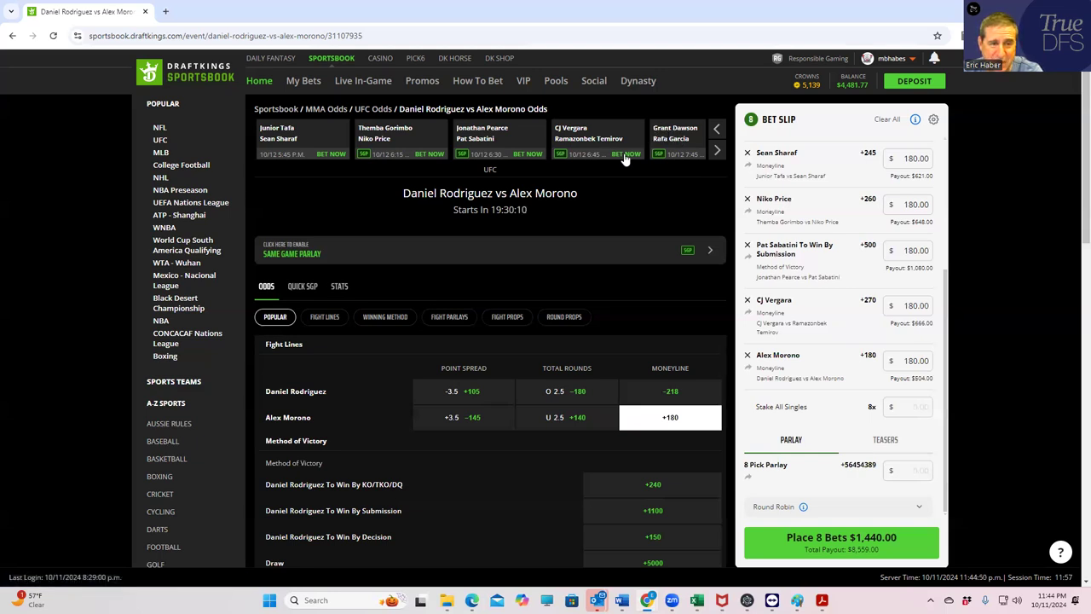
mouse_move(701, 182)
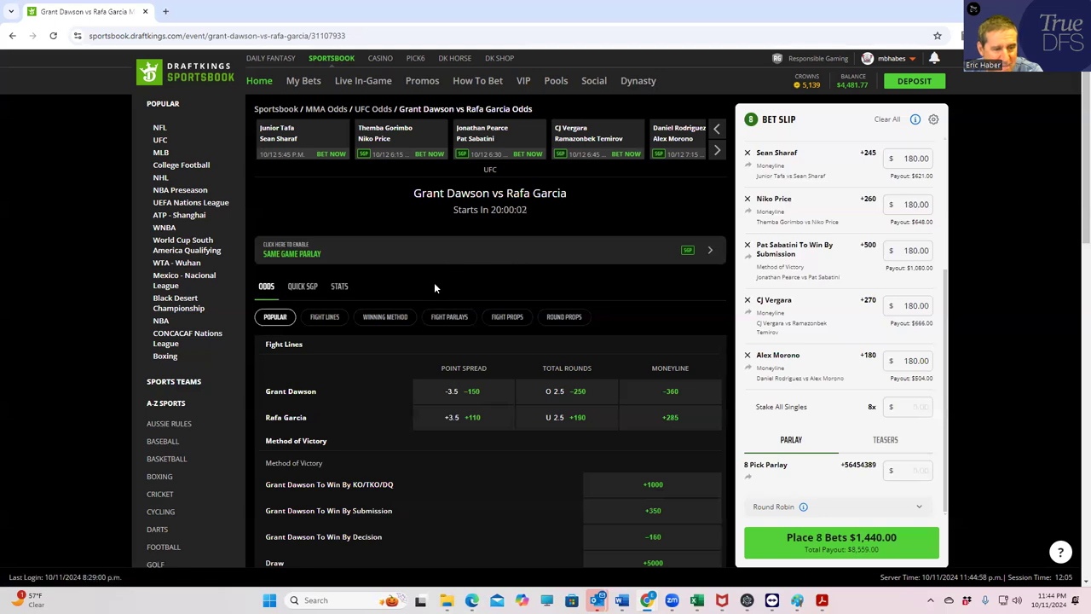
mouse_move(426, 305)
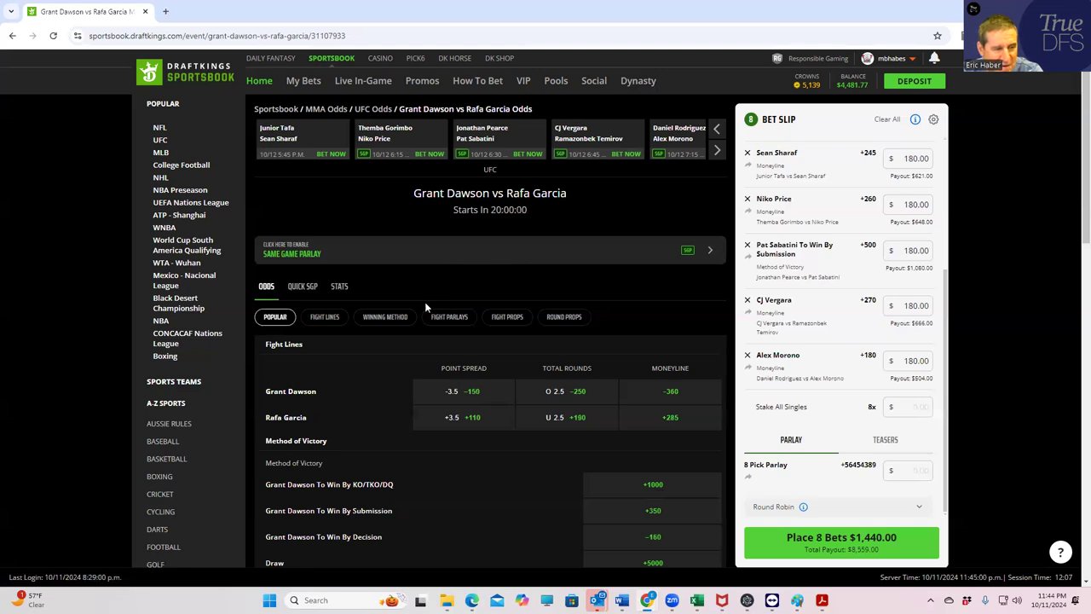
mouse_move(690, 404)
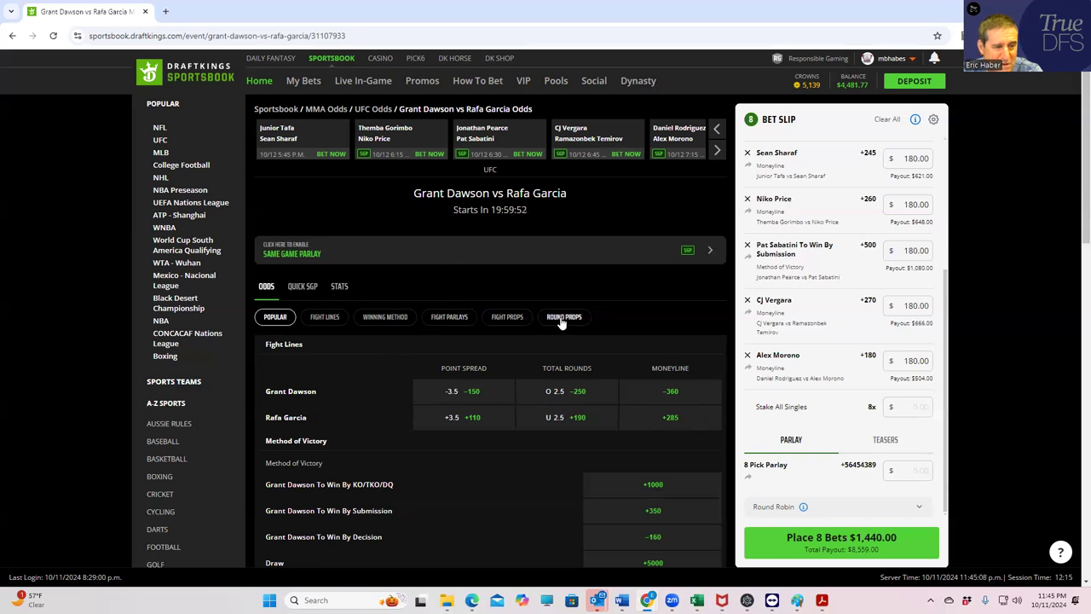
From Round Props, add Grant Dawson Round 1 at +550 to the slip.
left_click(563, 317)
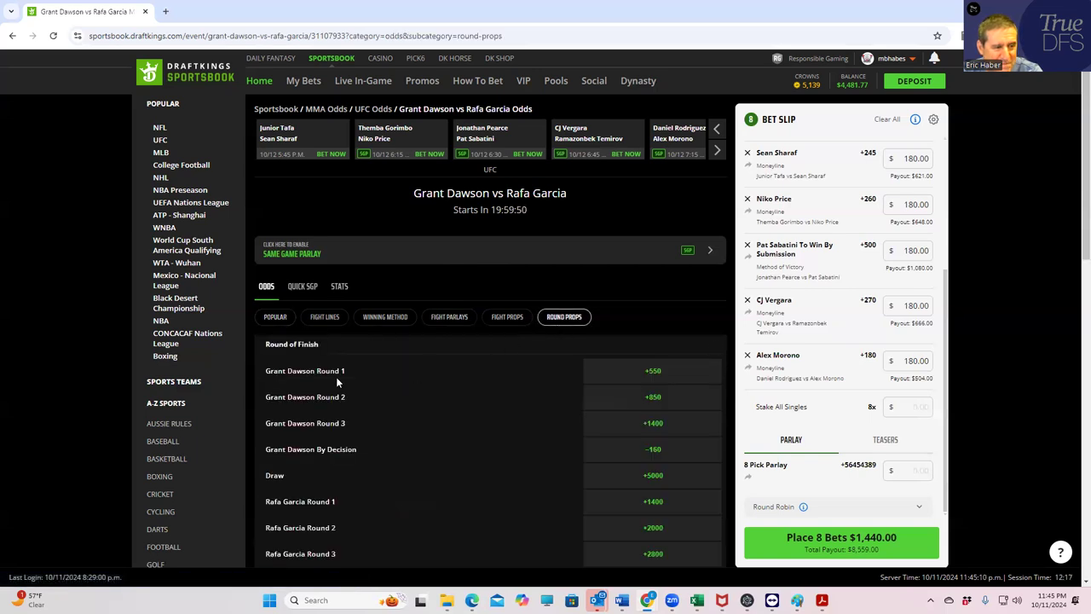
mouse_move(644, 374)
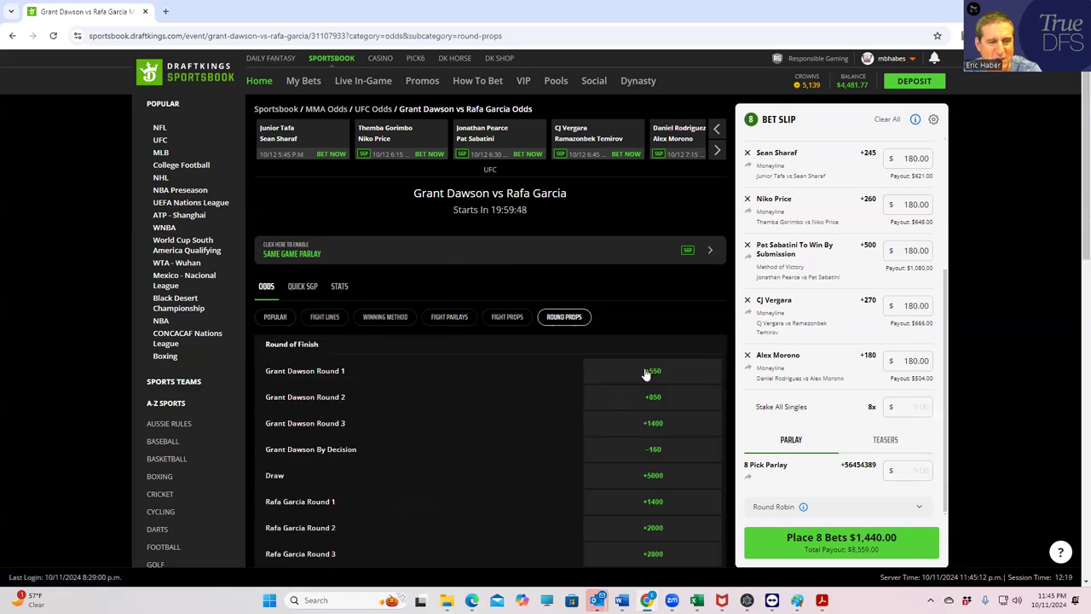
left_click(652, 371)
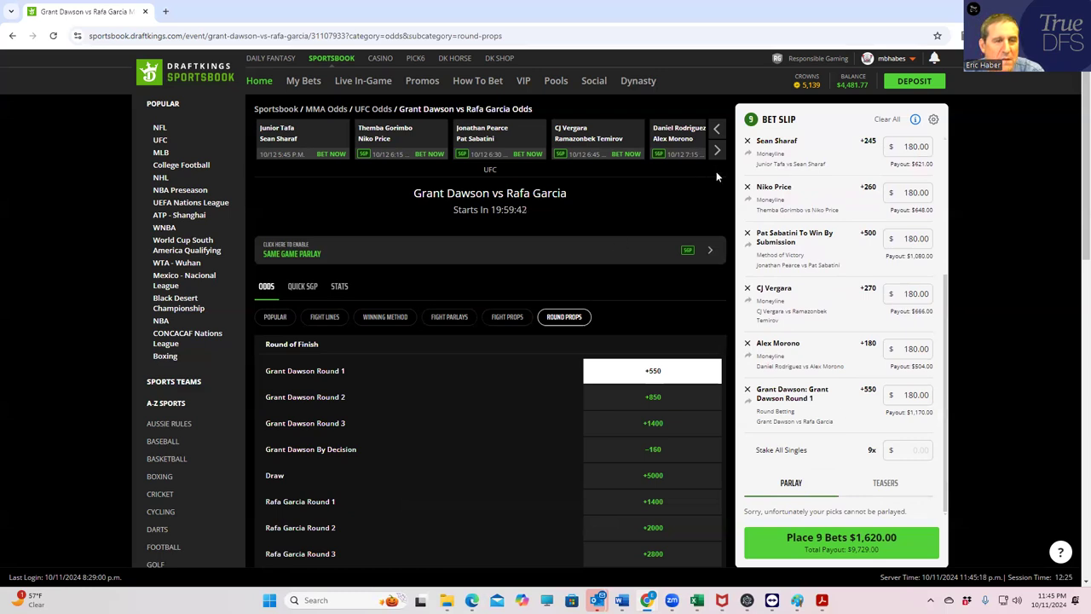
left_click(716, 150)
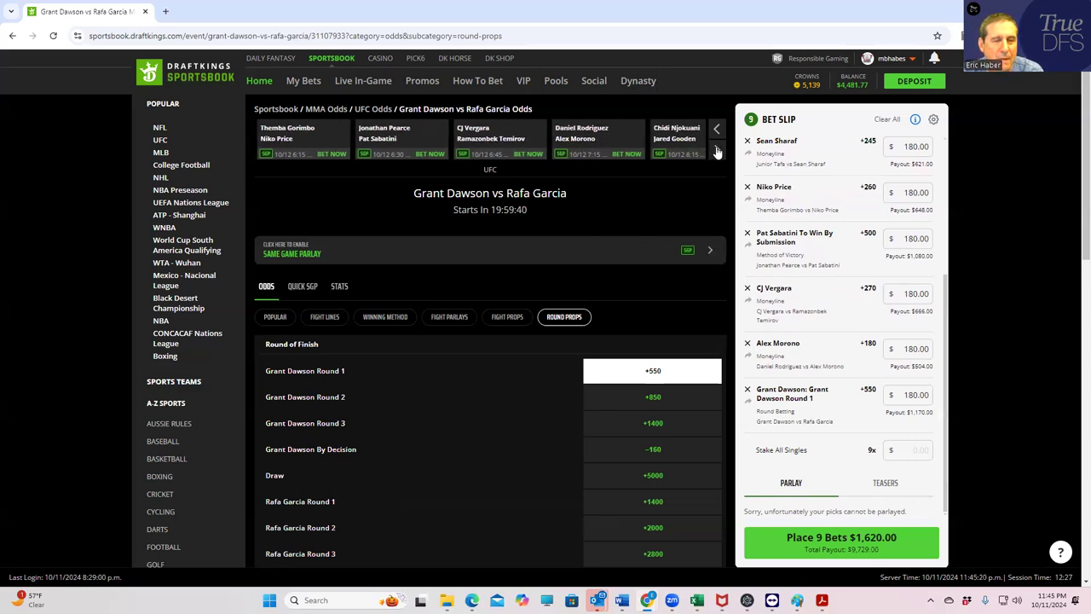
left_click(716, 150)
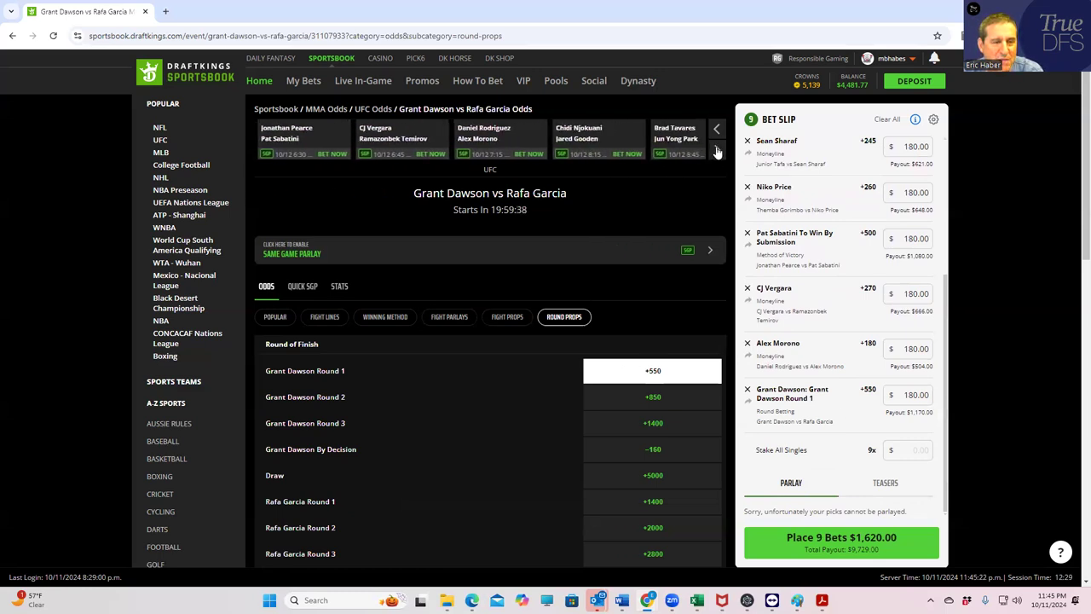
mouse_move(584, 161)
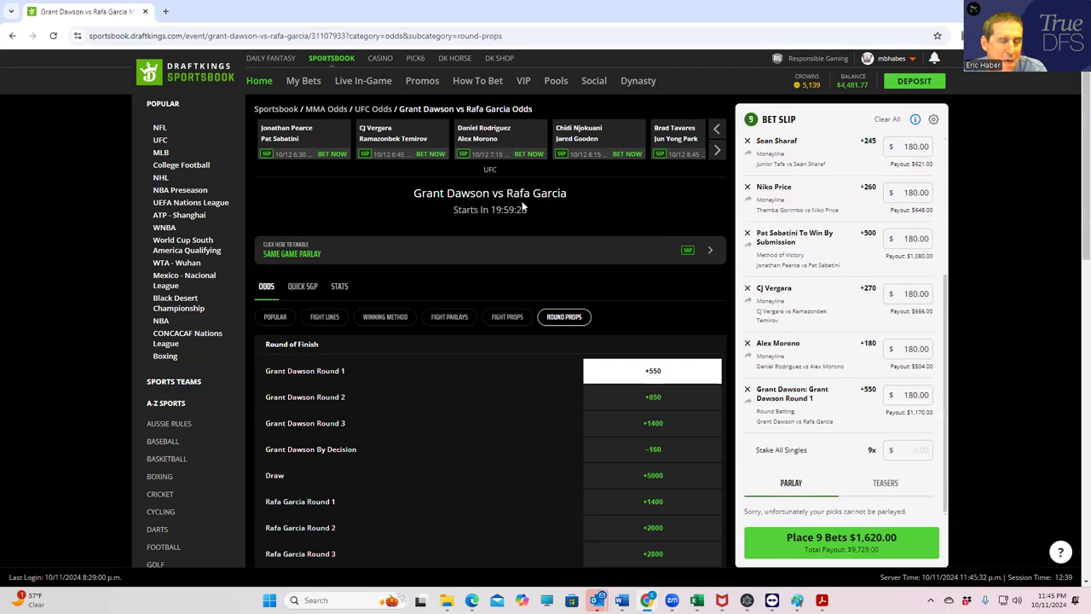
mouse_move(611, 137)
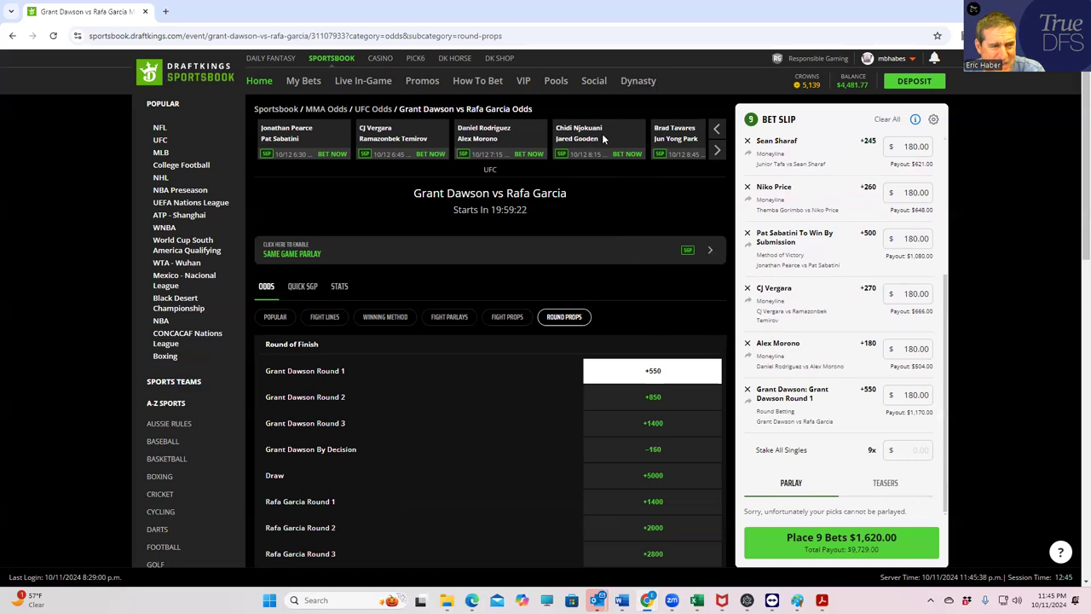
mouse_move(566, 154)
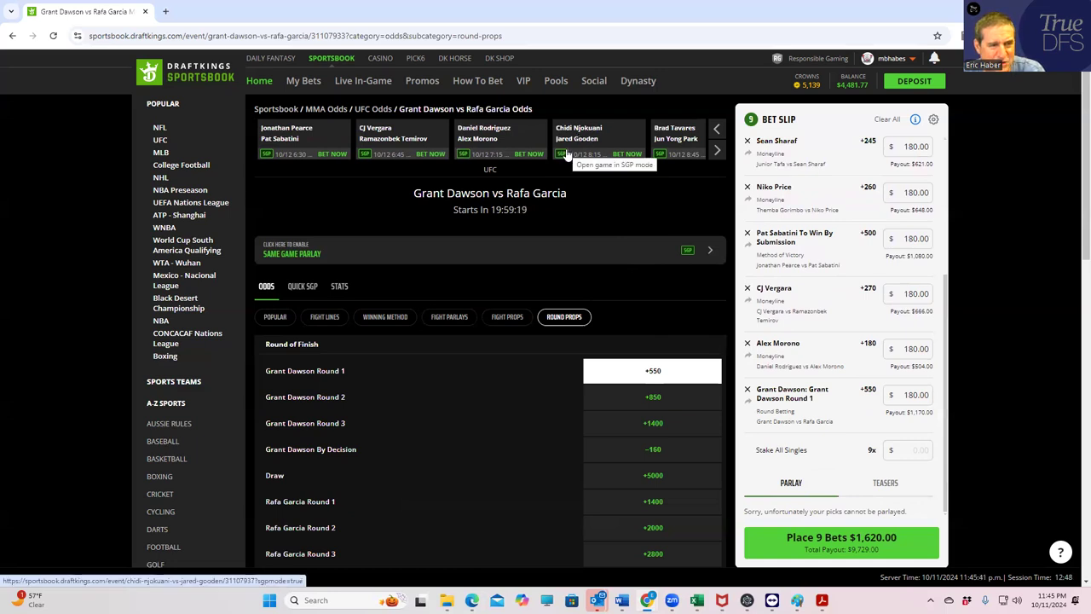
mouse_move(594, 187)
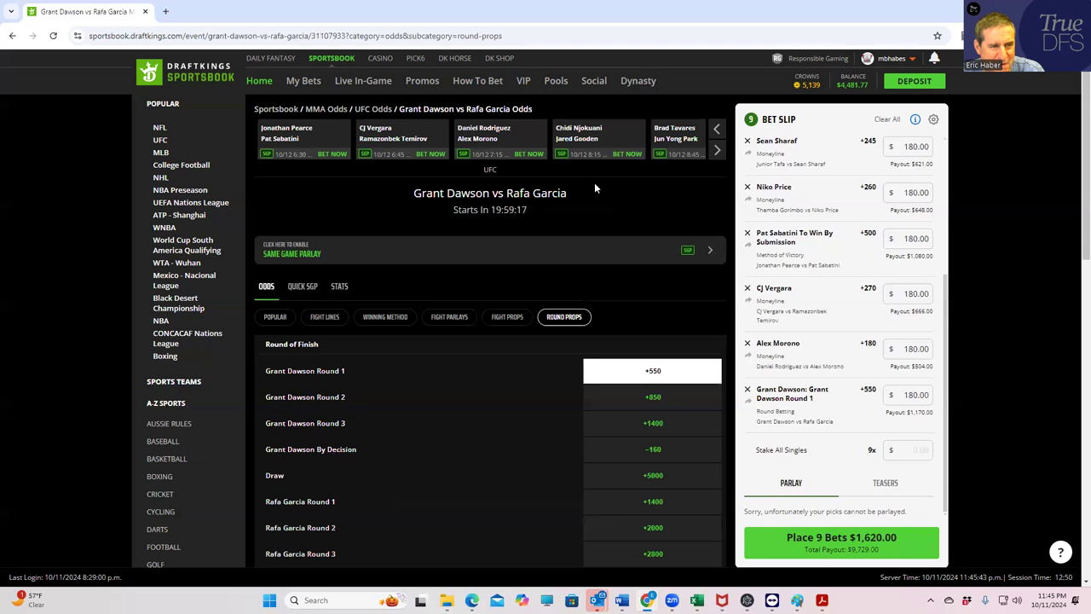
mouse_move(568, 138)
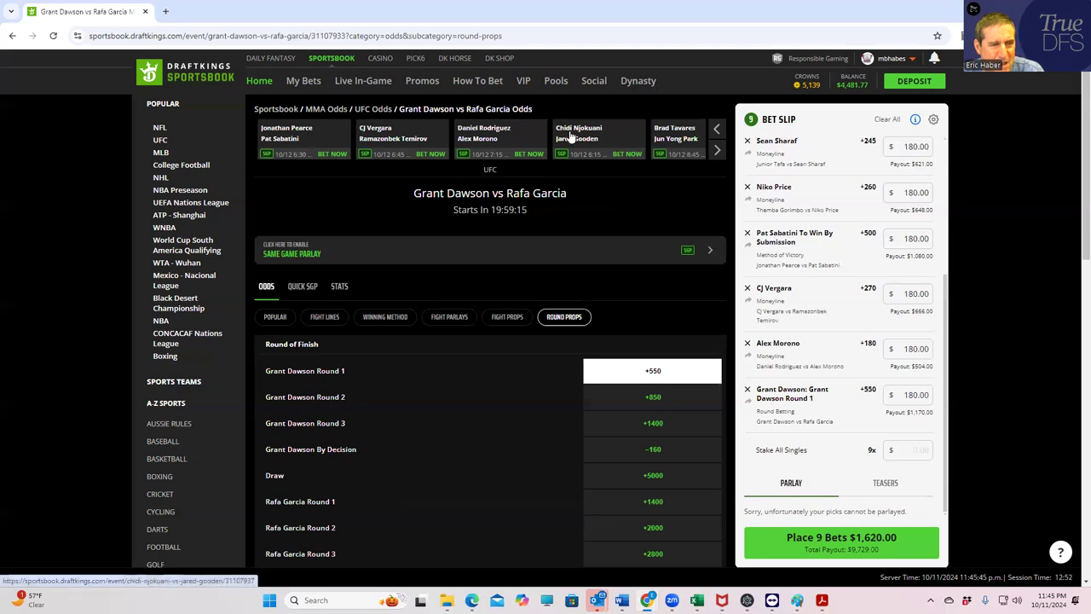
Add Njokuani vs Gooden going the distance (Yes +150) and start entering its stake.
left_click(597, 137)
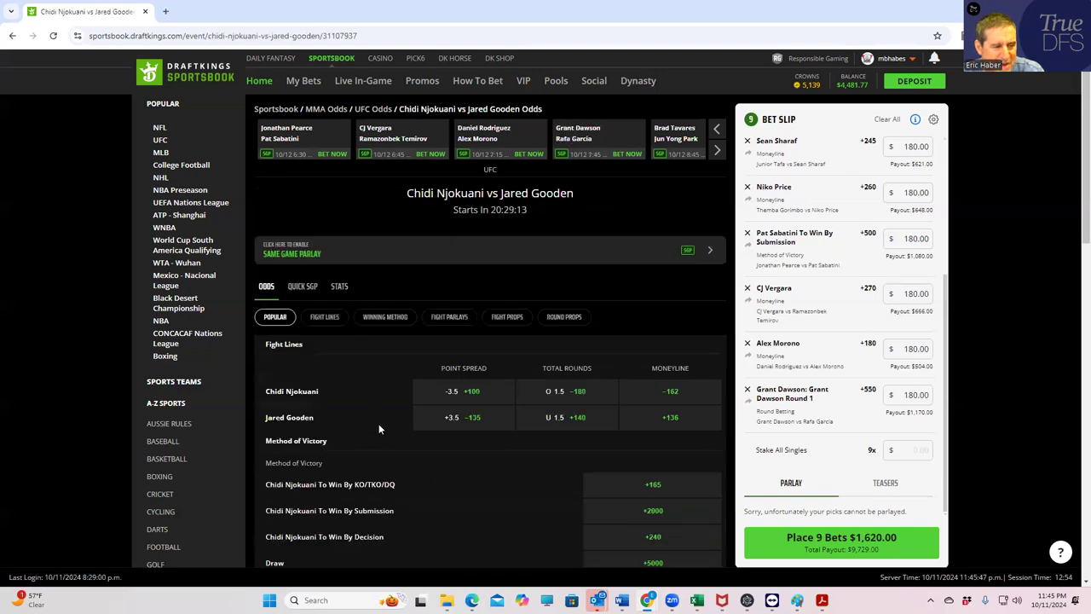
mouse_move(434, 499)
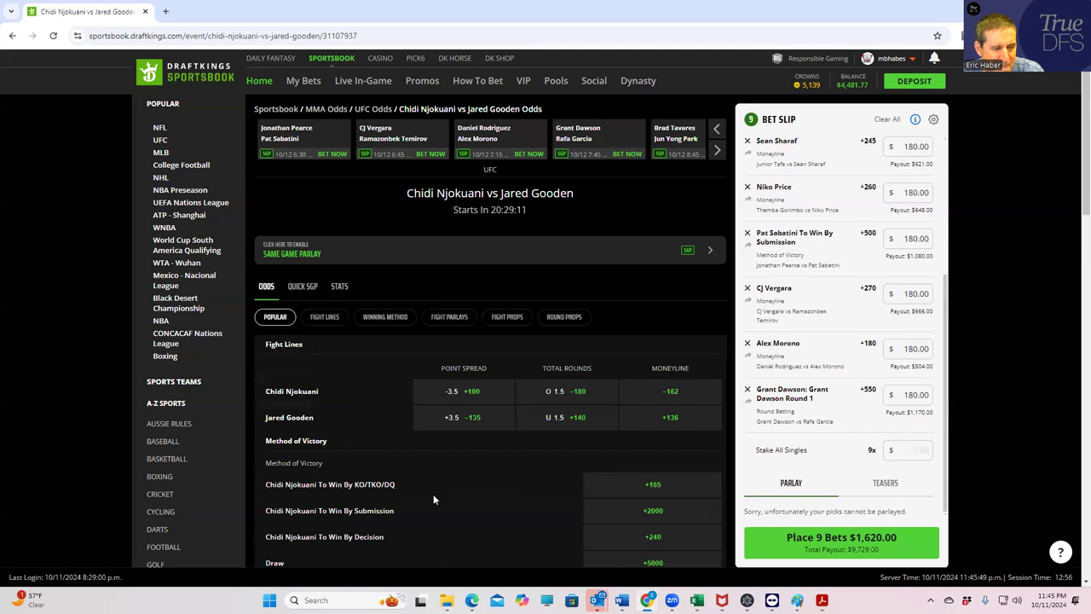
mouse_move(579, 488)
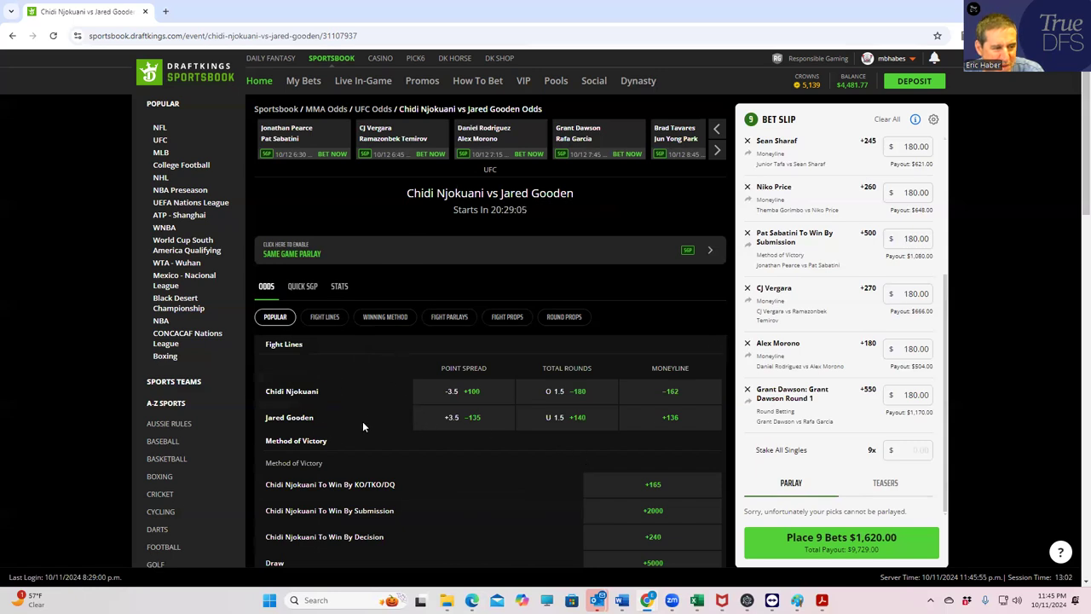
mouse_move(440, 380)
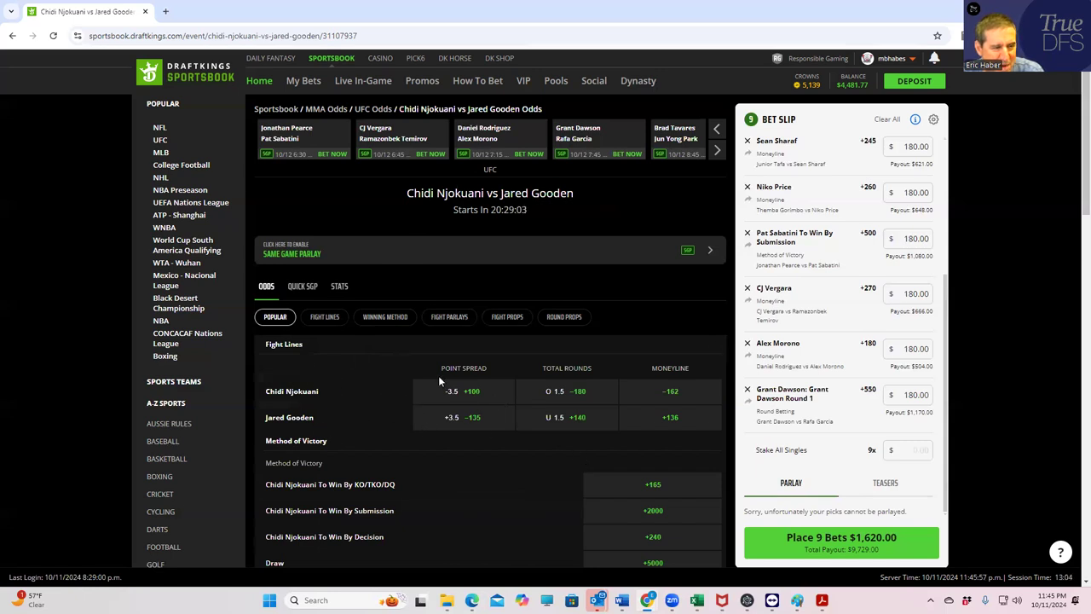
mouse_move(385, 317)
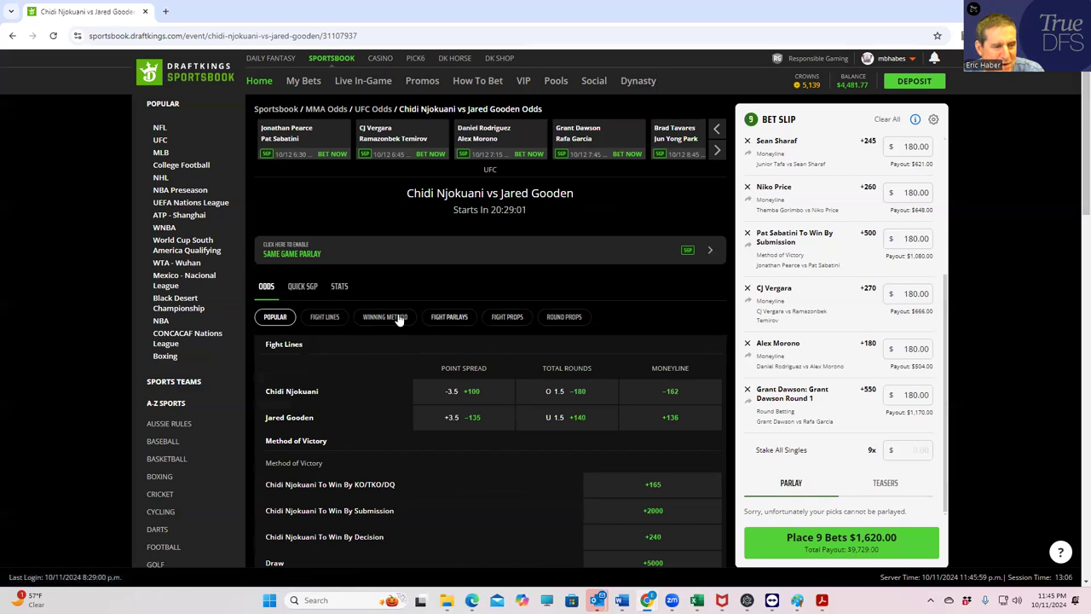
left_click(324, 317)
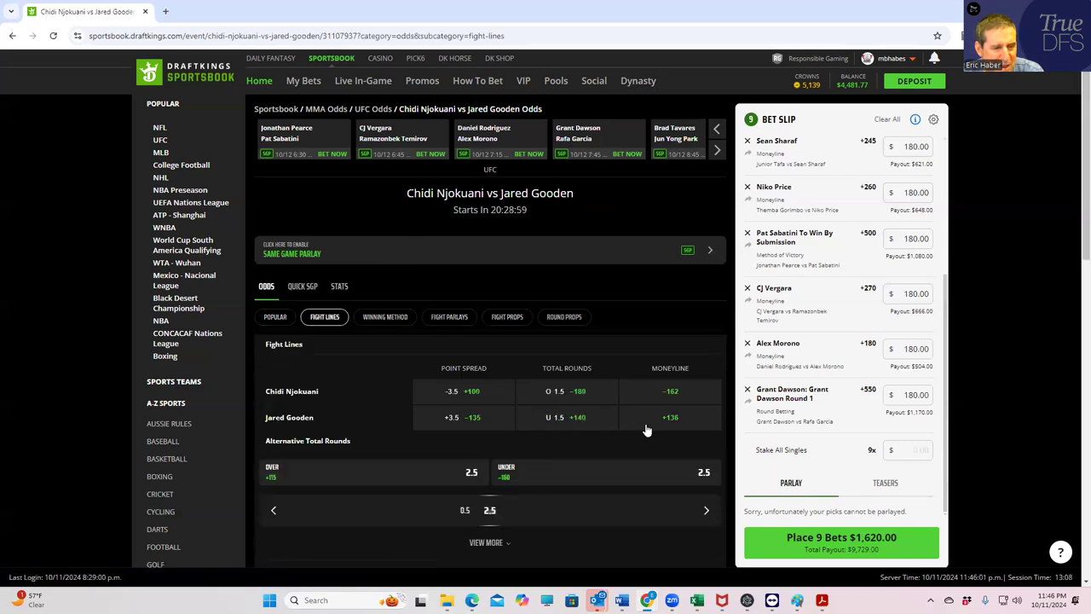
mouse_move(528, 430)
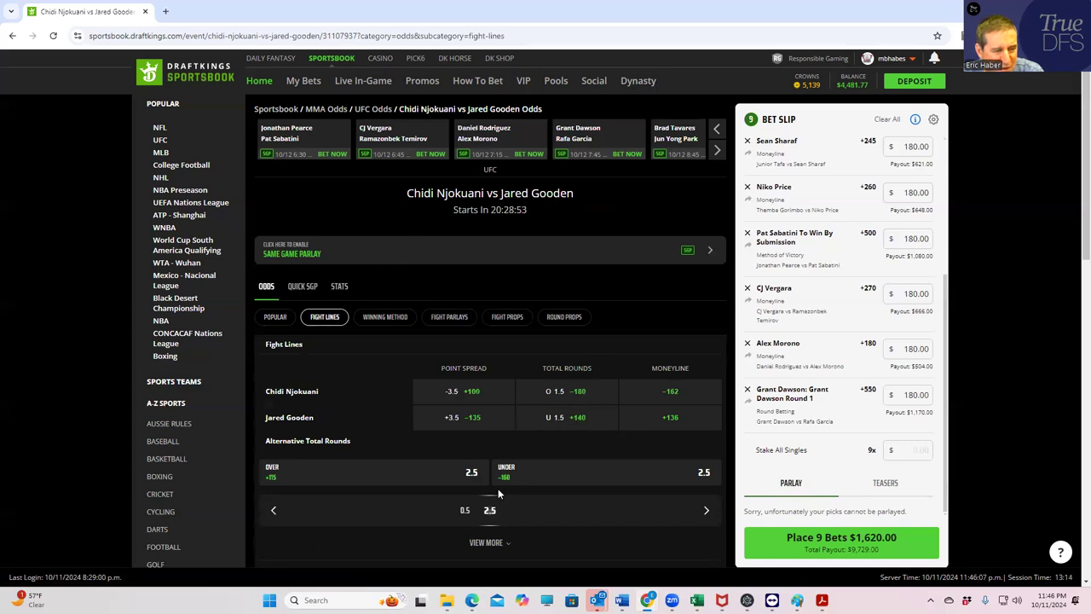
mouse_move(282, 489)
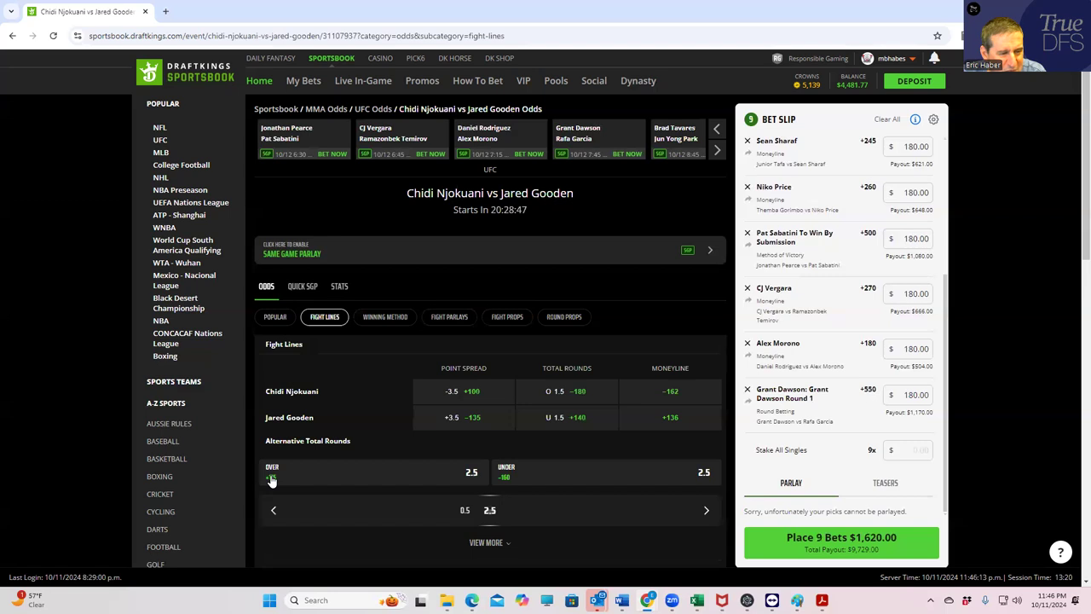
left_click(507, 317)
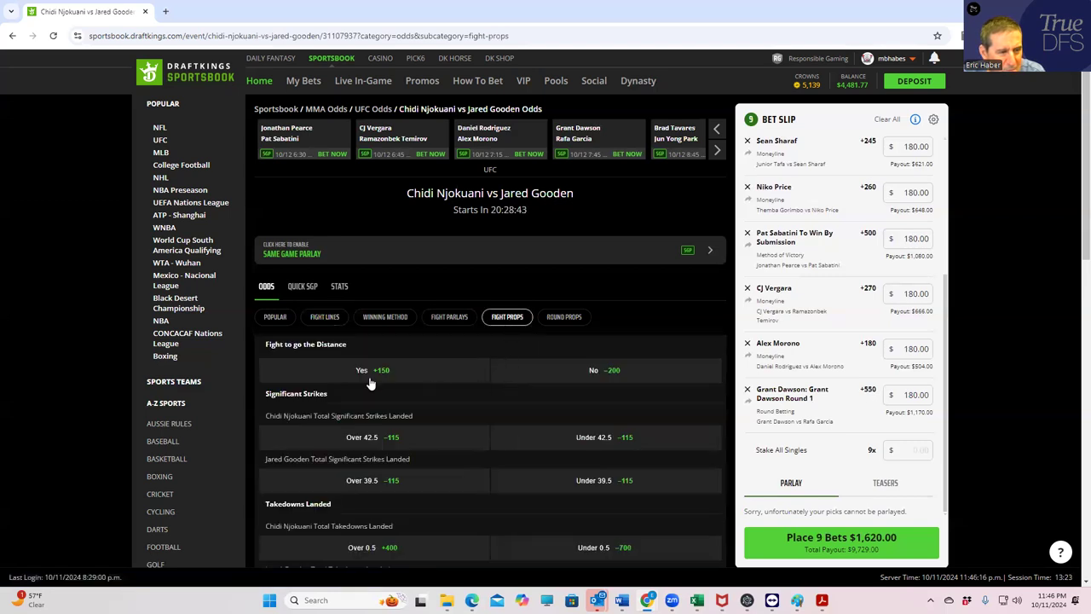
left_click(370, 369)
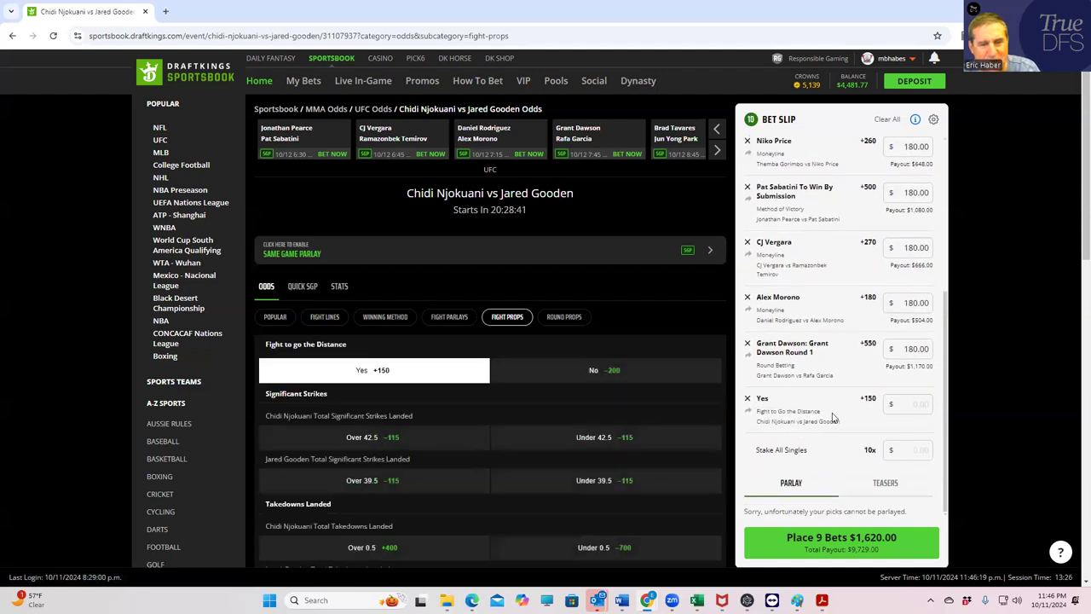
left_click(912, 404)
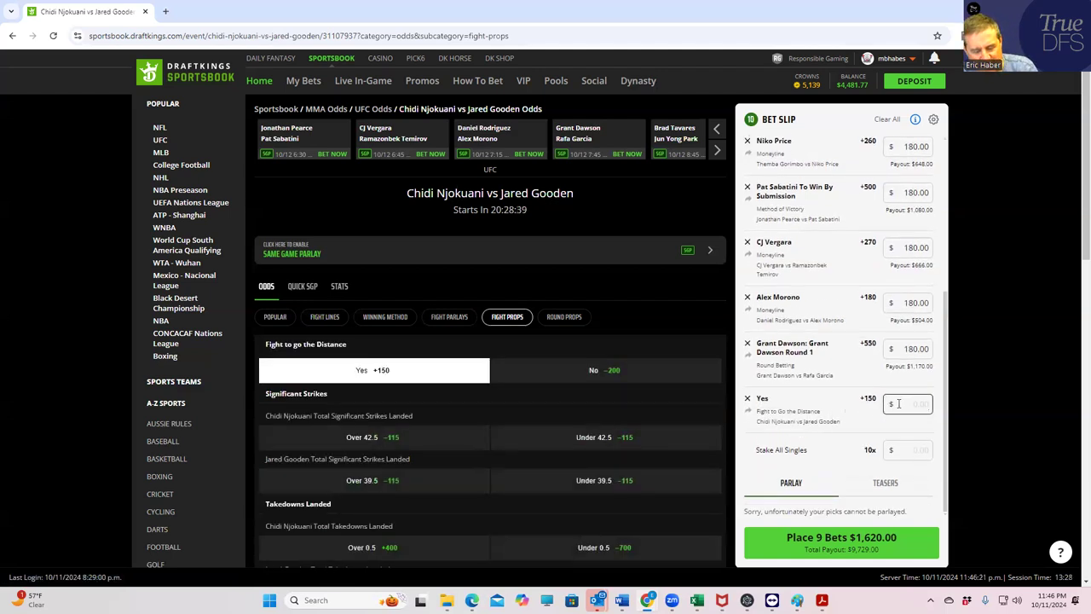
type("180.00")
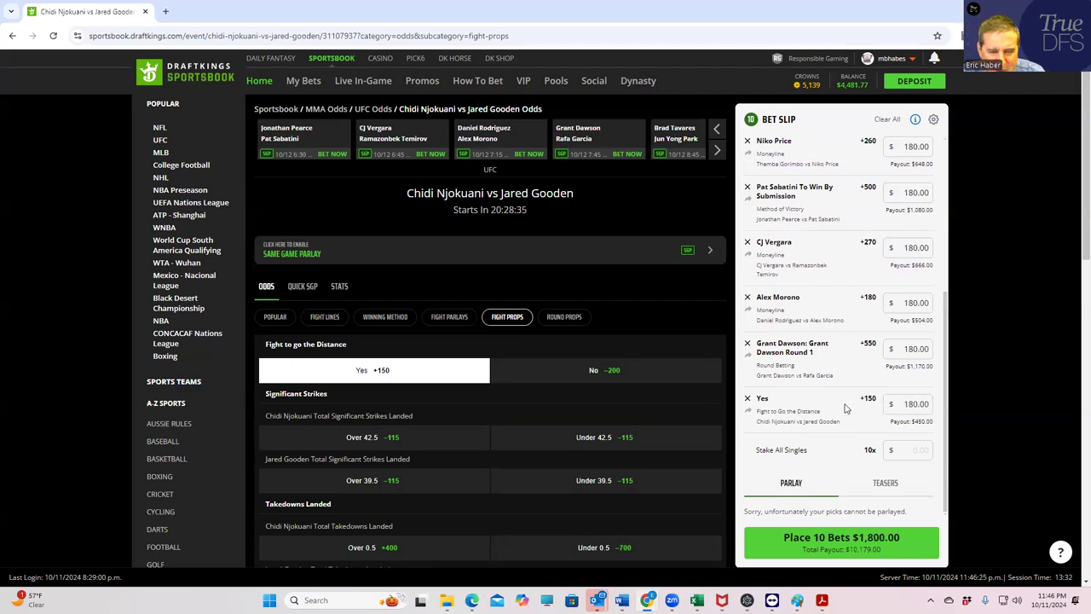
mouse_move(573, 216)
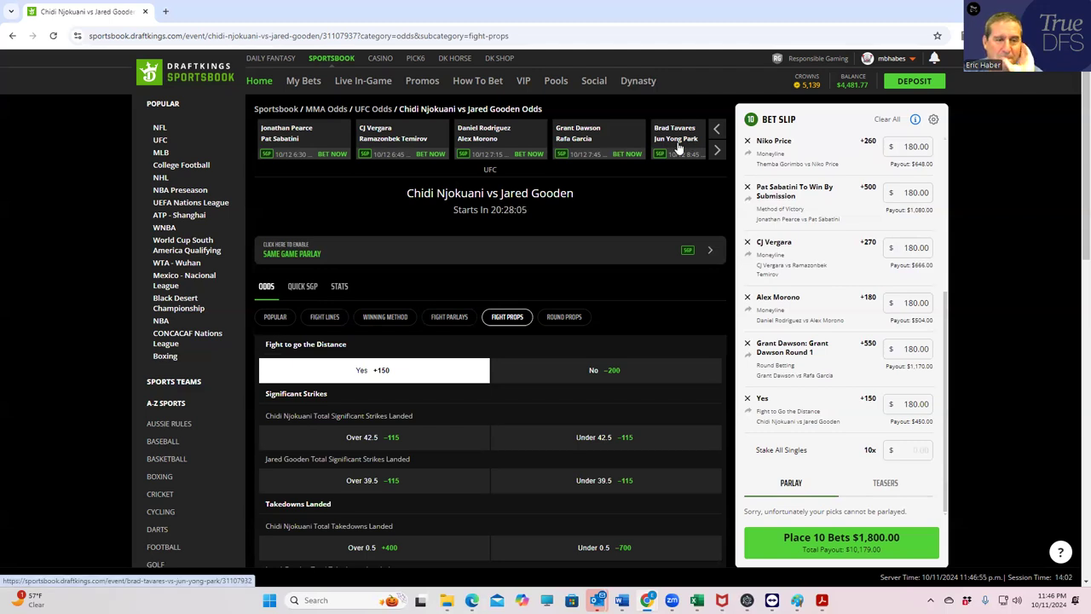
mouse_move(627, 190)
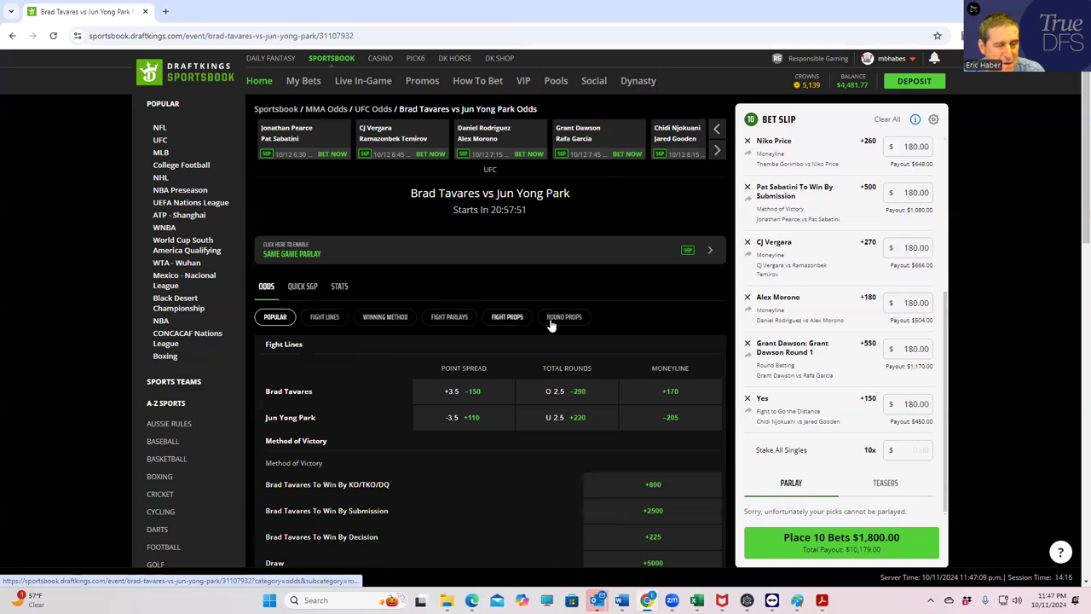
Add Jun Yong Park to win by KO/TKO/DQ or Submission (+240) from Tavares vs Park's Winning Method markets.
left_click(564, 317)
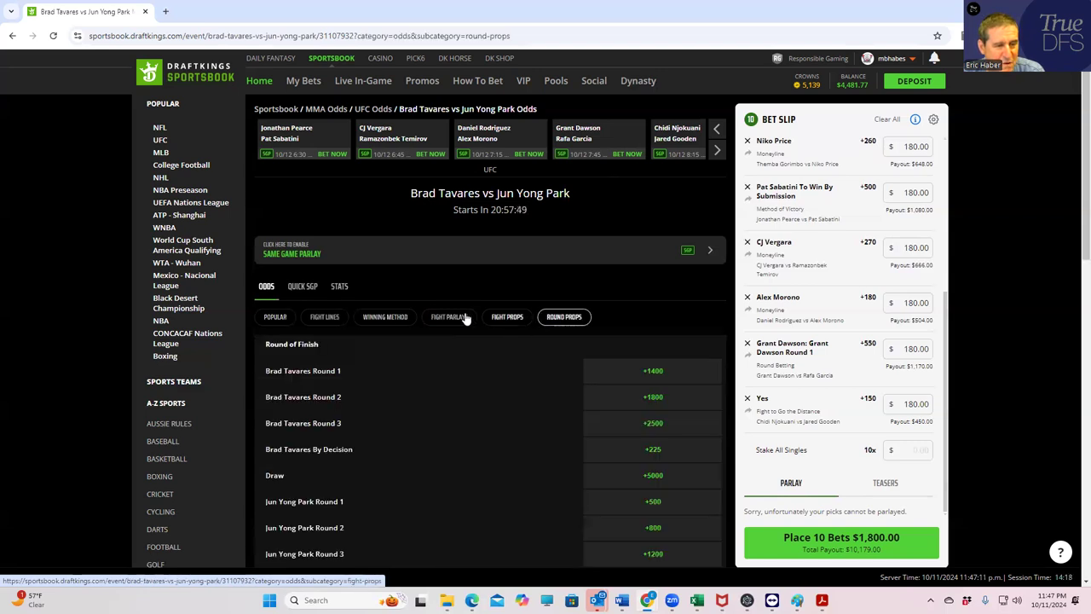
left_click(385, 317)
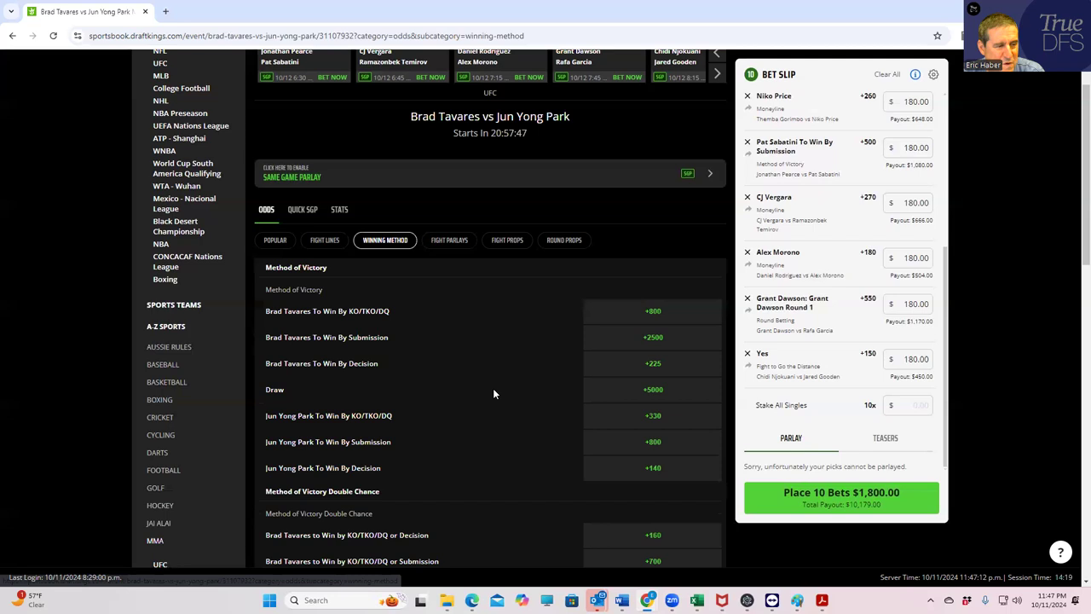
scroll("down", 3)
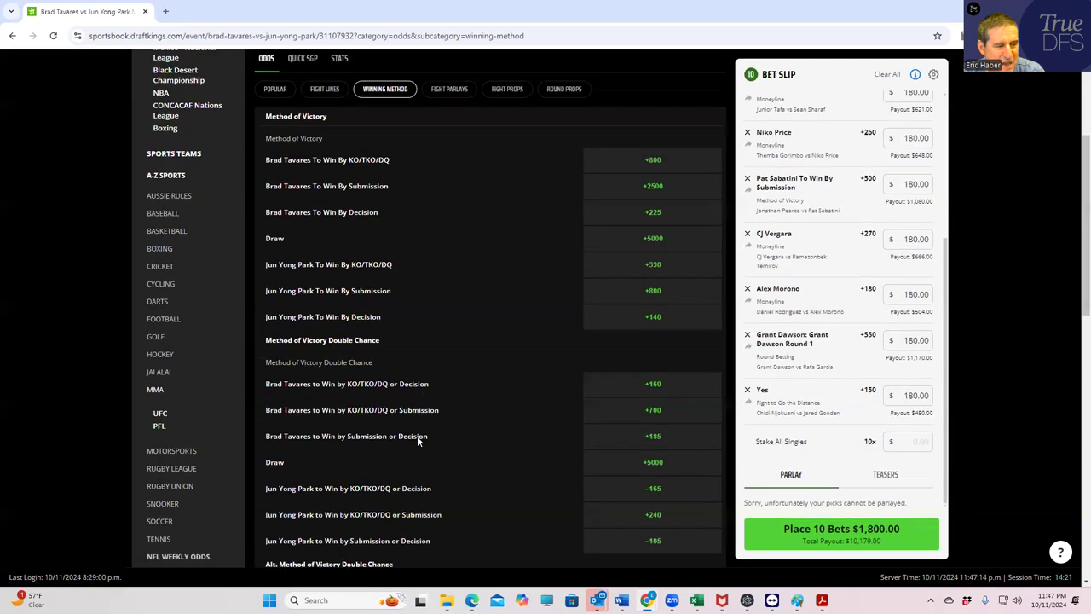
scroll("down", 3)
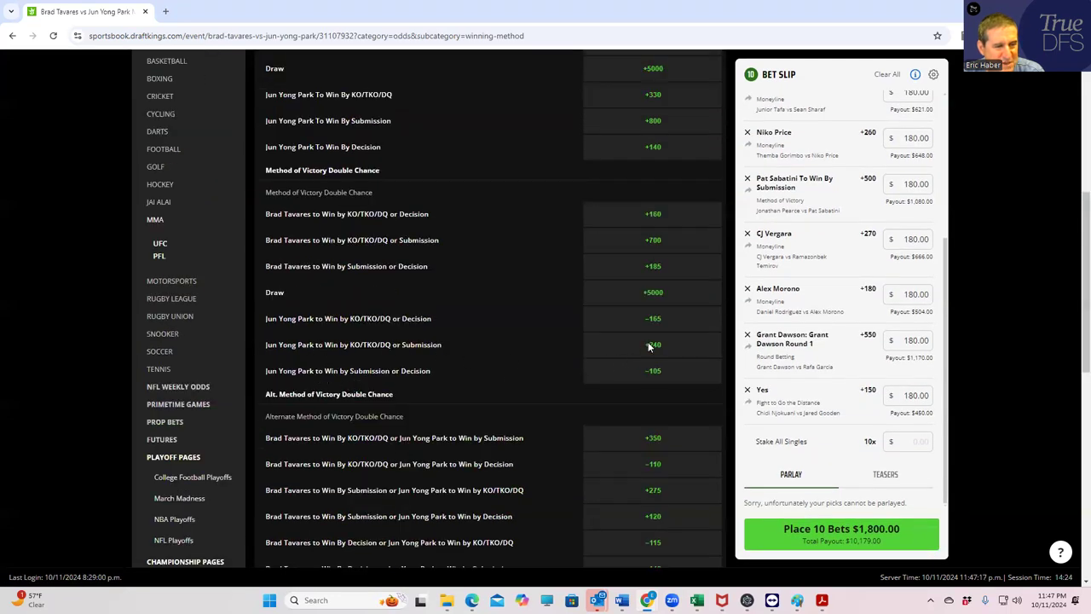
left_click(652, 344)
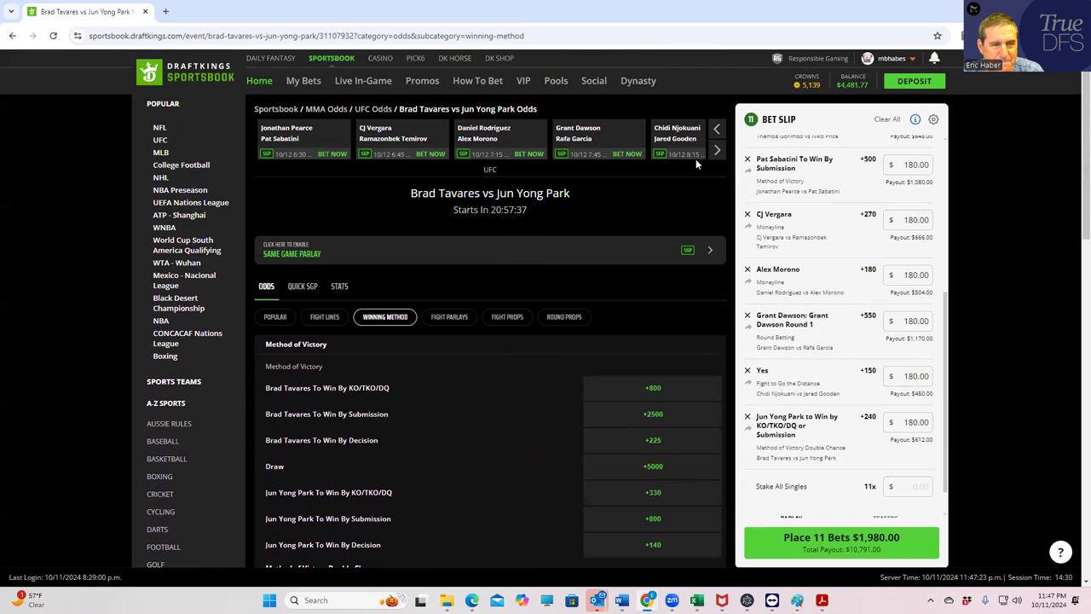
left_click(716, 151)
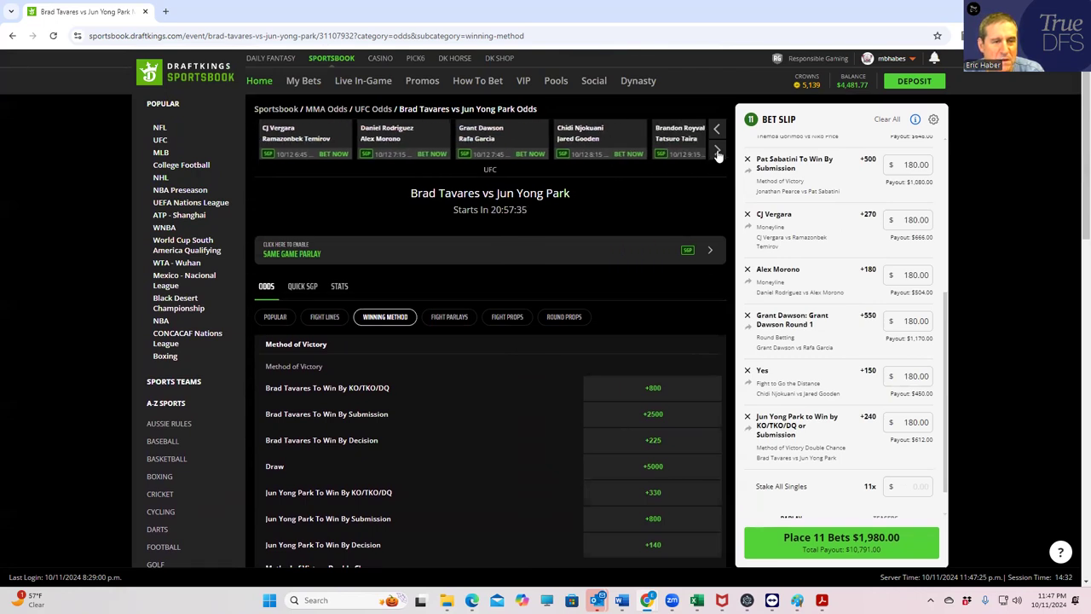
left_click(717, 151)
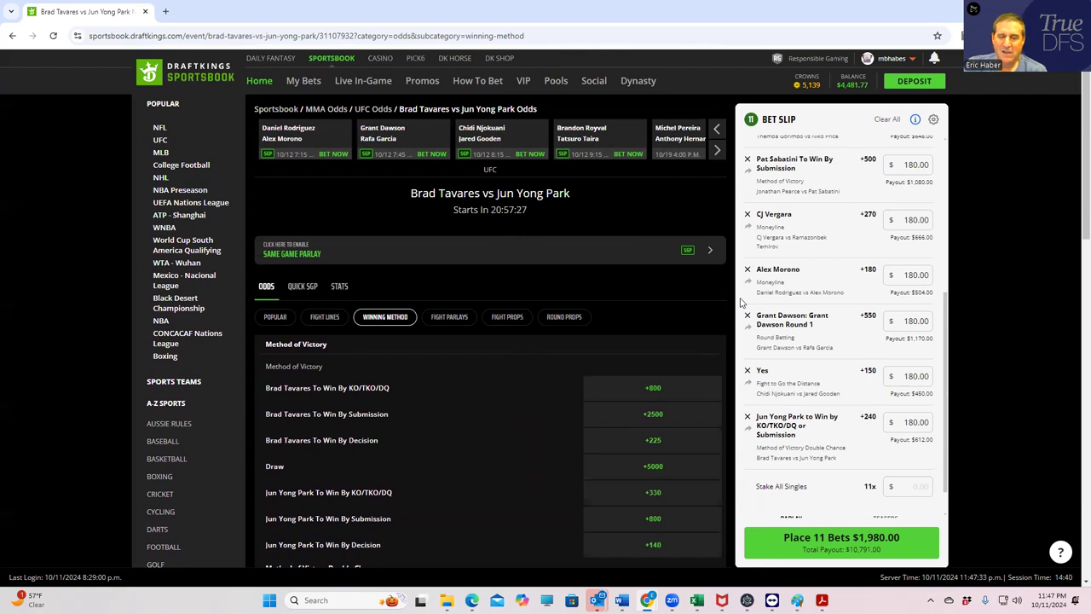
mouse_move(796, 338)
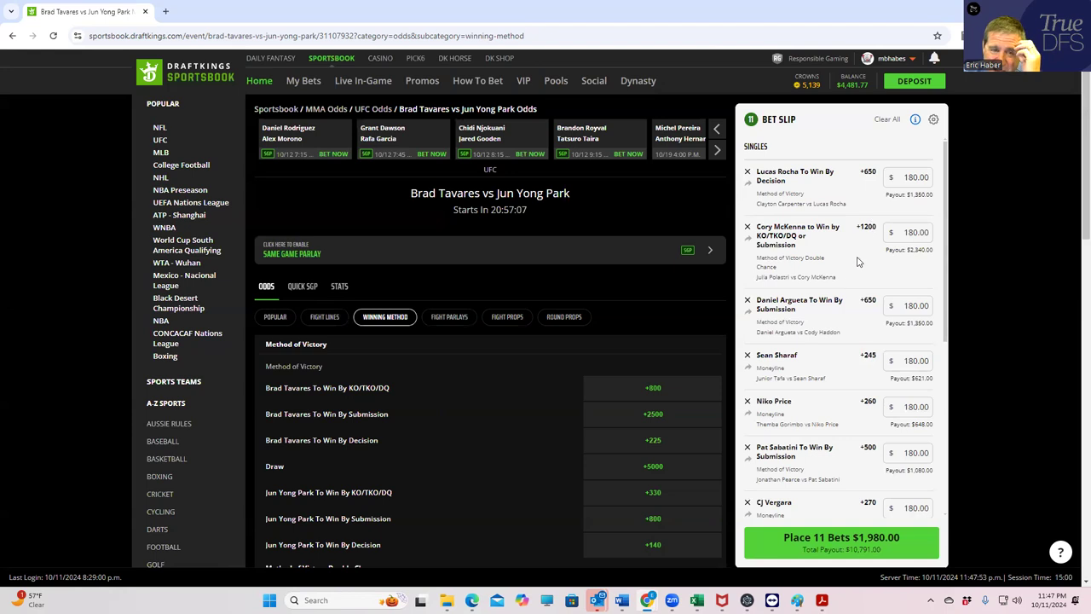
mouse_move(814, 314)
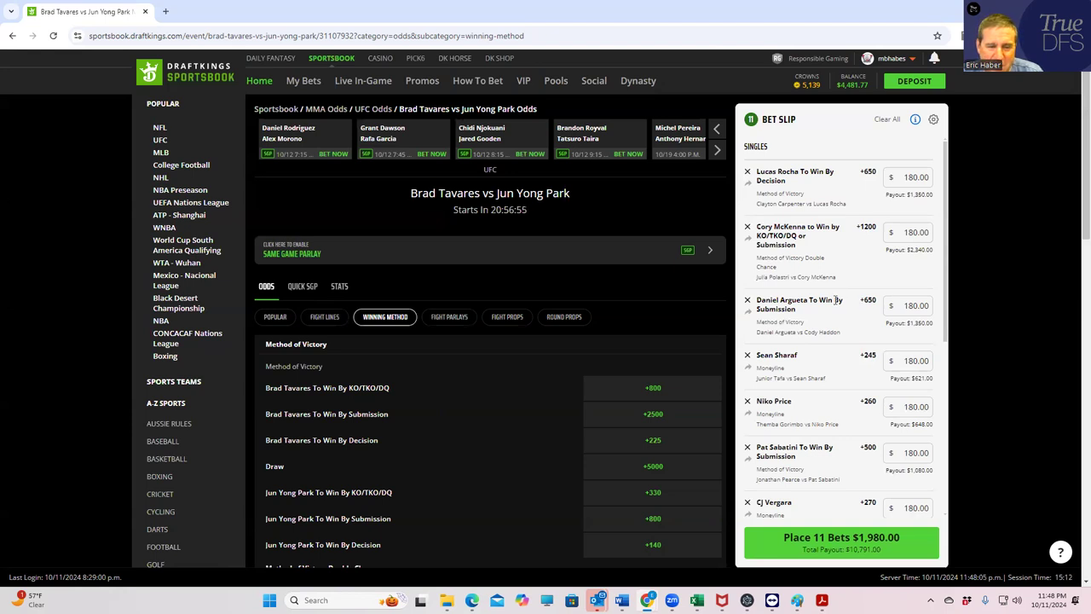
mouse_move(807, 313)
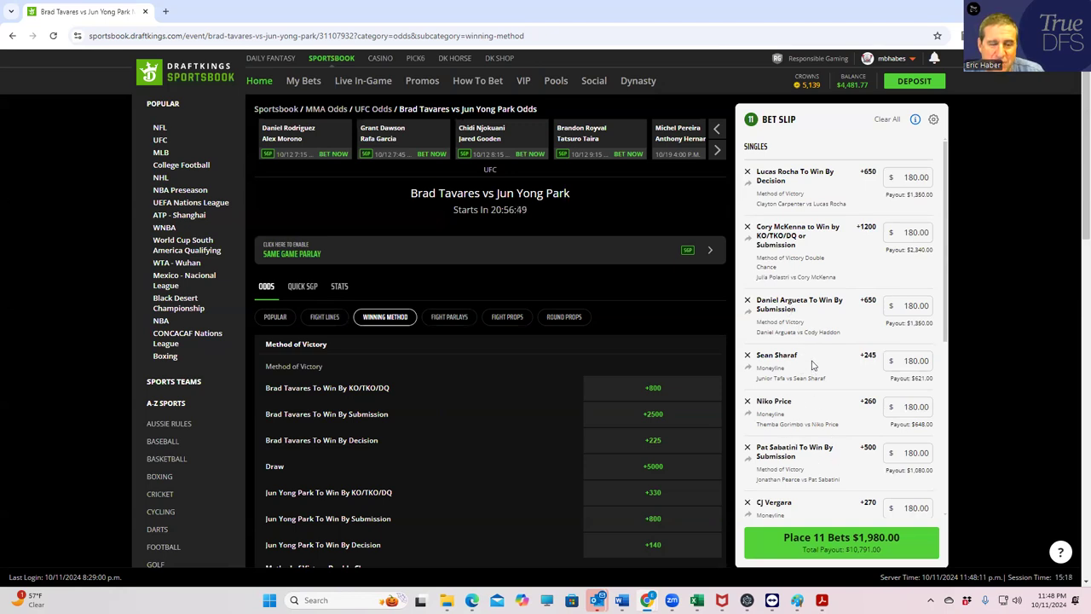
mouse_move(830, 401)
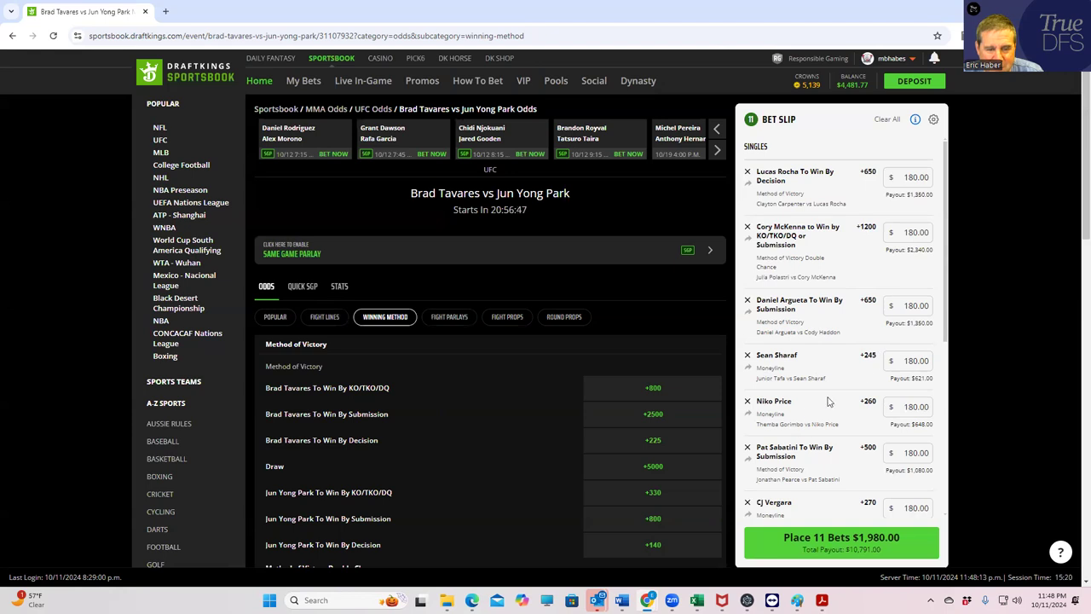
mouse_move(842, 412)
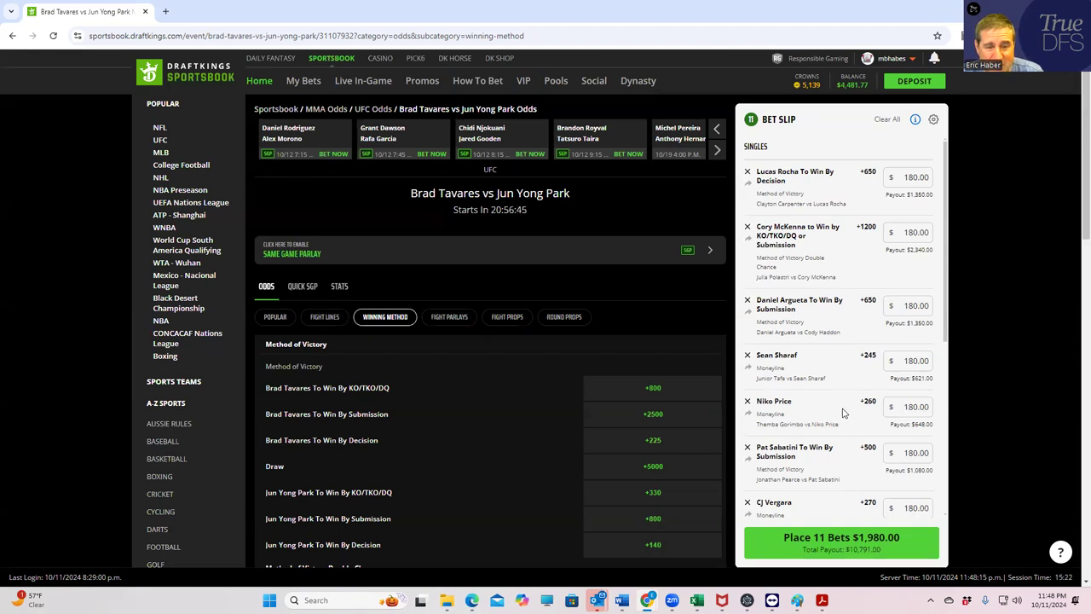
scroll("down", 3)
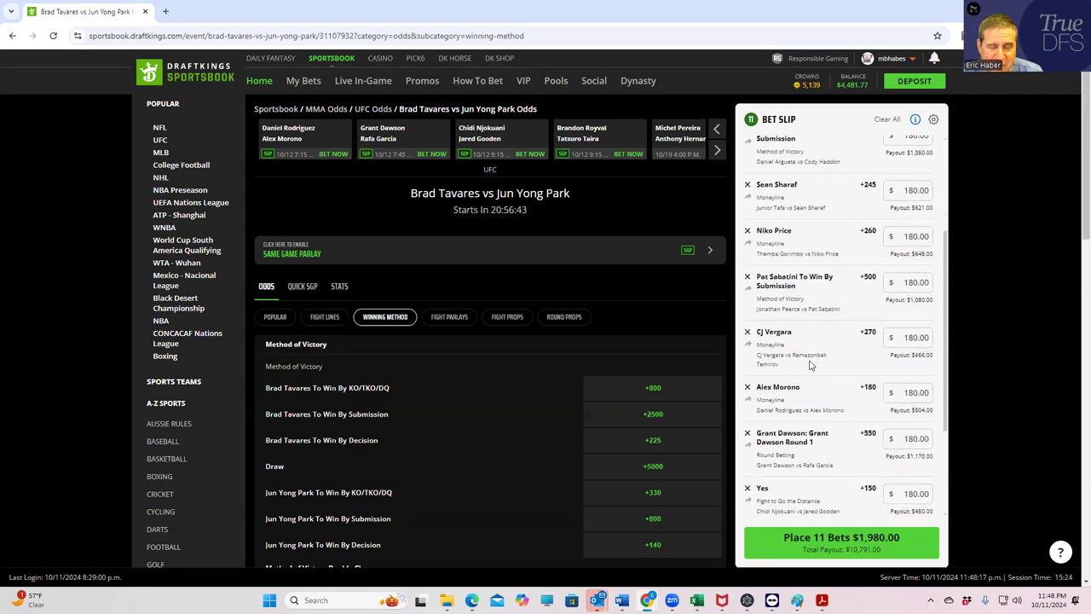
mouse_move(800, 333)
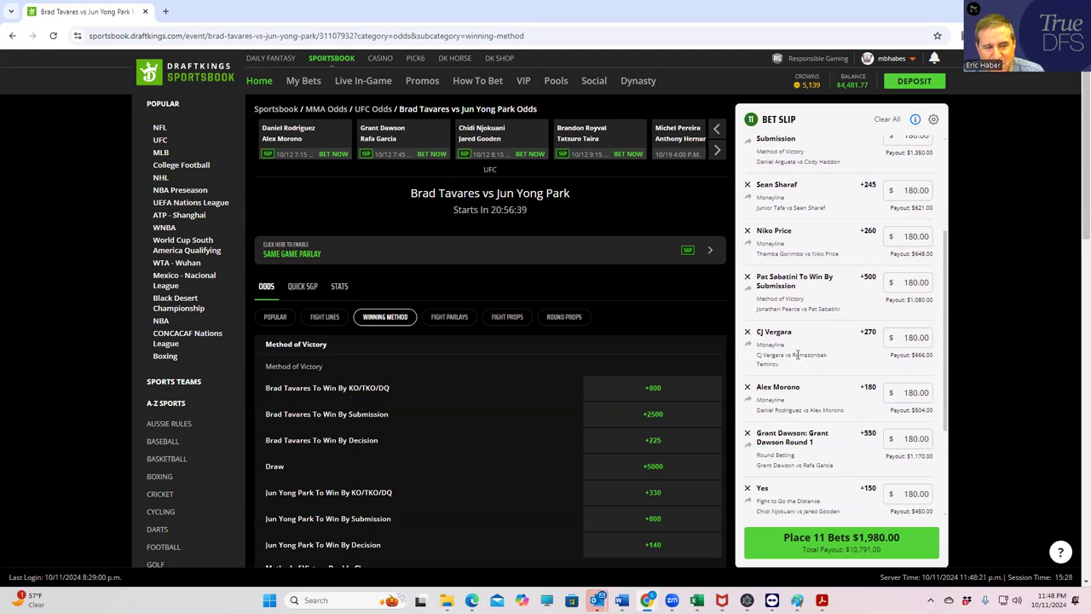
mouse_move(786, 367)
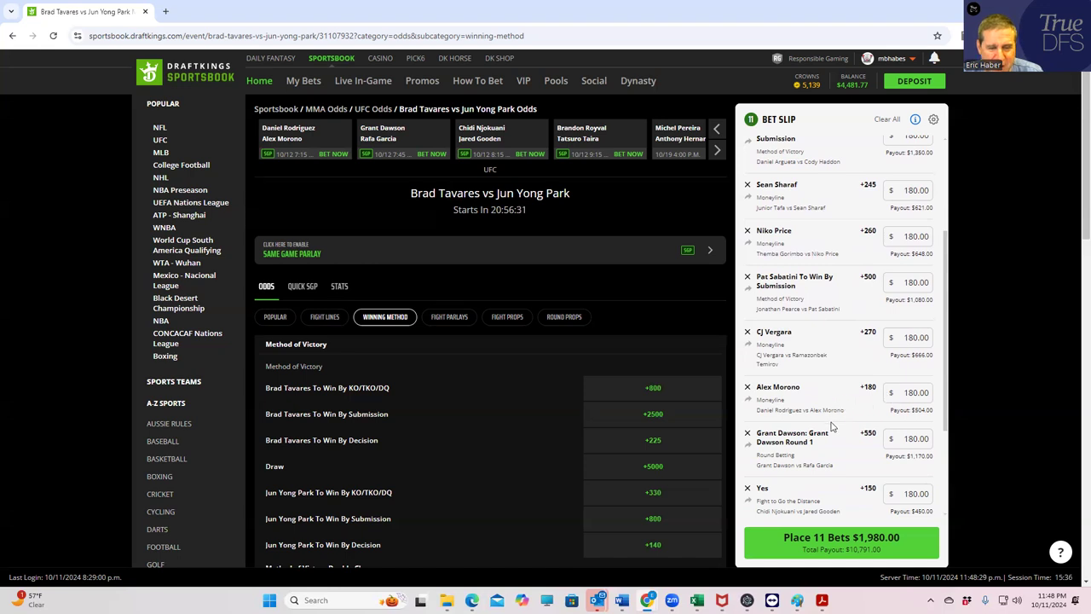
scroll("down", 3)
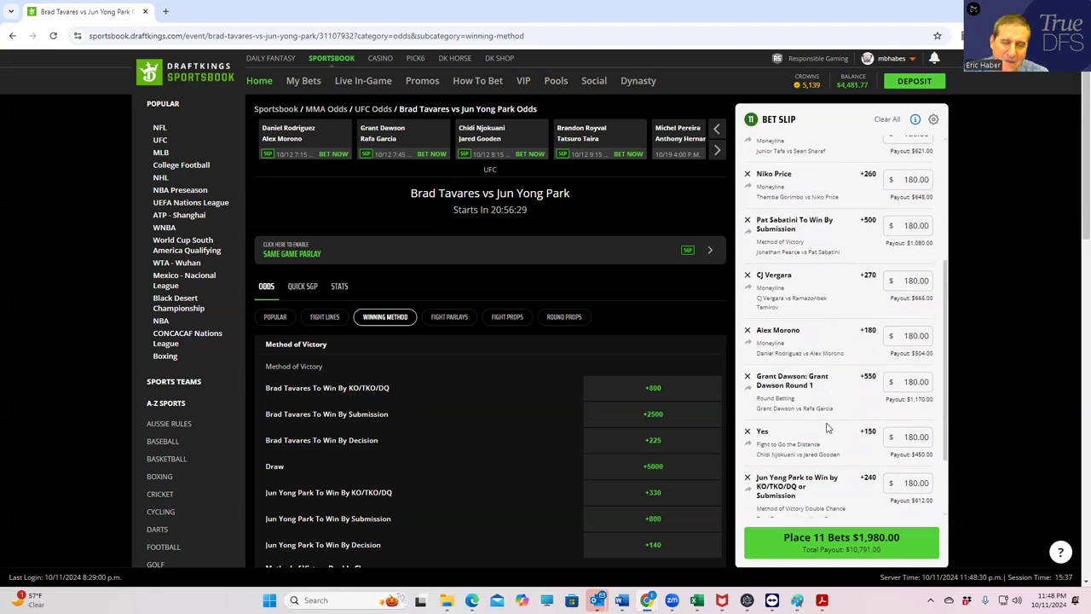
mouse_move(839, 399)
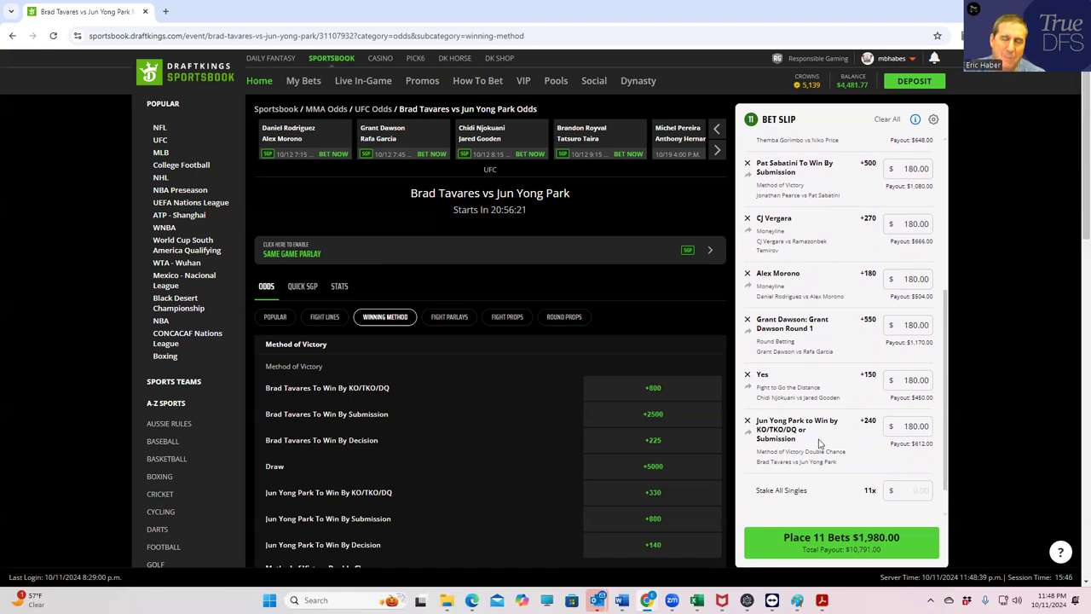
mouse_move(841, 432)
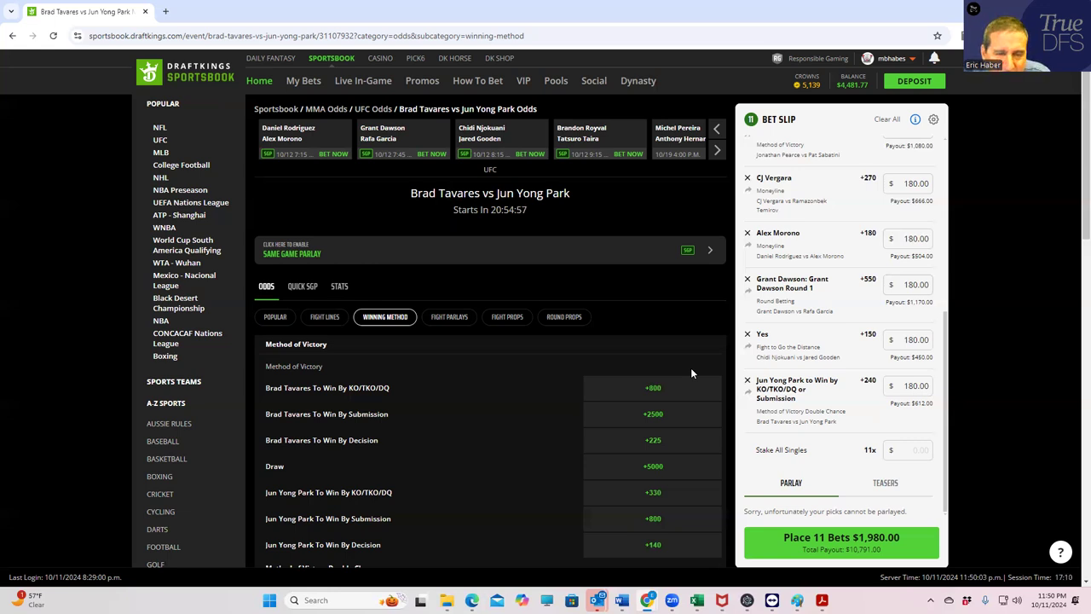
mouse_move(669, 382)
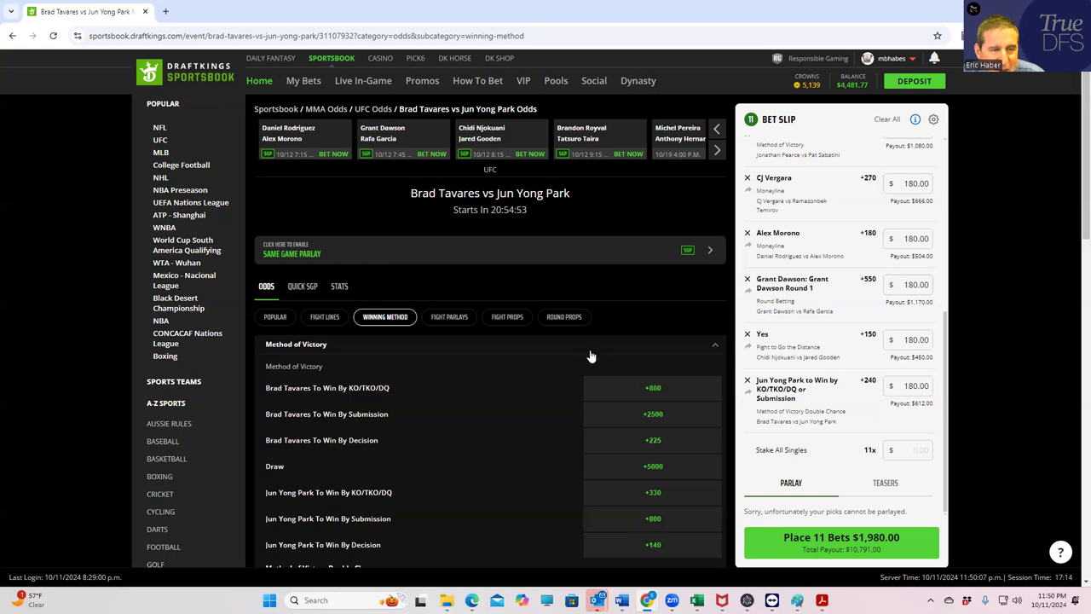
mouse_move(646, 213)
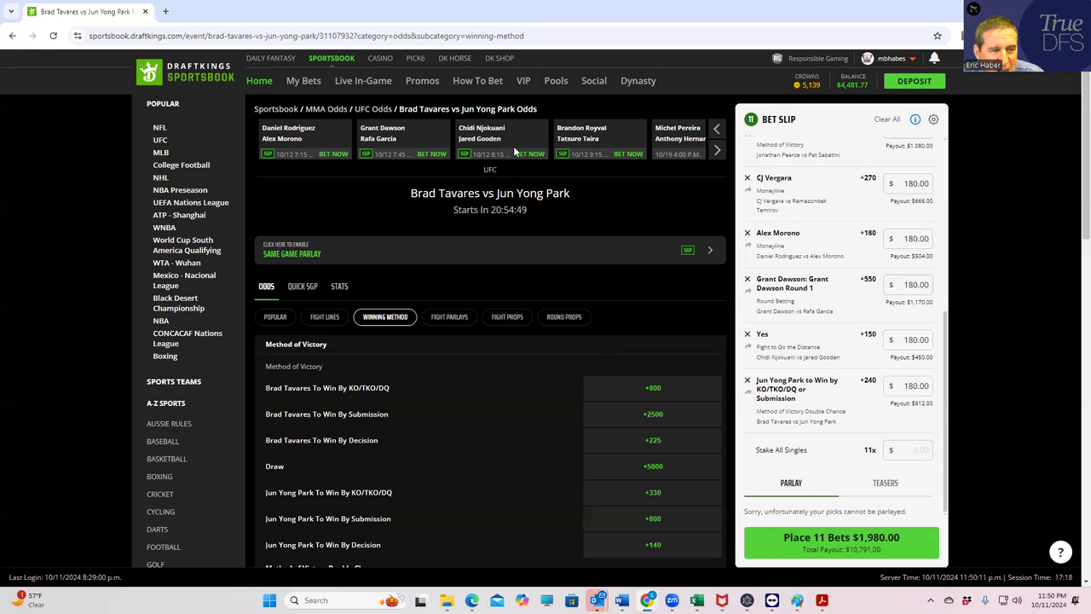
mouse_move(692, 139)
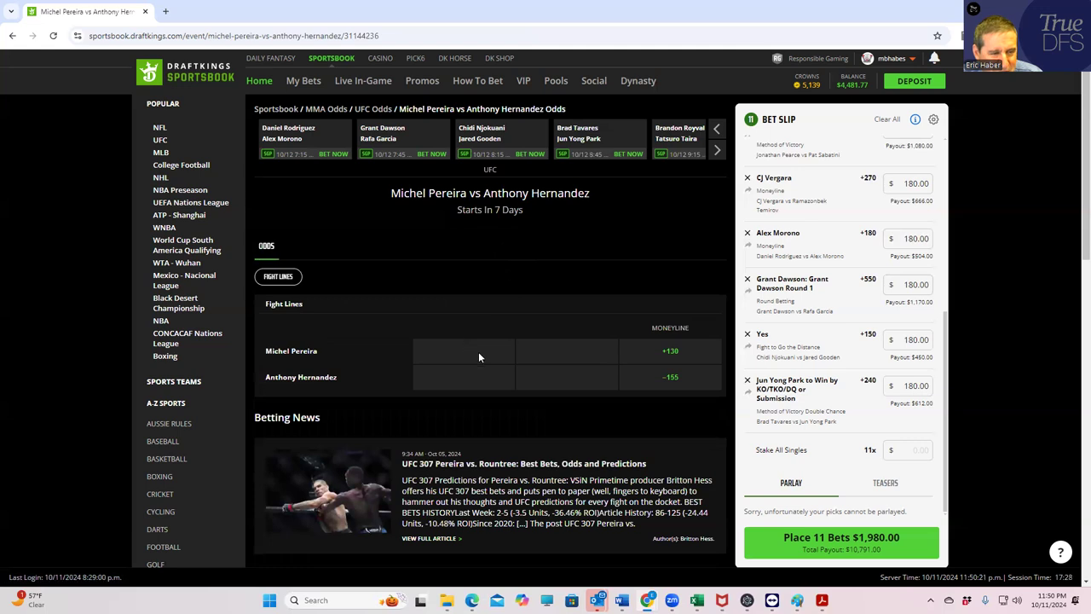
mouse_move(677, 386)
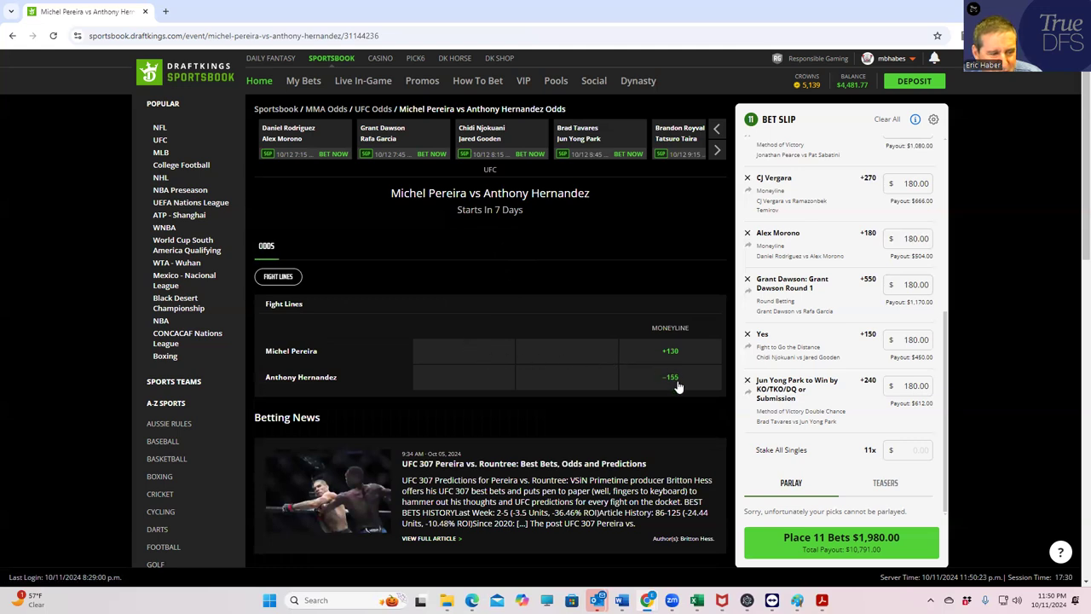
mouse_move(618, 373)
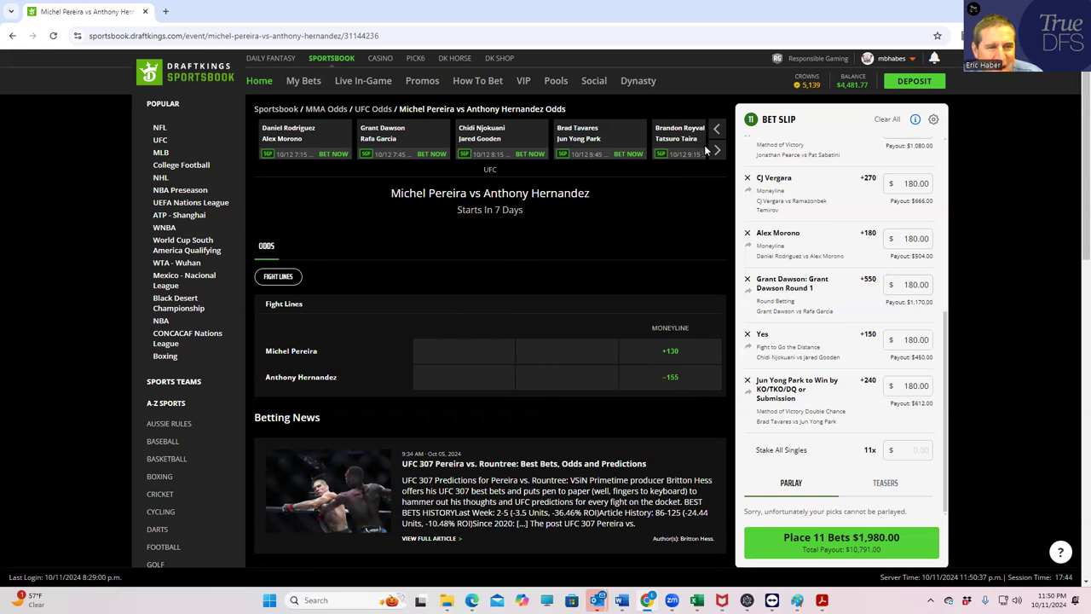
left_click(677, 132)
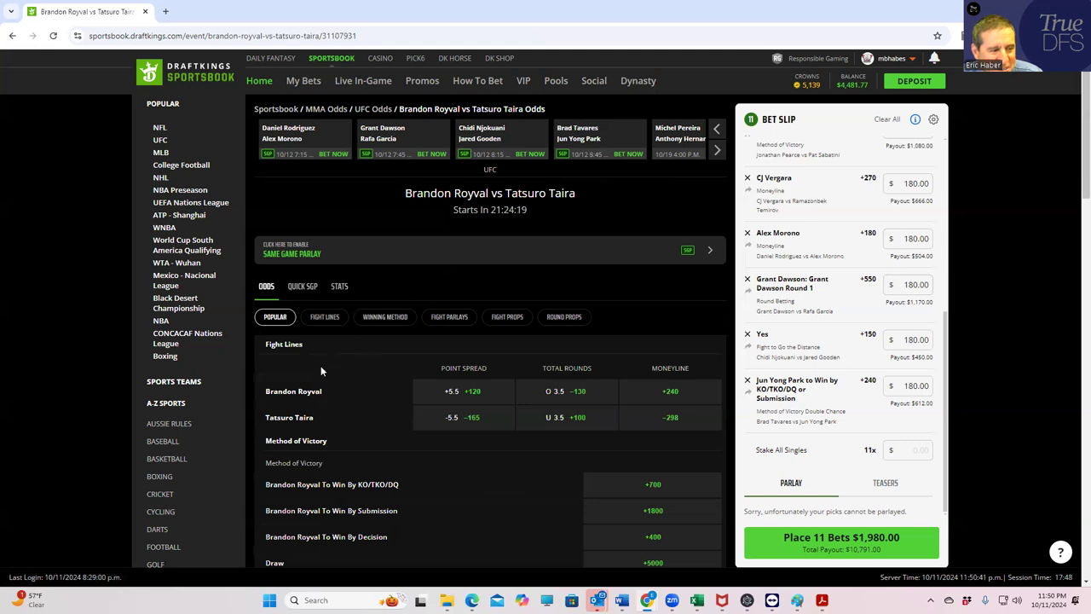
scroll("down", 3)
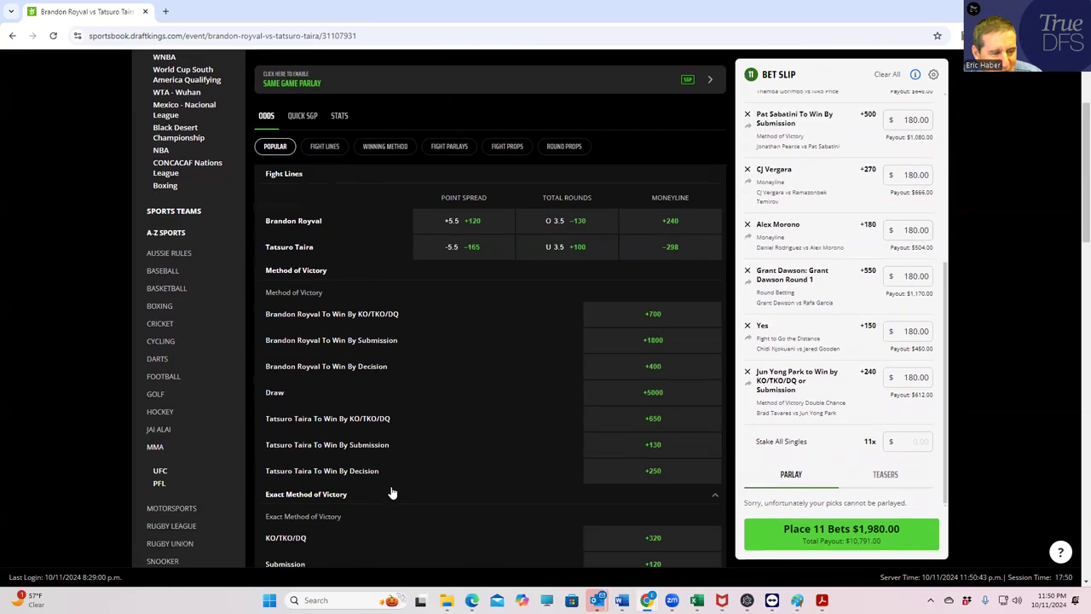
mouse_move(501, 436)
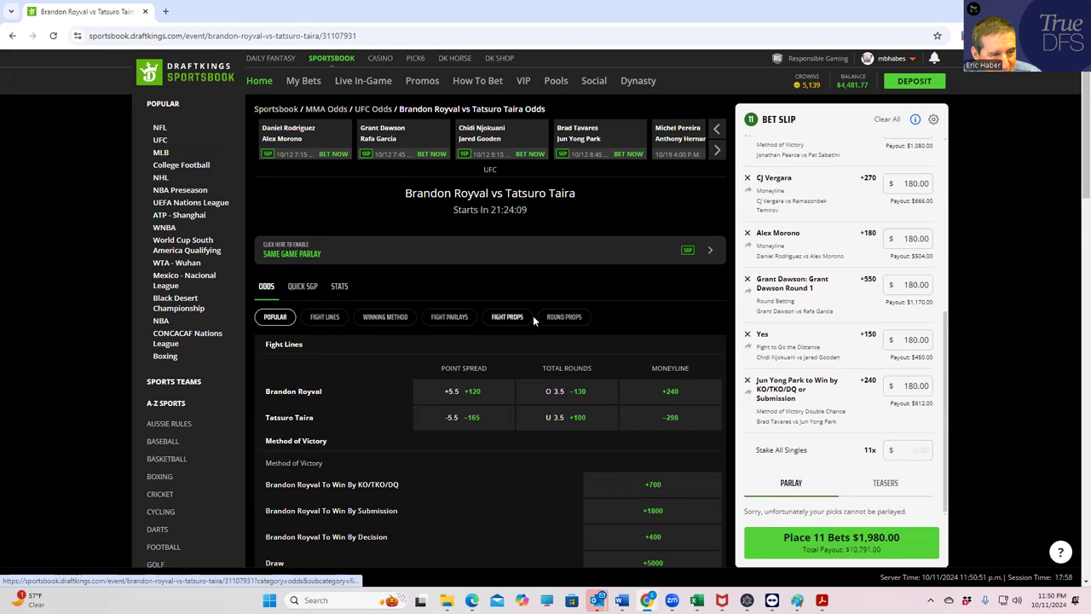
left_click(563, 317)
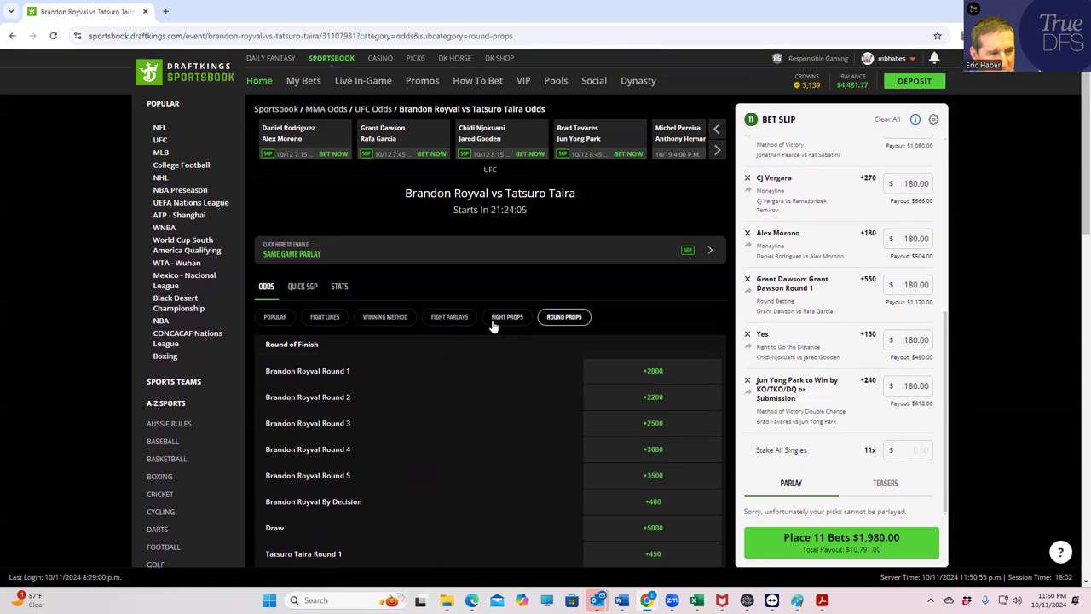
left_click(383, 316)
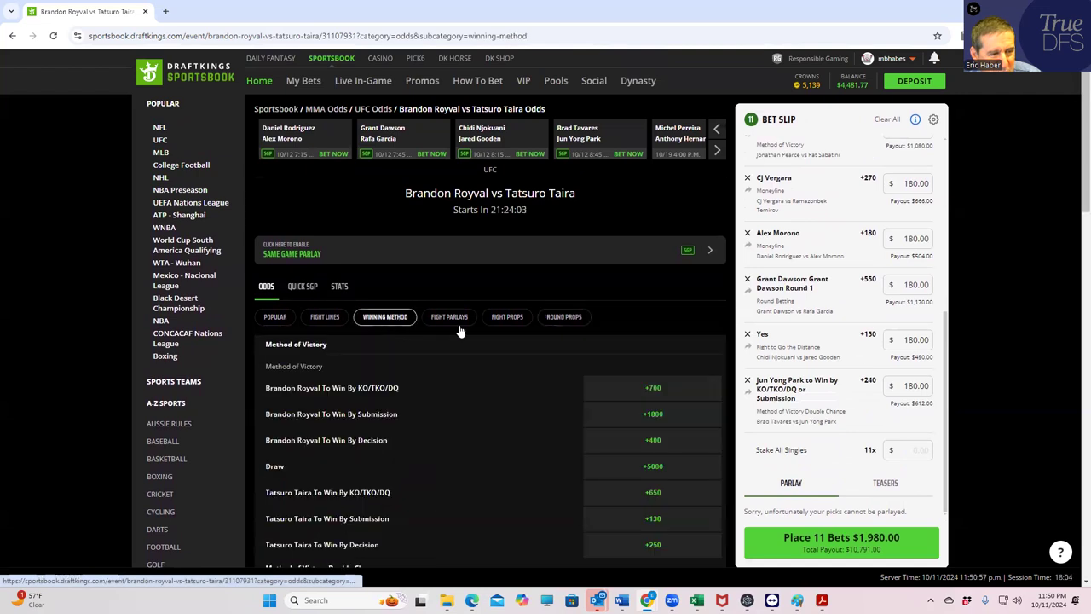
left_click(323, 317)
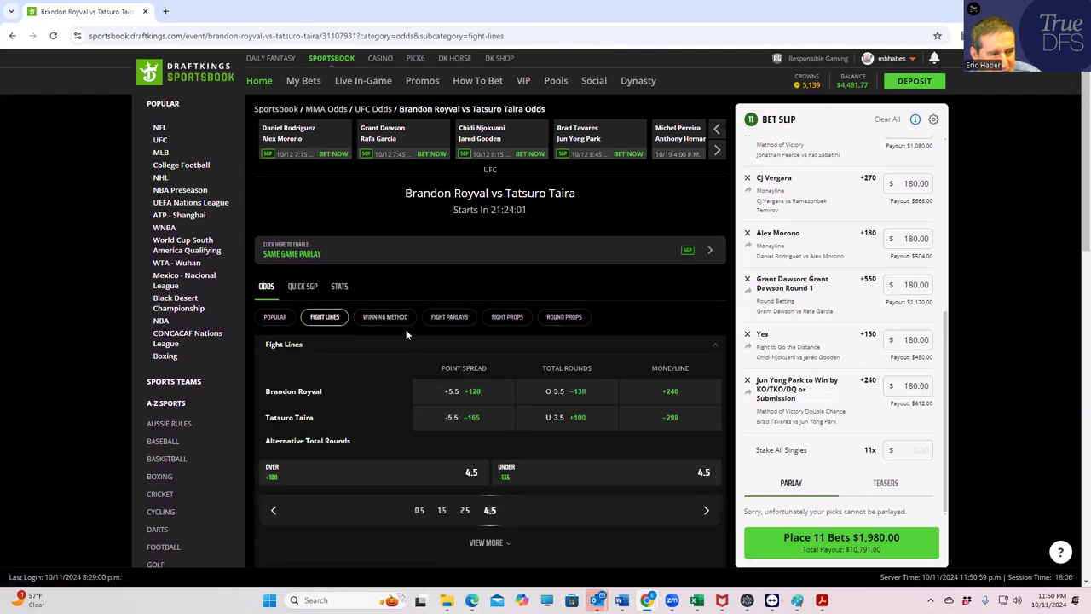
left_click(384, 317)
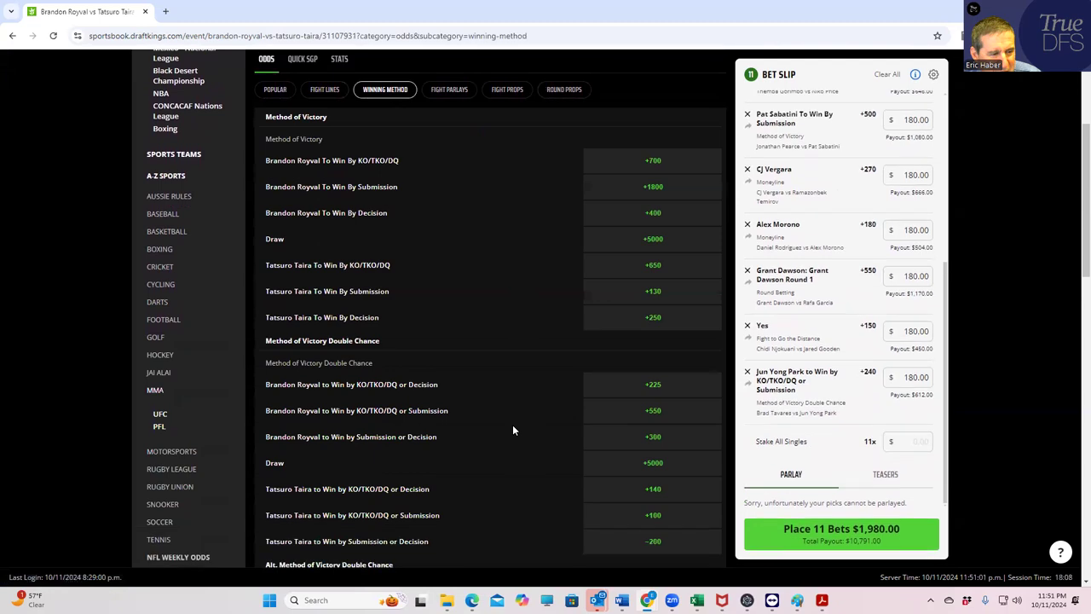
scroll("down", 3)
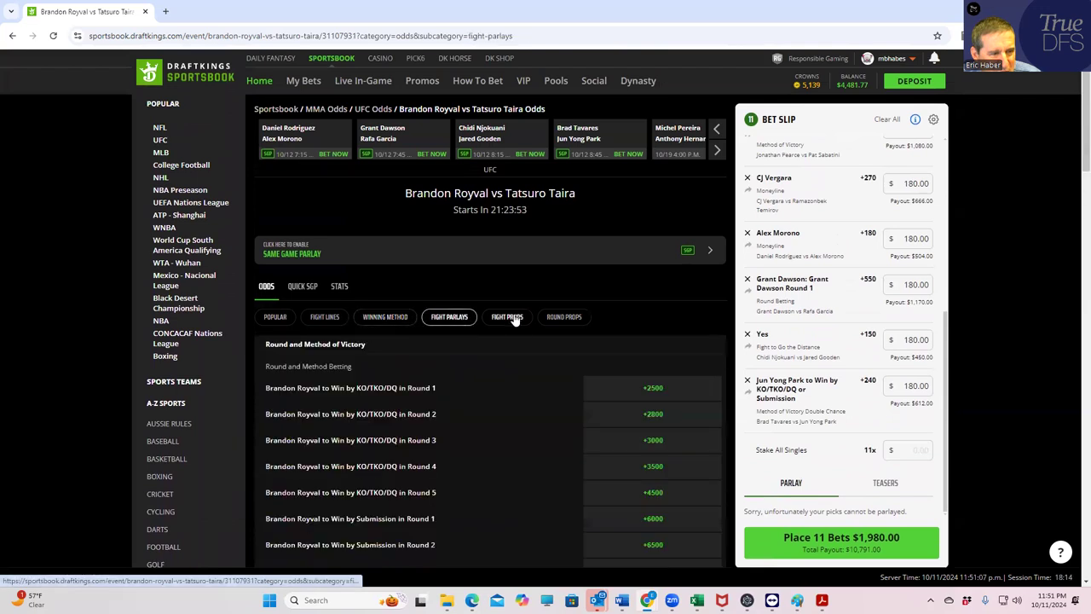
left_click(507, 317)
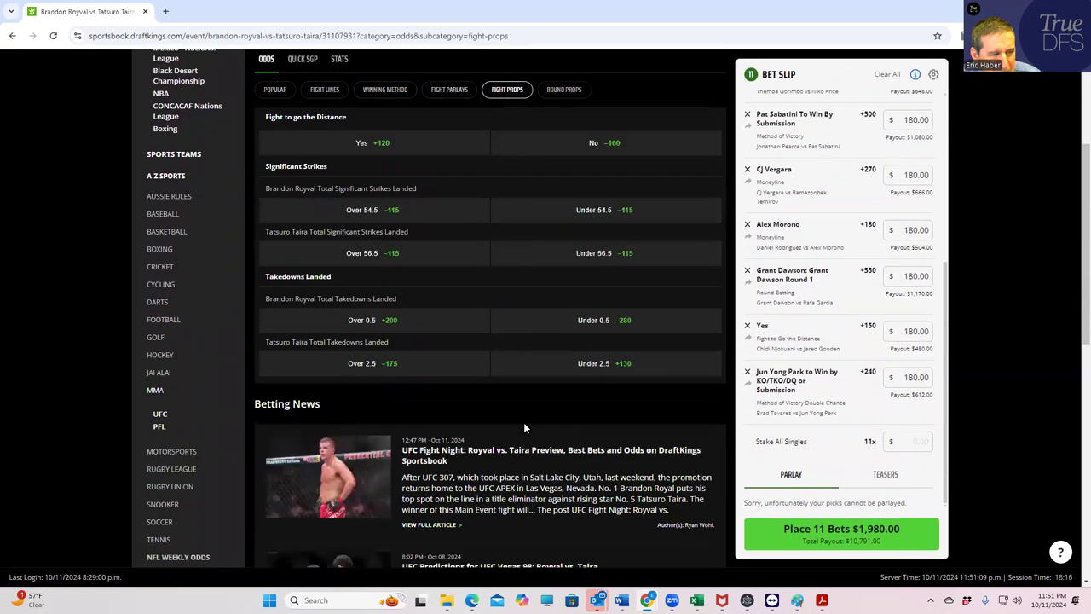
left_click(564, 317)
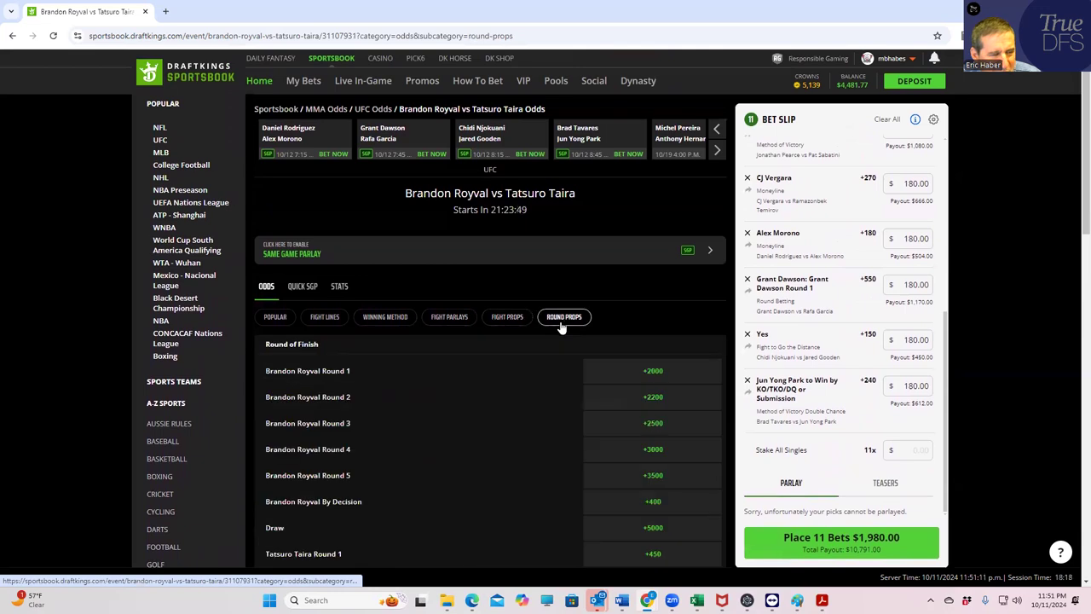
scroll("down", 3)
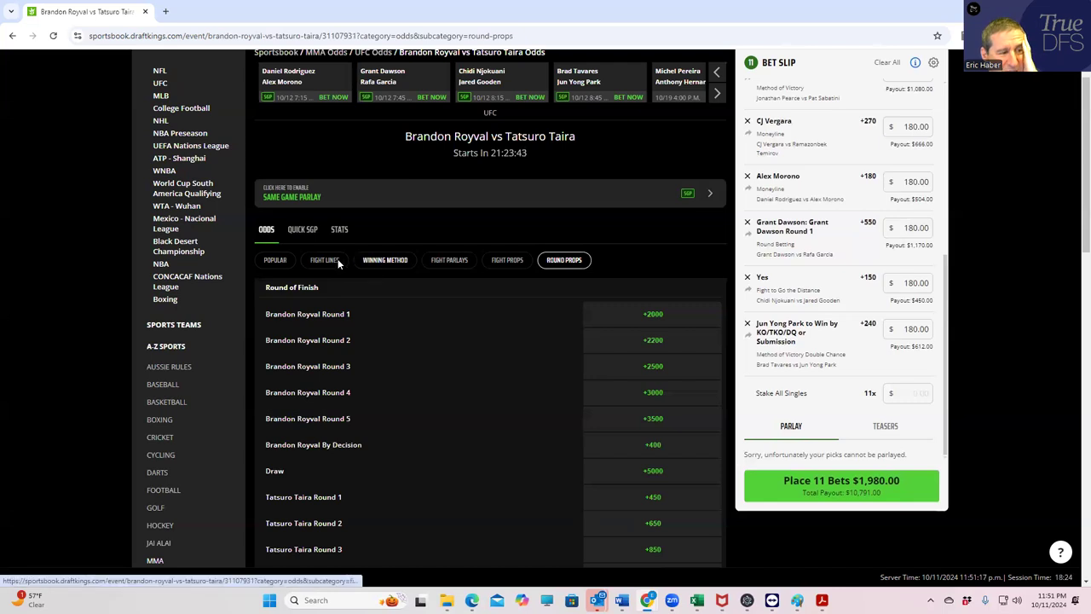
left_click(324, 260)
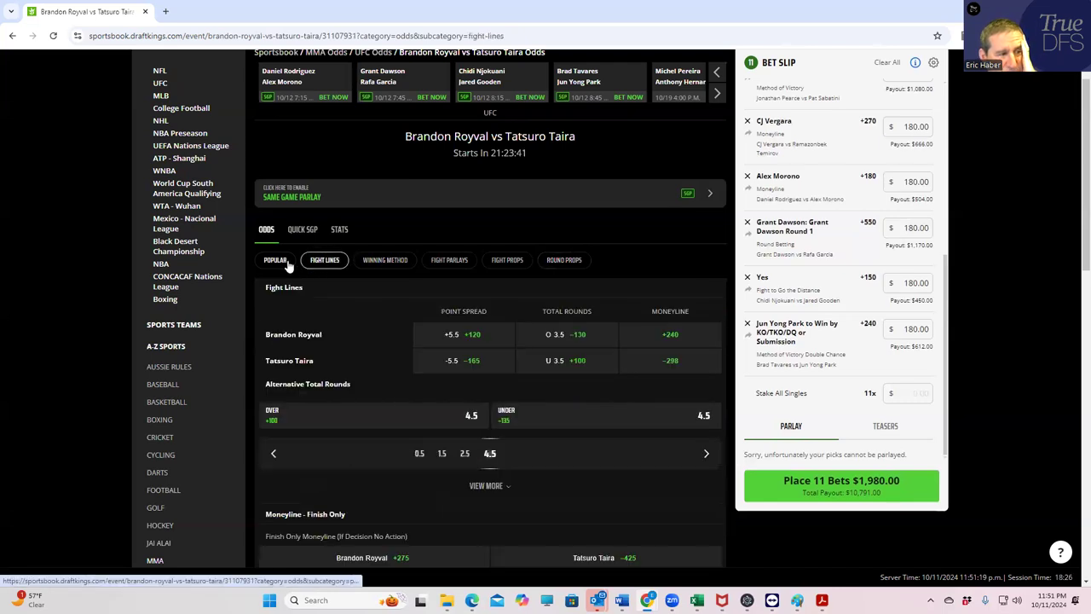
left_click(274, 260)
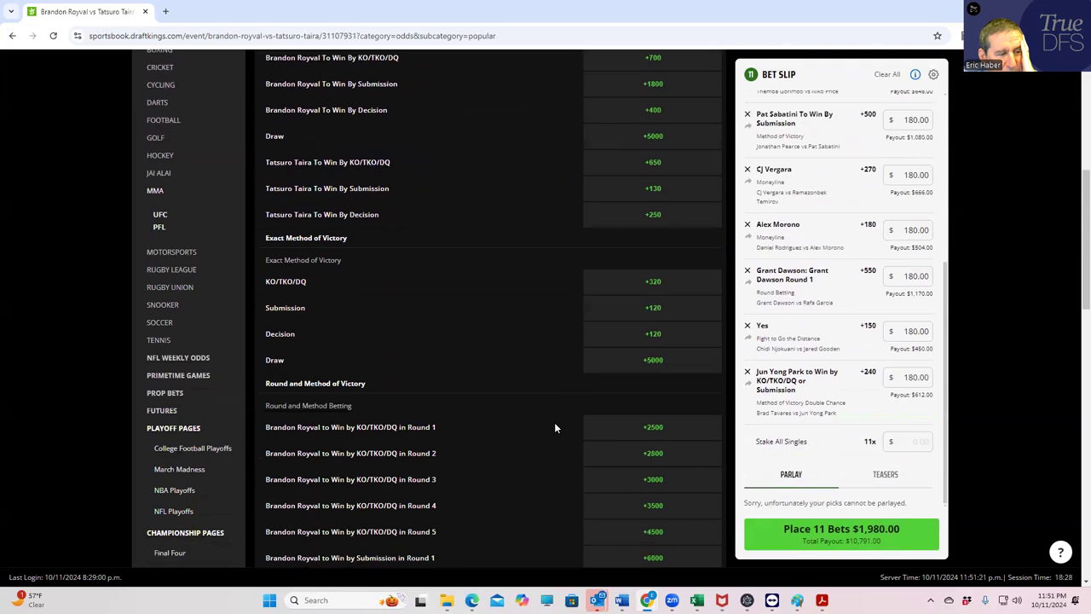
scroll("down", 3)
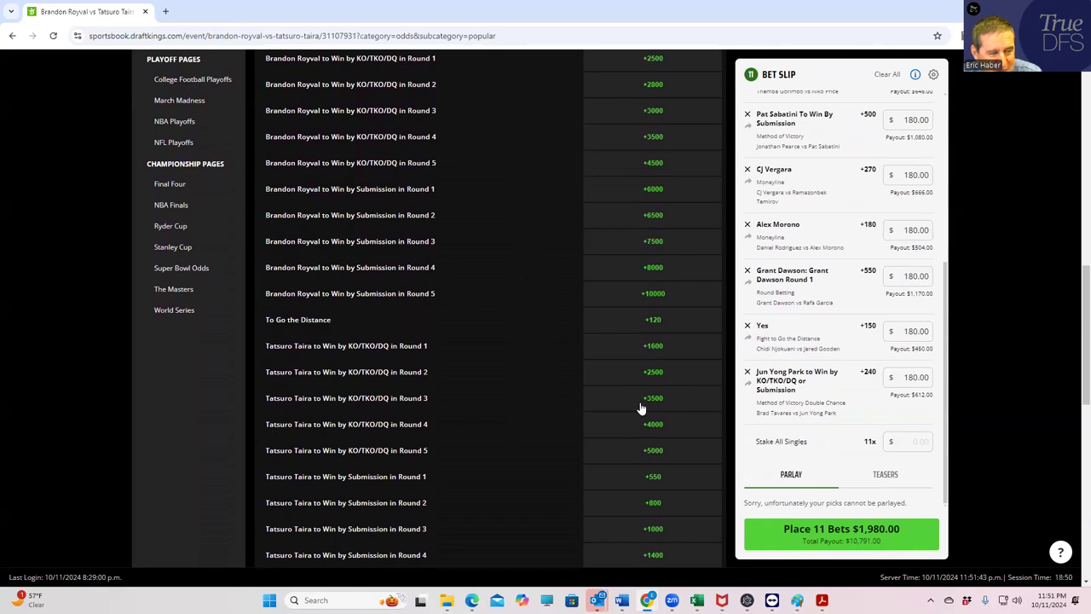
mouse_move(590, 403)
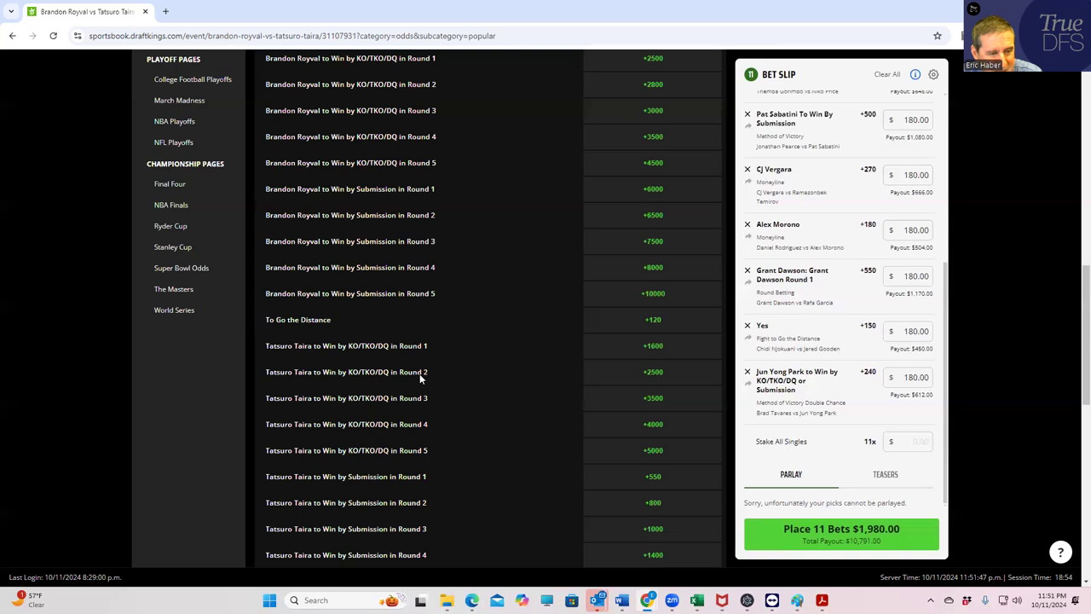
mouse_move(639, 353)
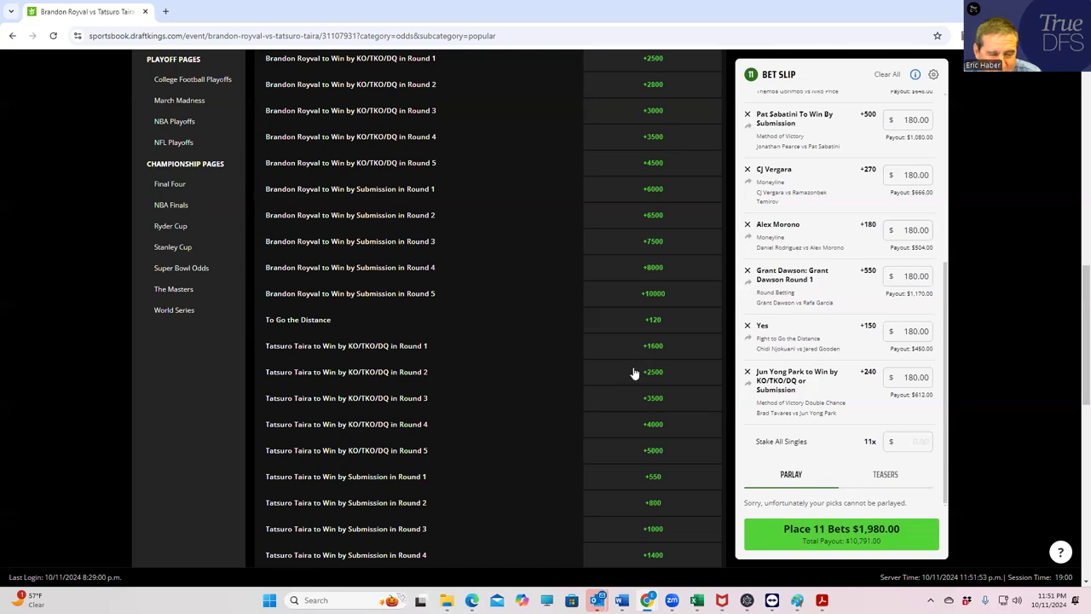
mouse_move(662, 375)
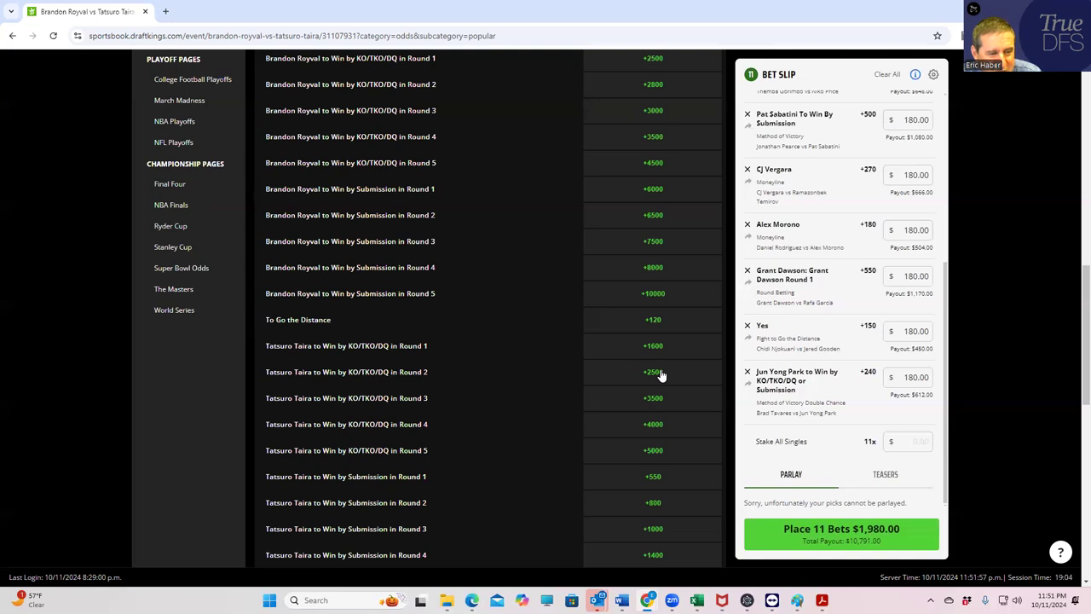
mouse_move(650, 363)
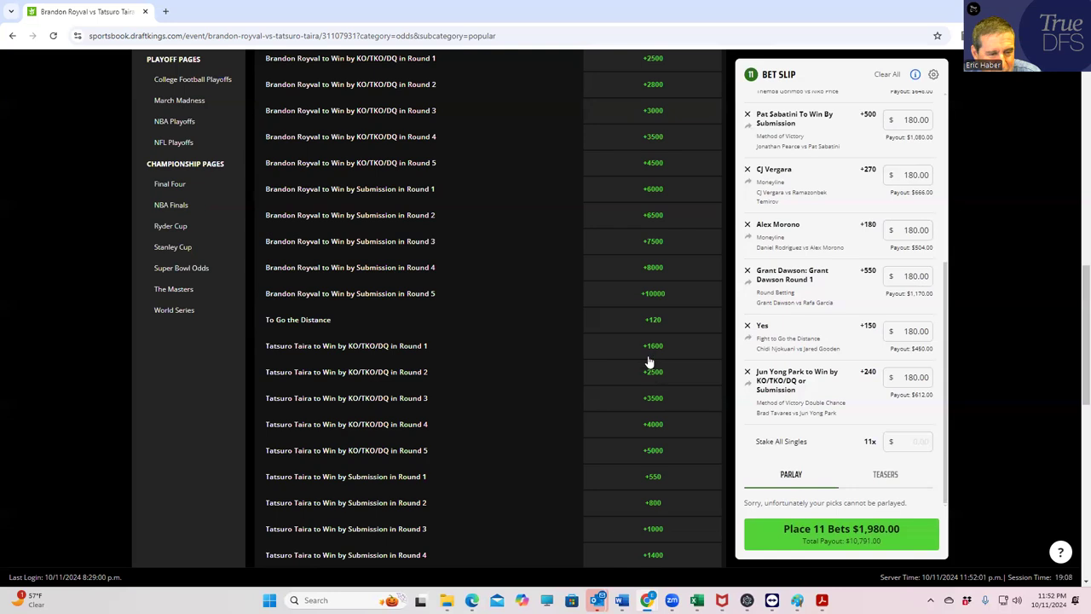
mouse_move(664, 347)
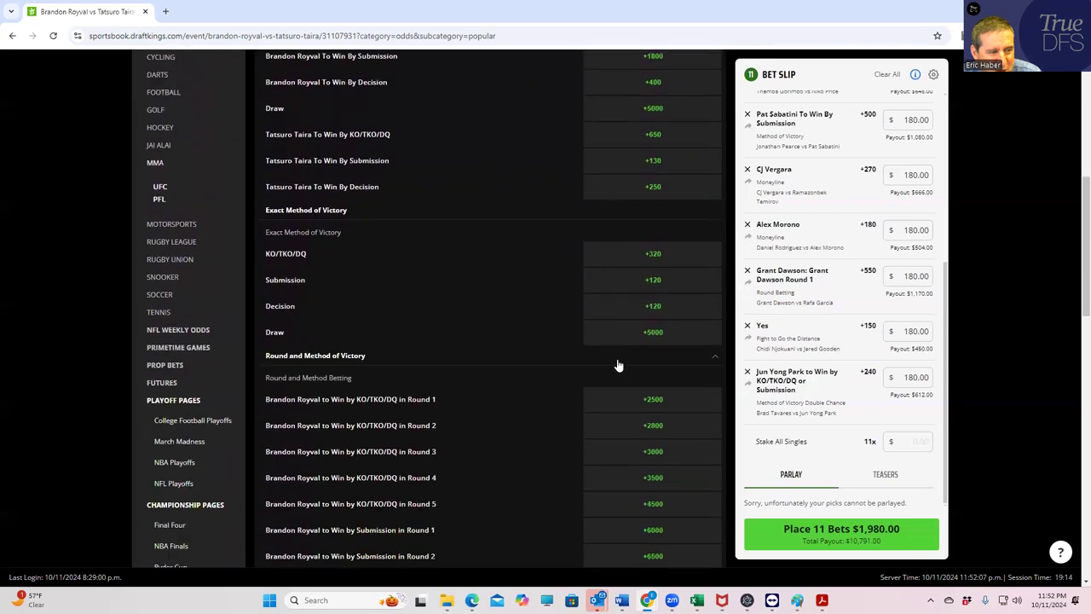
scroll("down", 3)
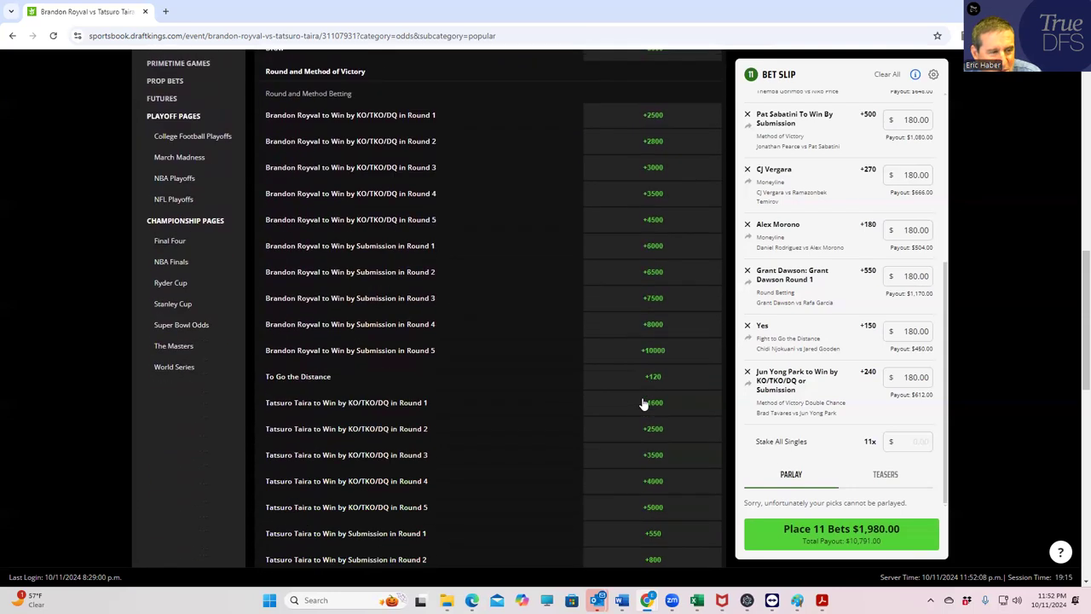
mouse_move(626, 428)
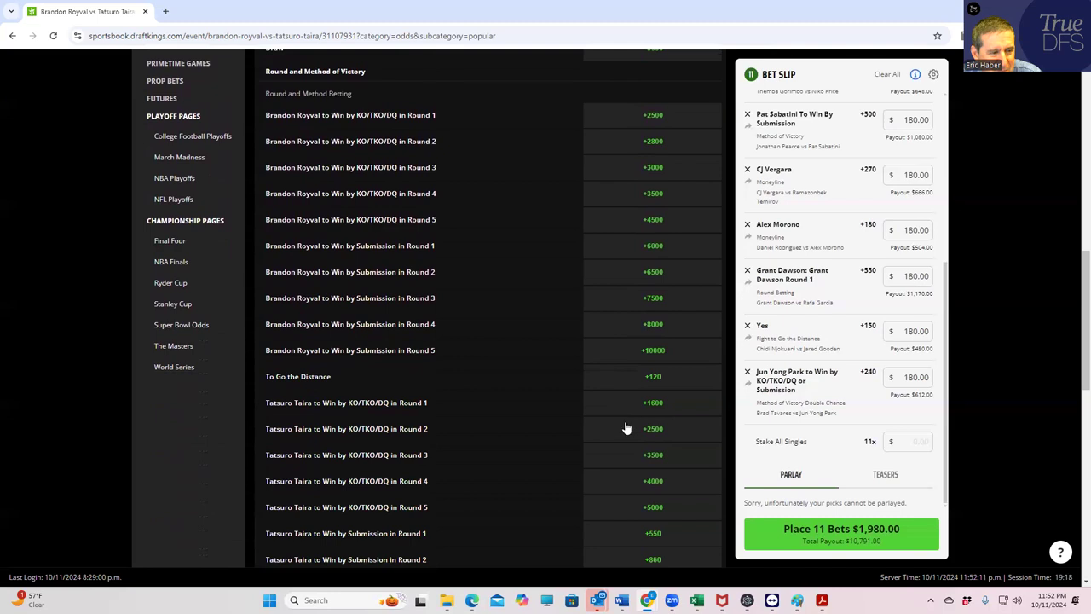
scroll("down", 3)
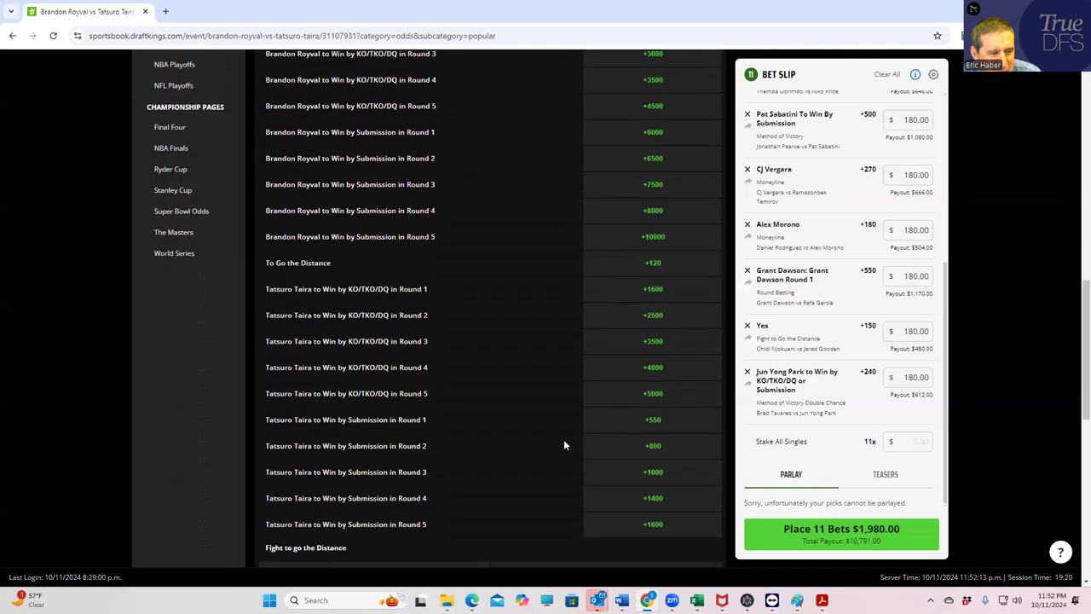
mouse_move(637, 422)
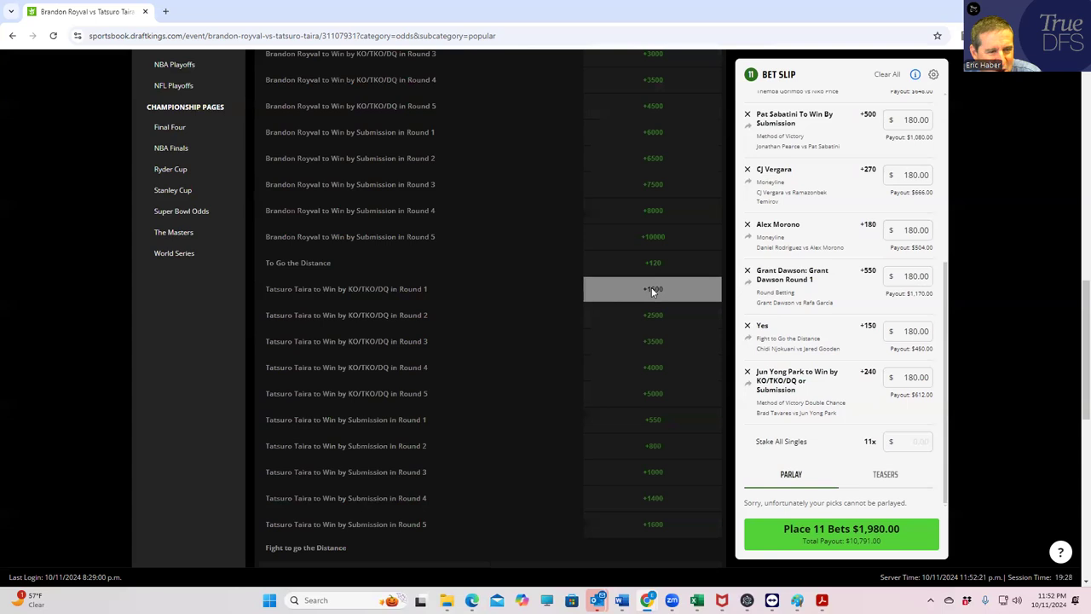
Add Taira to win by KO/TKO/DQ in Round 1 (+1600) and stake all singles at 180.00.
left_click(652, 288)
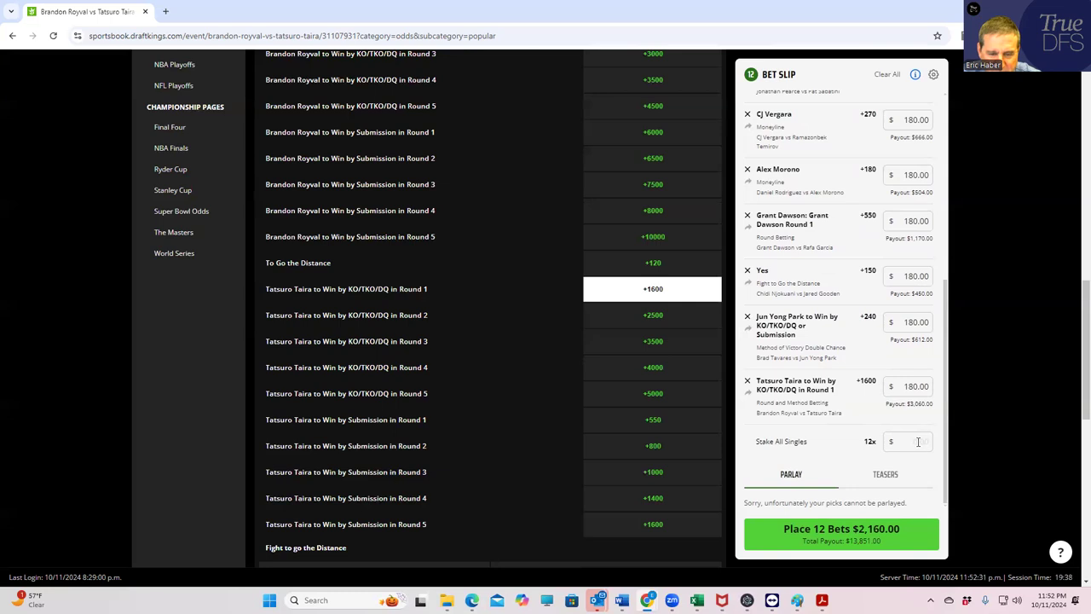
type("1")
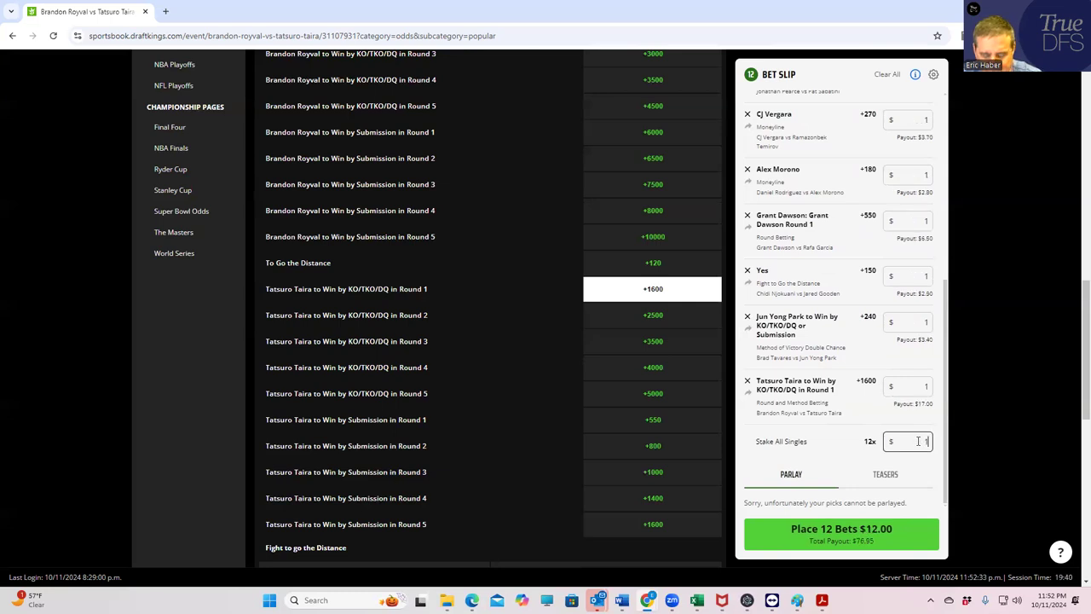
type("180.00")
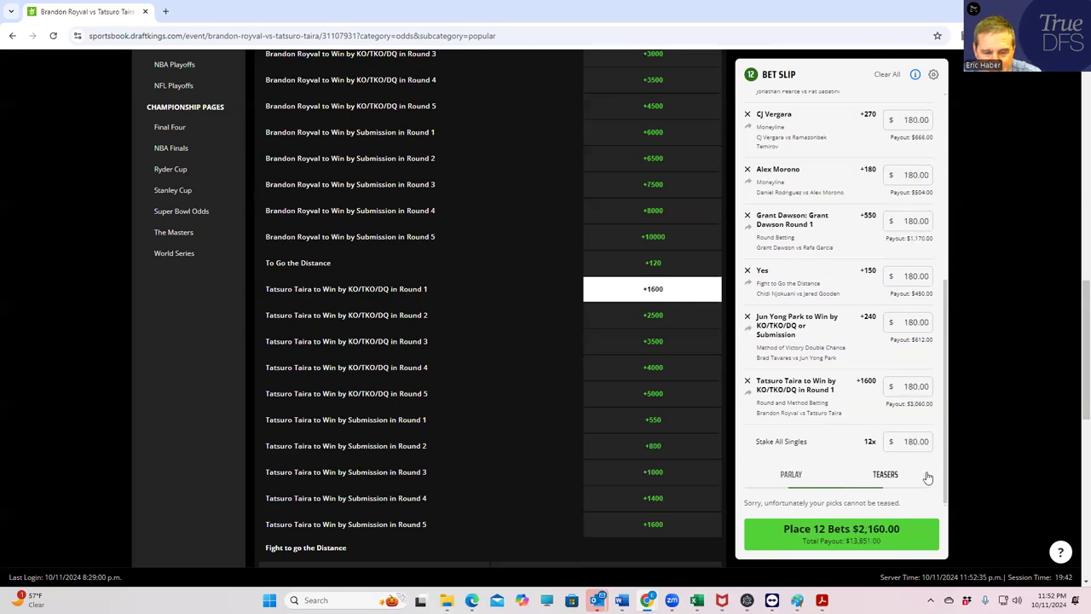
left_click(885, 475)
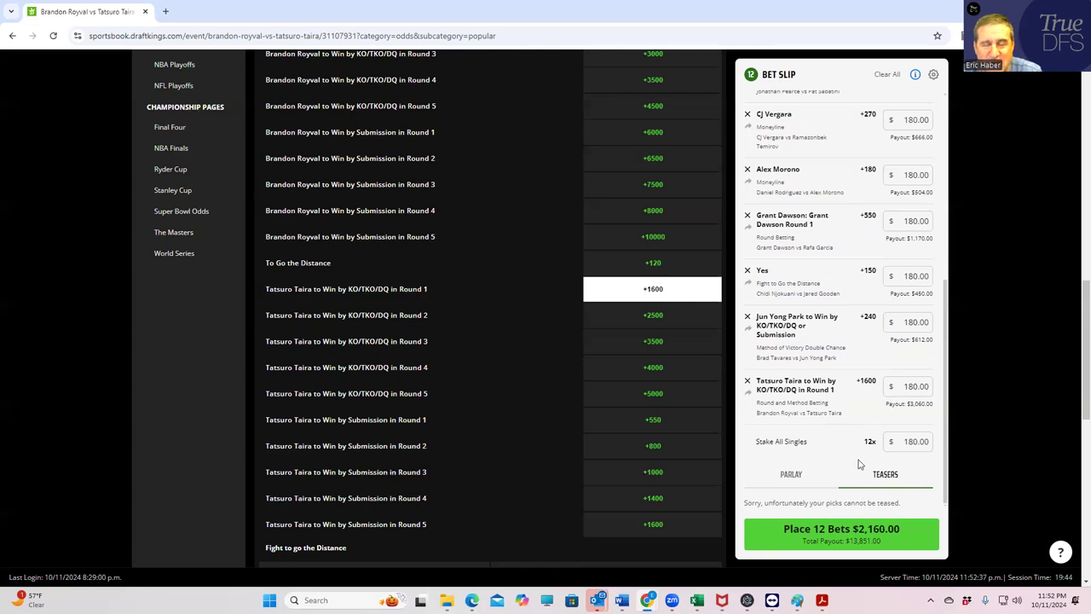